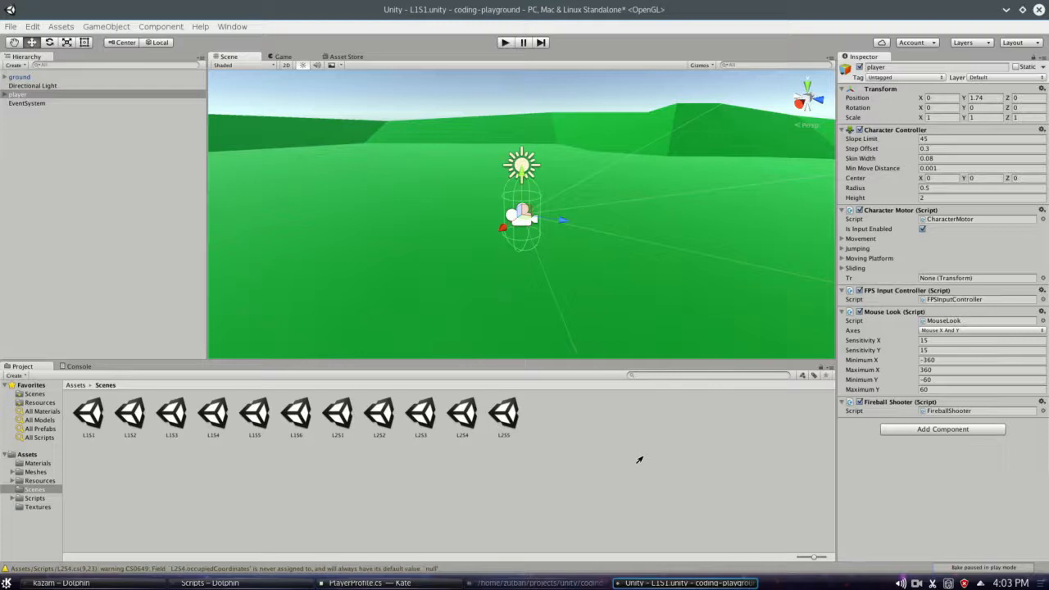
mouse_move(557, 248)
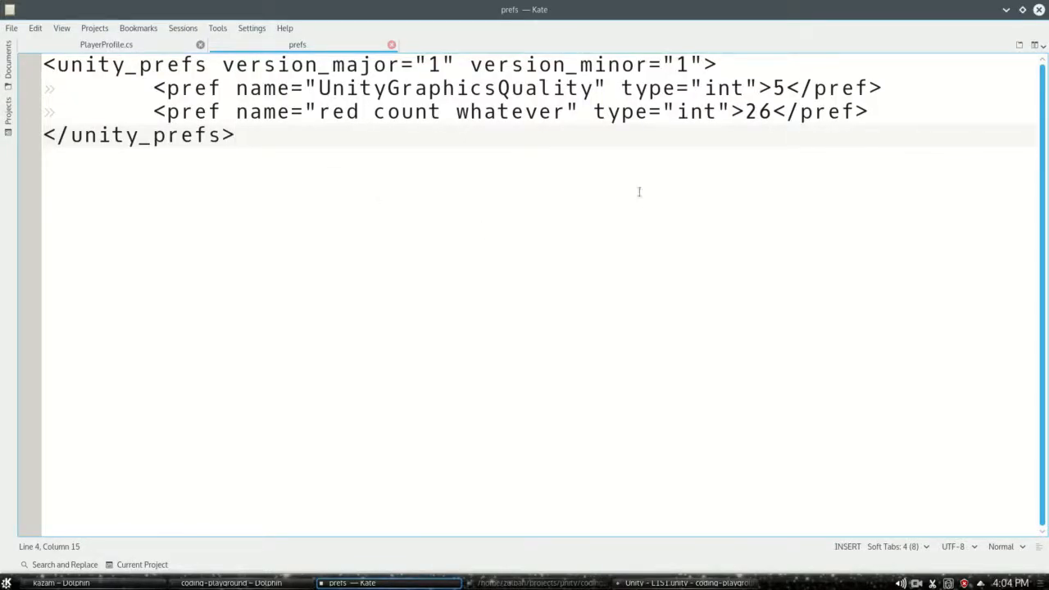
mouse_move(570, 180)
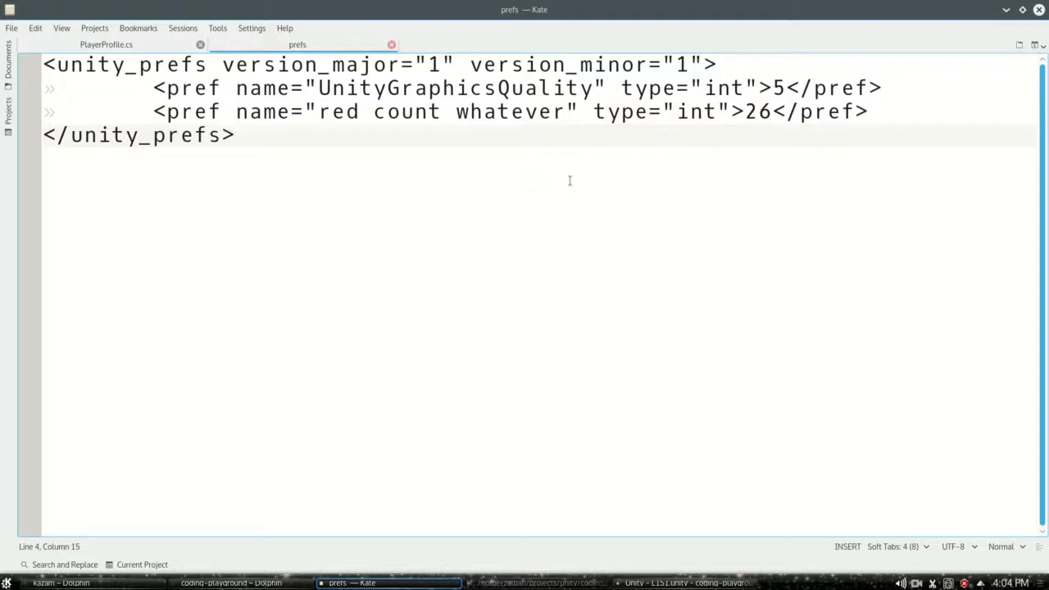
mouse_move(735, 165)
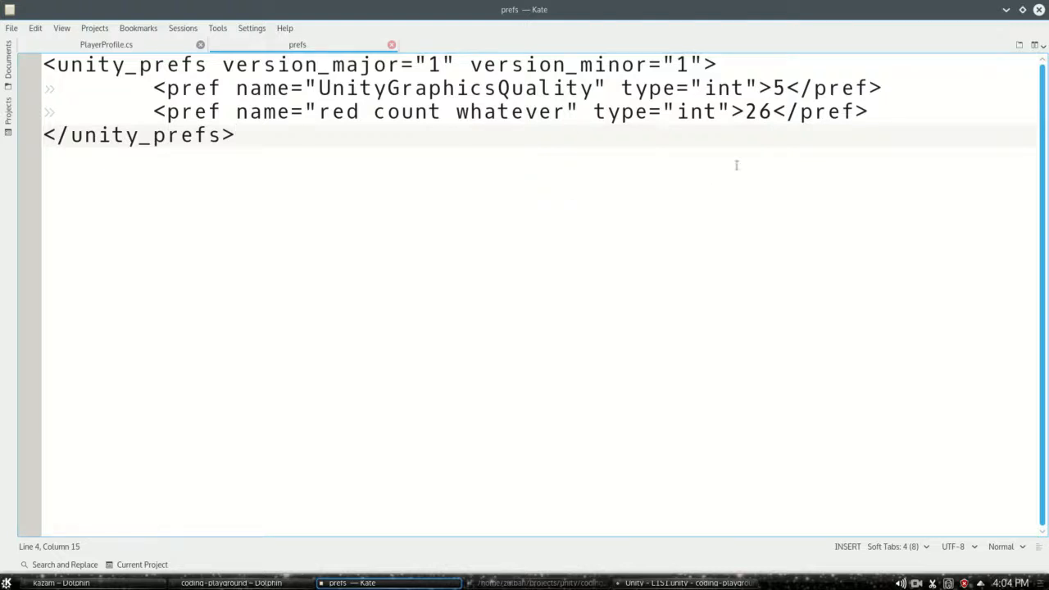
- Select and deselect the whole prefs XML document in Kate
key(ctrl+a)
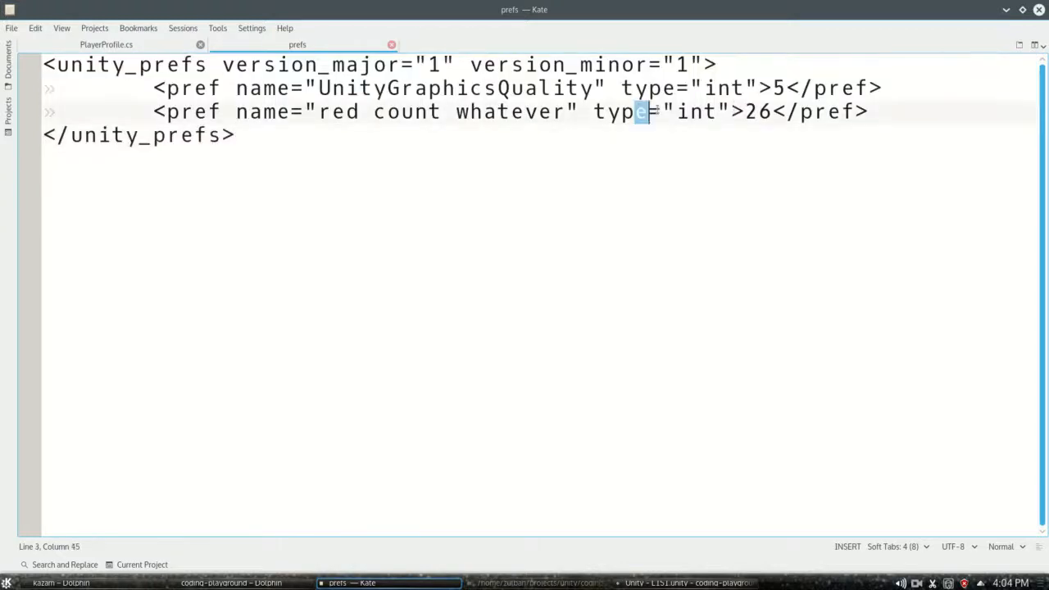
key(ctrl+a)
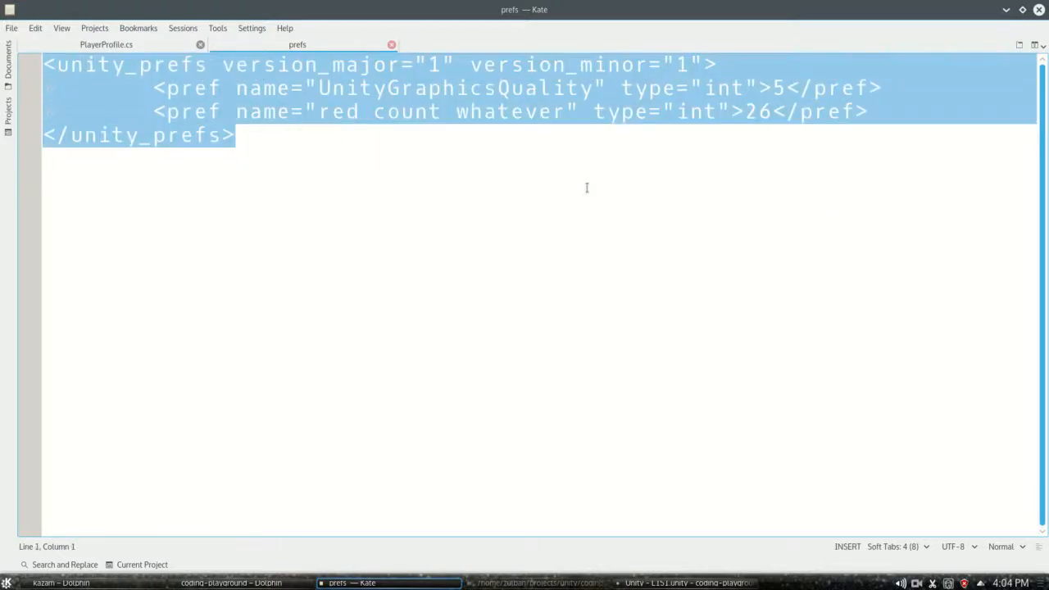
click(291, 161)
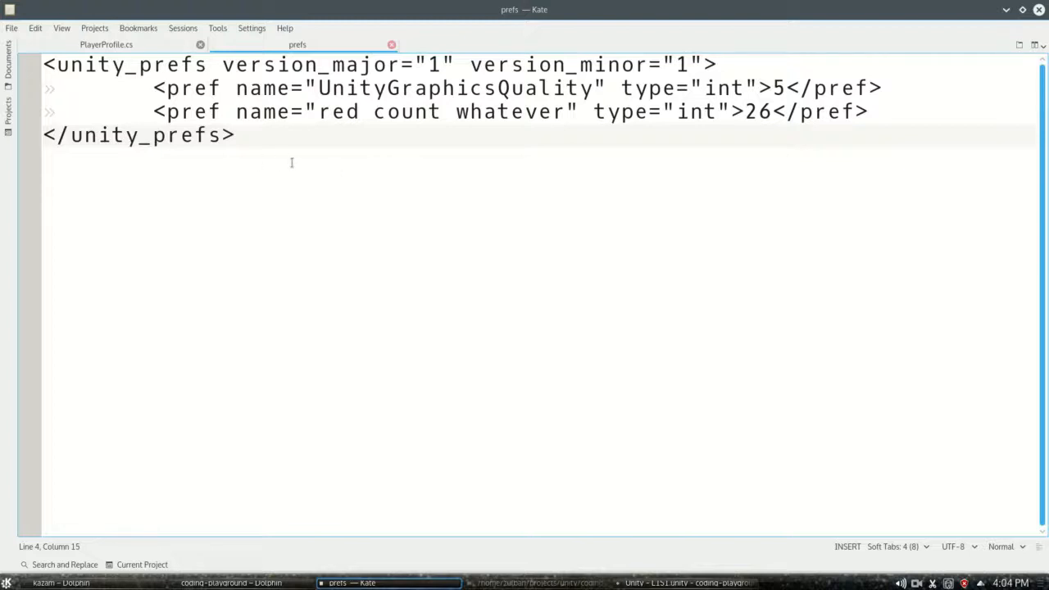
key(ctrl+a)
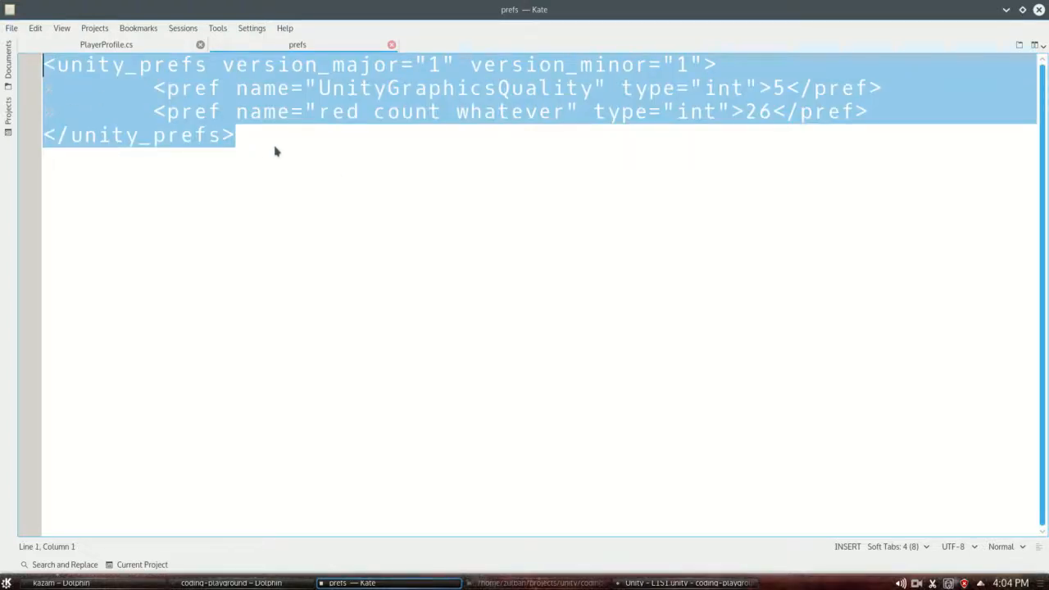
click(235, 134)
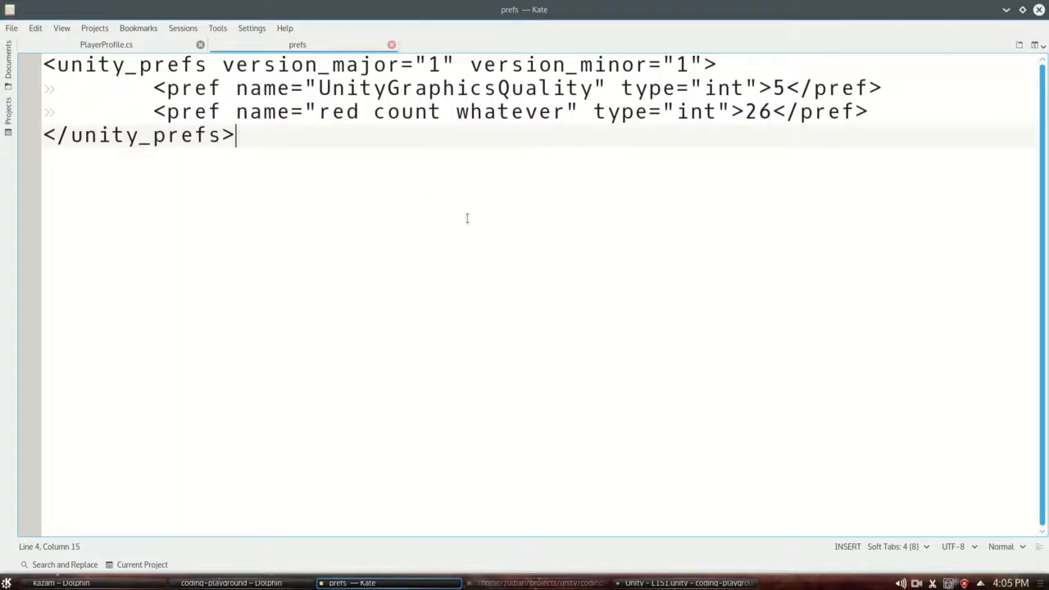
mouse_move(610, 312)
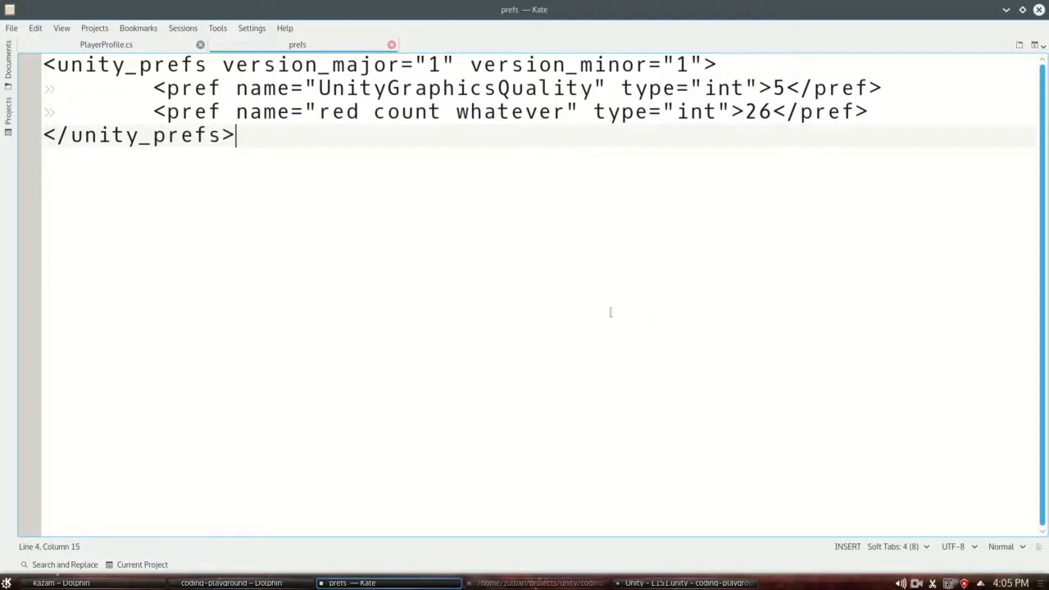
mouse_move(359, 178)
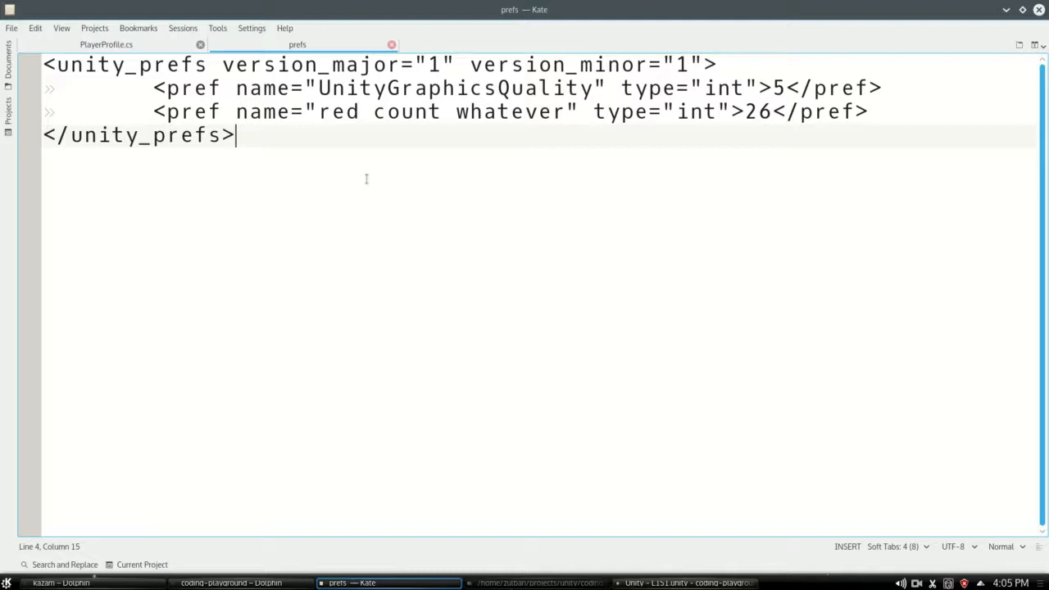
- Review the PlayerPrefSerialize counter fields and place the cursor inside the empty Start method
click(541, 583)
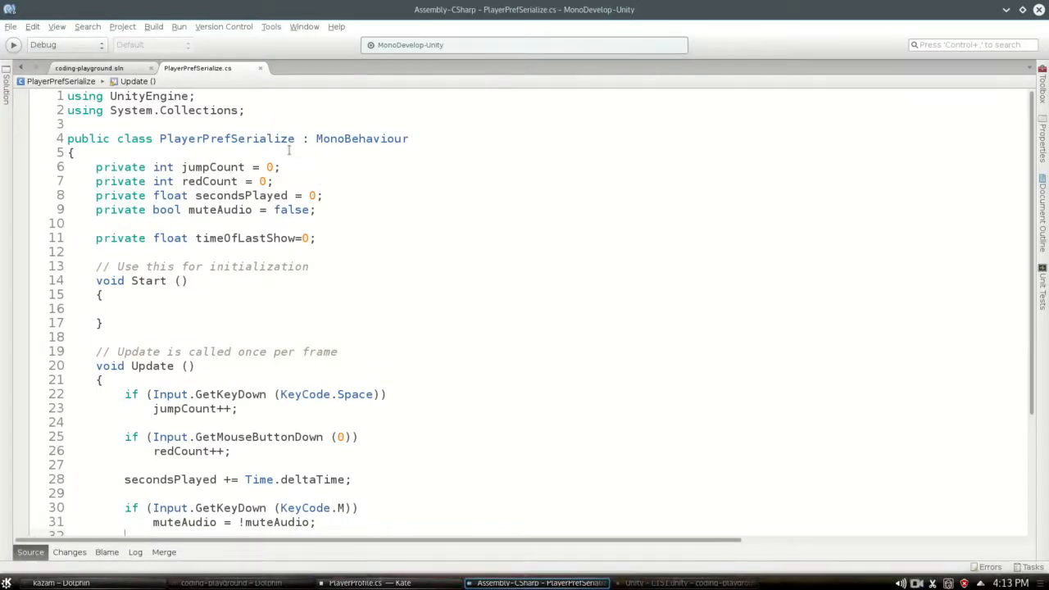
drag(96, 166, 316, 210)
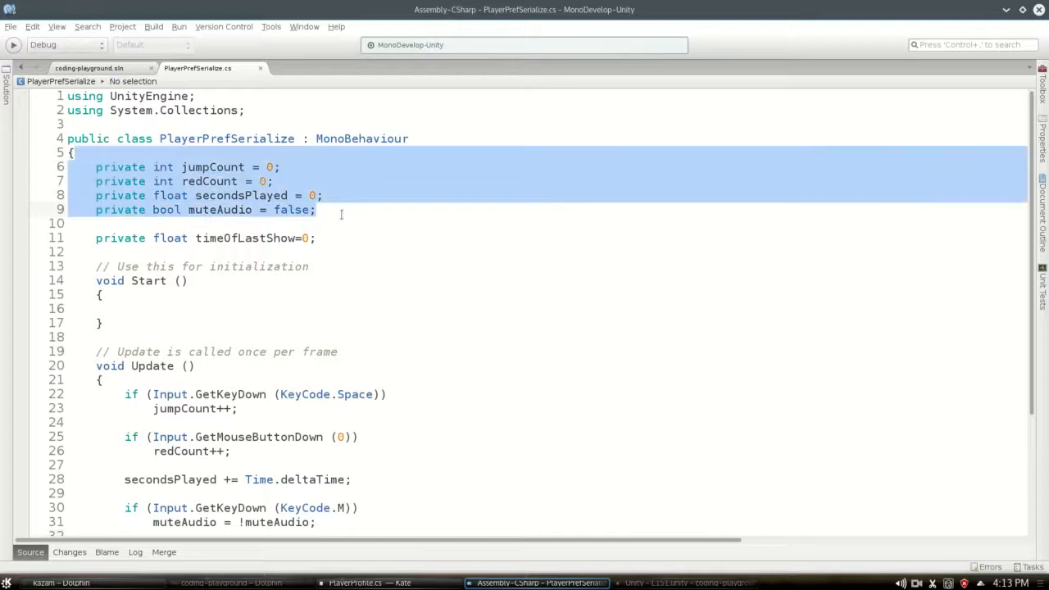
click(342, 213)
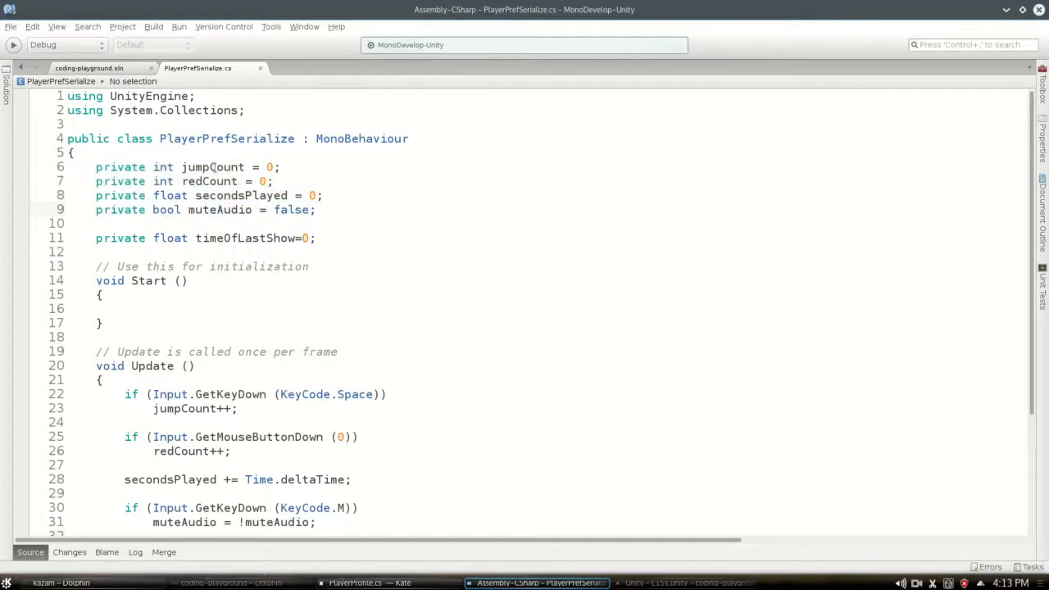
double_click(212, 166)
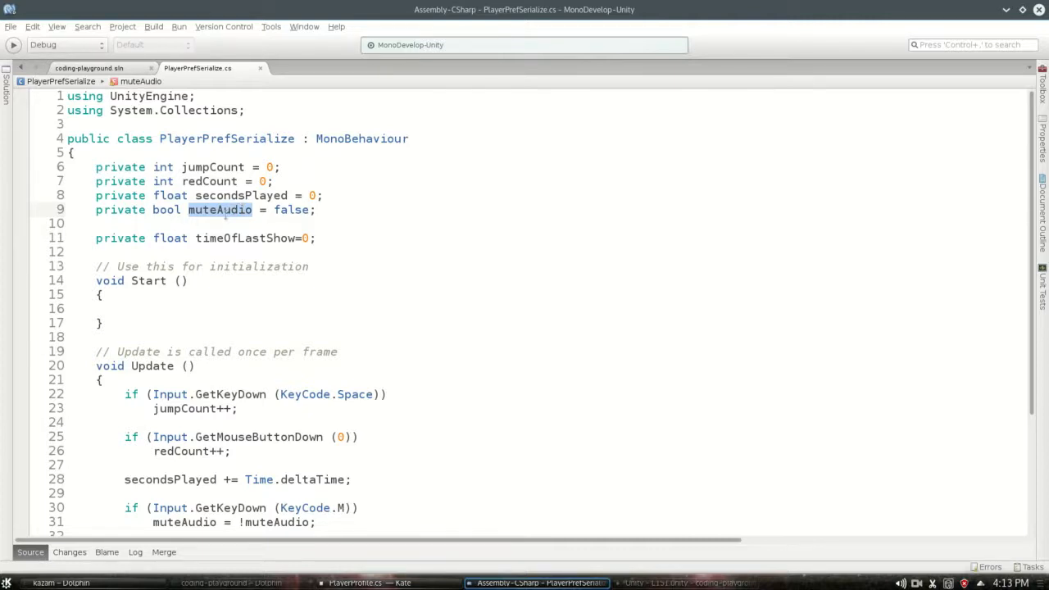
scroll(down, 3)
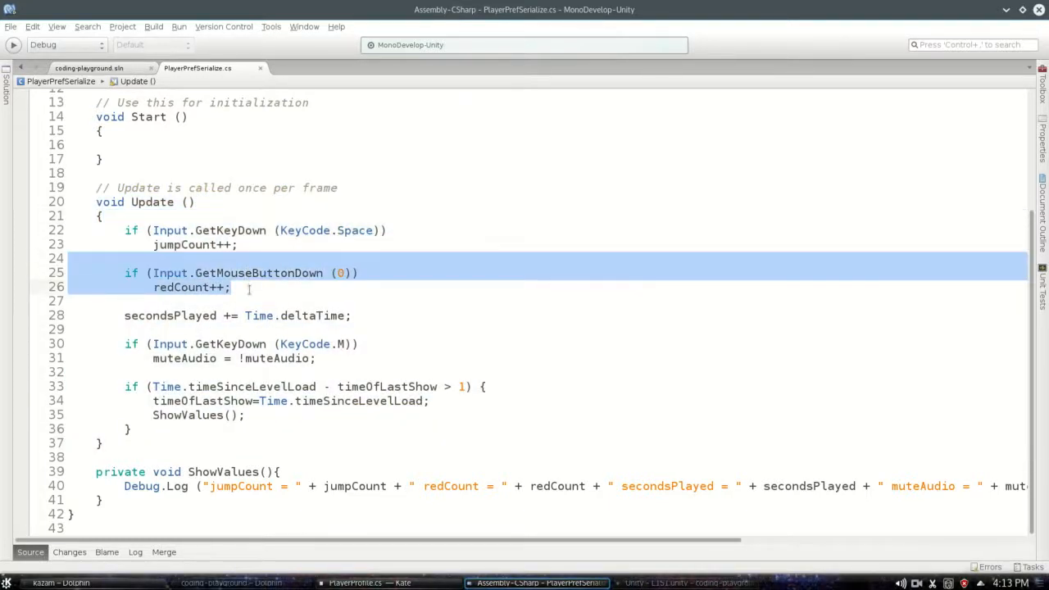
click(232, 287)
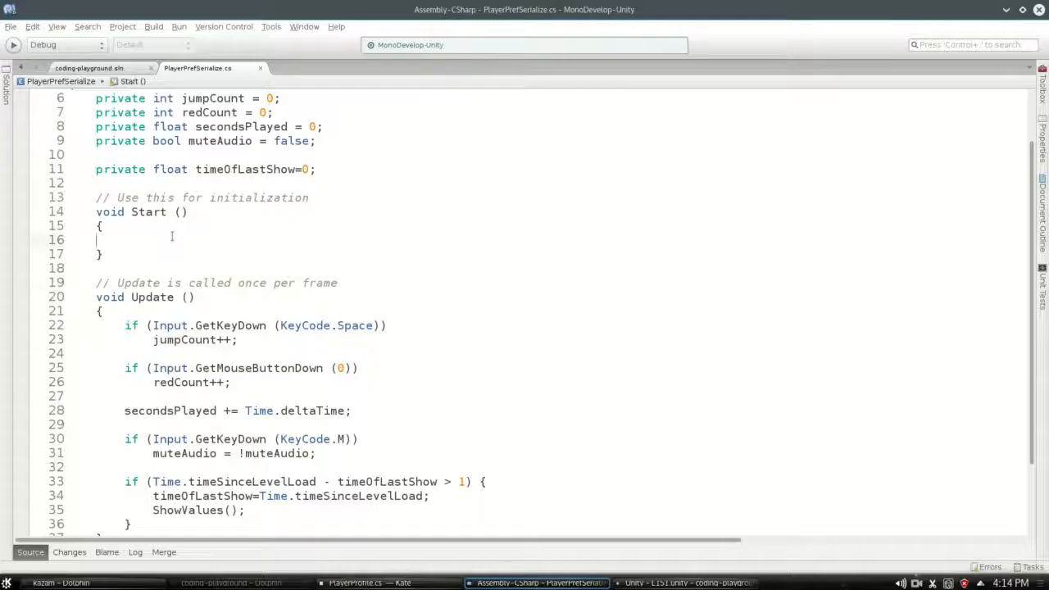
- Write PlayerPrefs.SetInt("jump count", jumpCount); in Start and return to the prefs file
text(playerPrefs.SetInt)
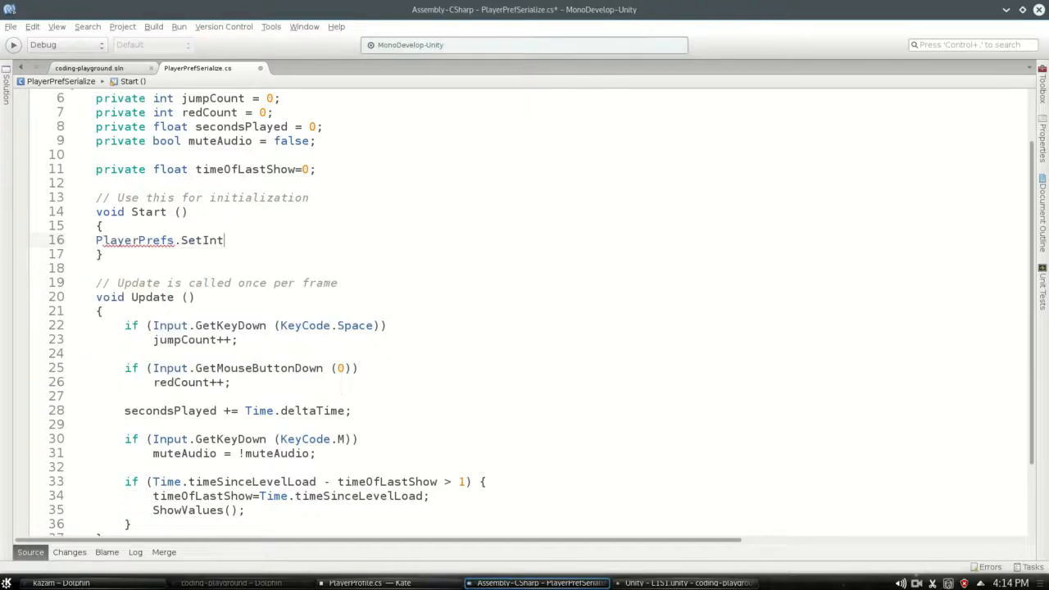
text(("jump count)
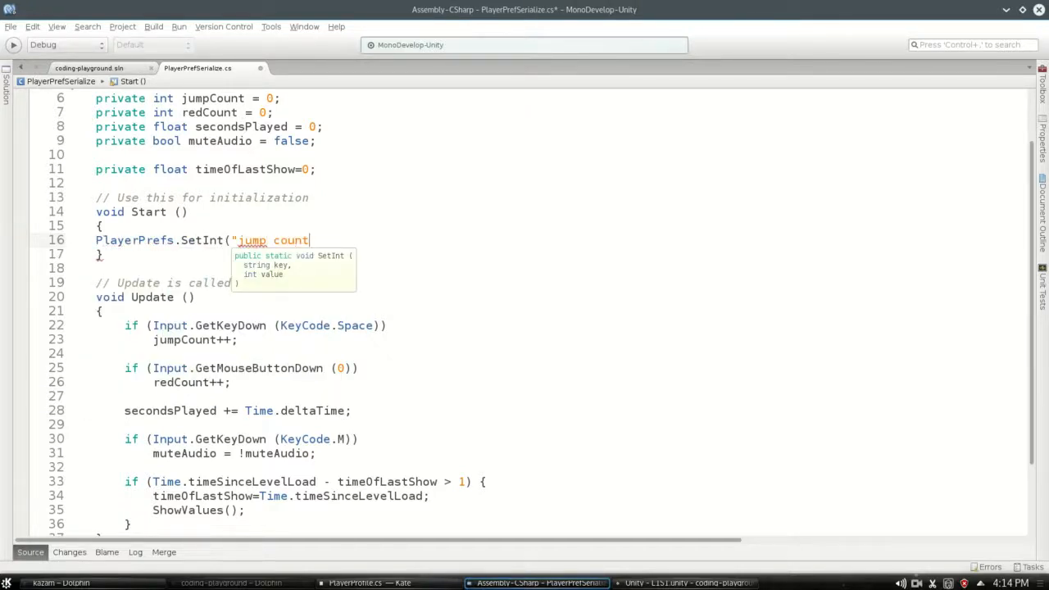
text(",jumpCount);)
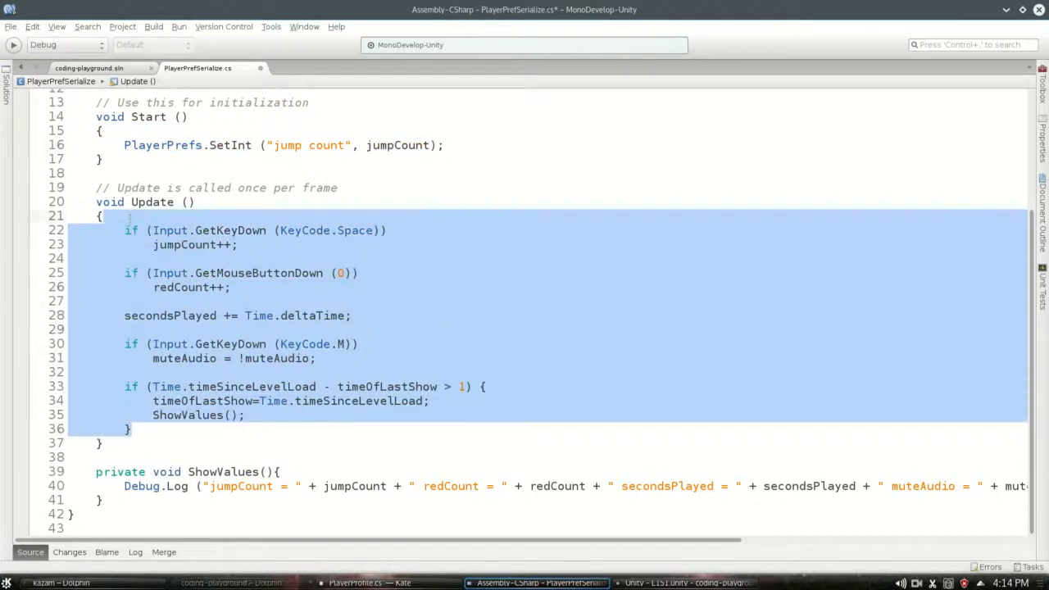
click(273, 217)
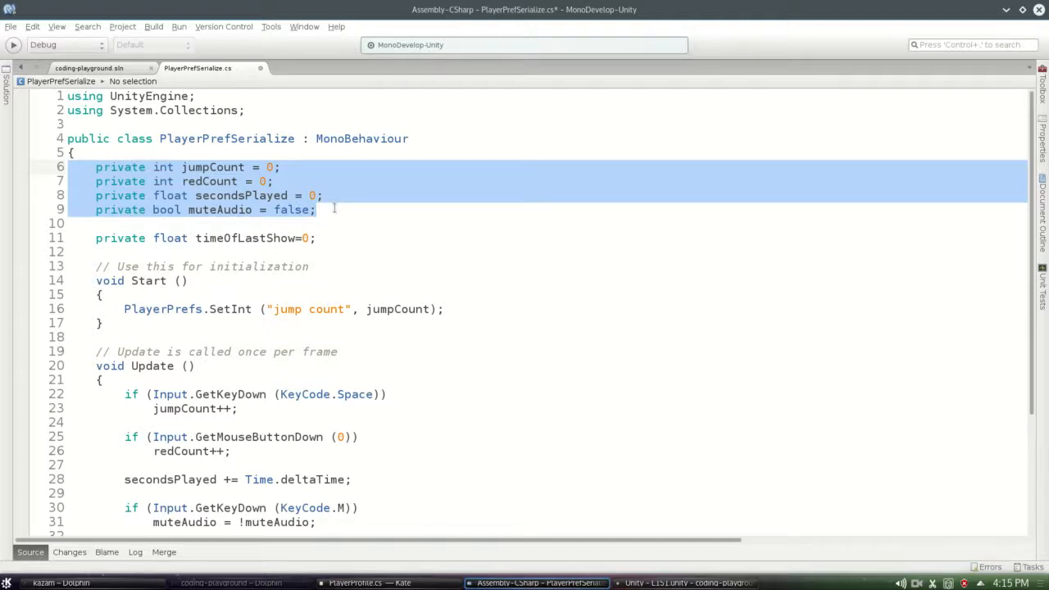
click(335, 209)
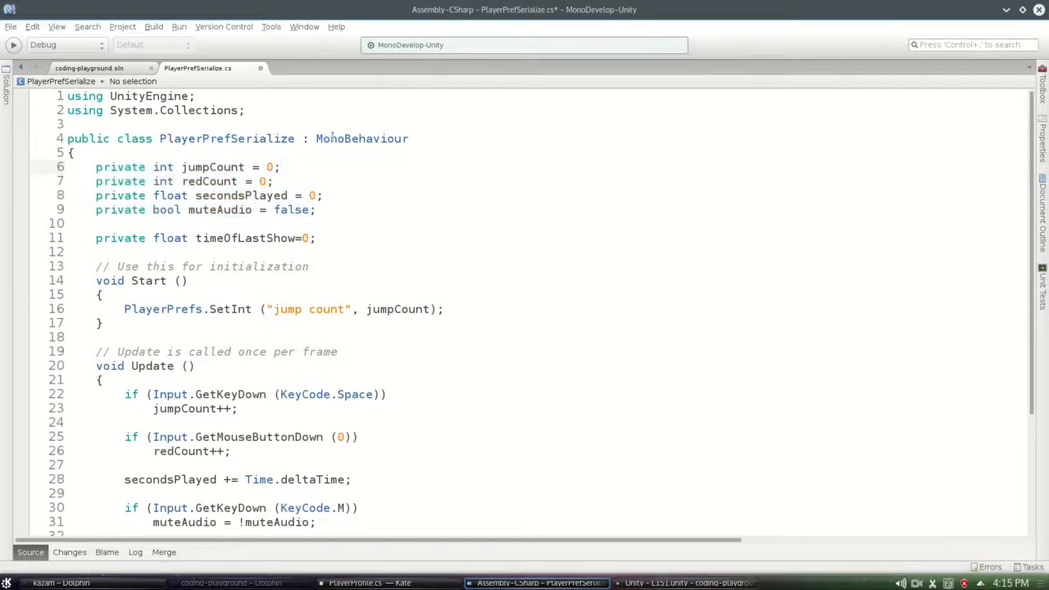
double_click(361, 138)
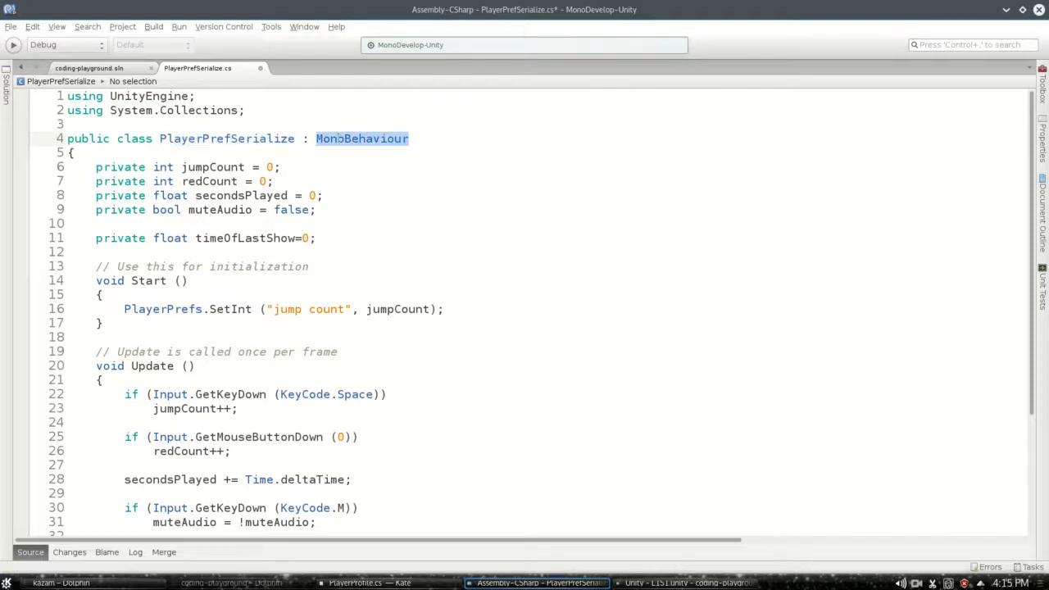
click(684, 583)
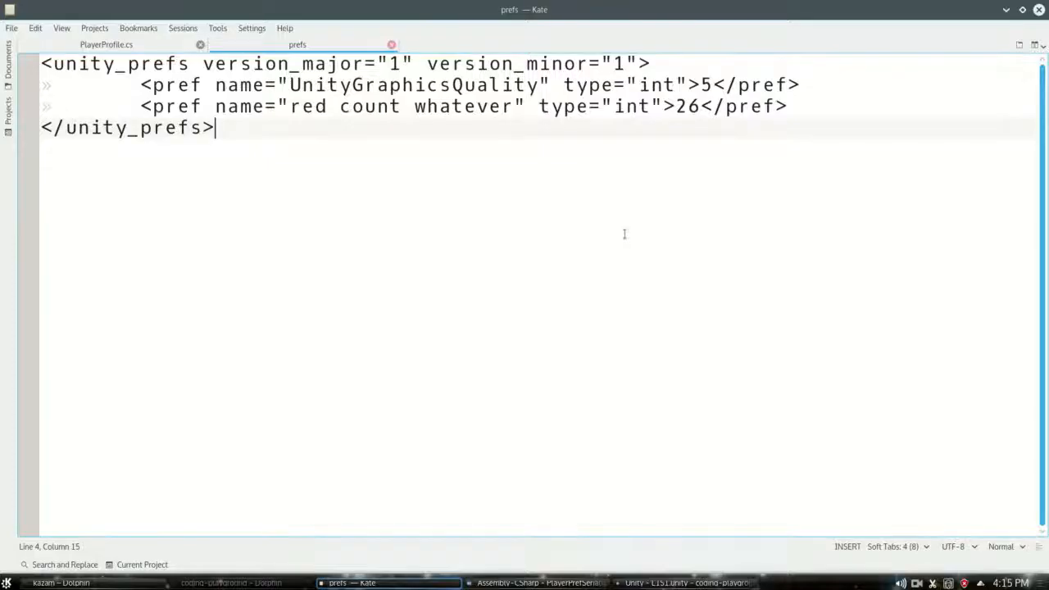
key(ctrl+a)
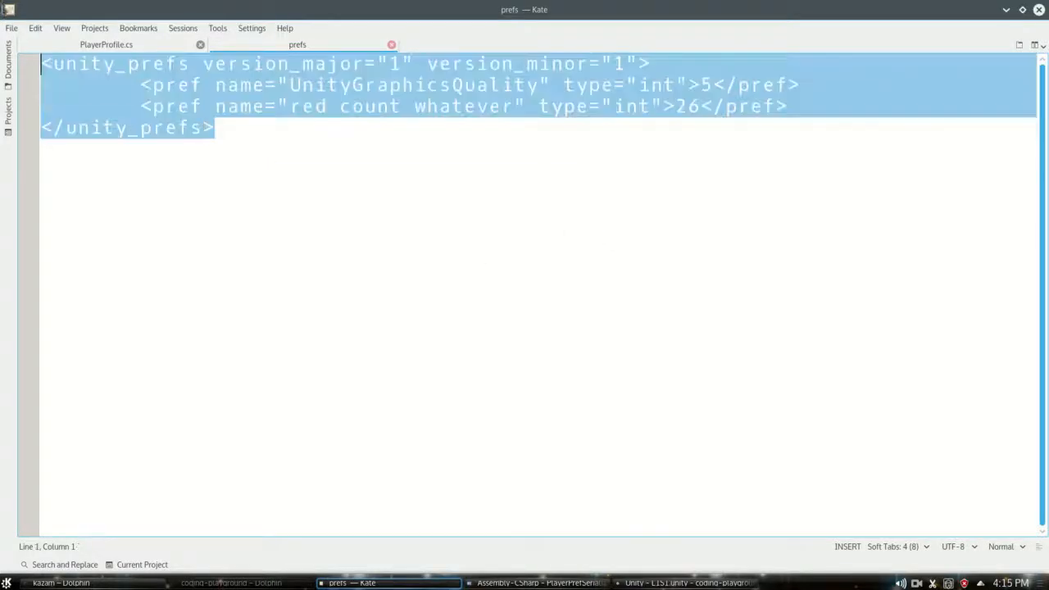
click(216, 128)
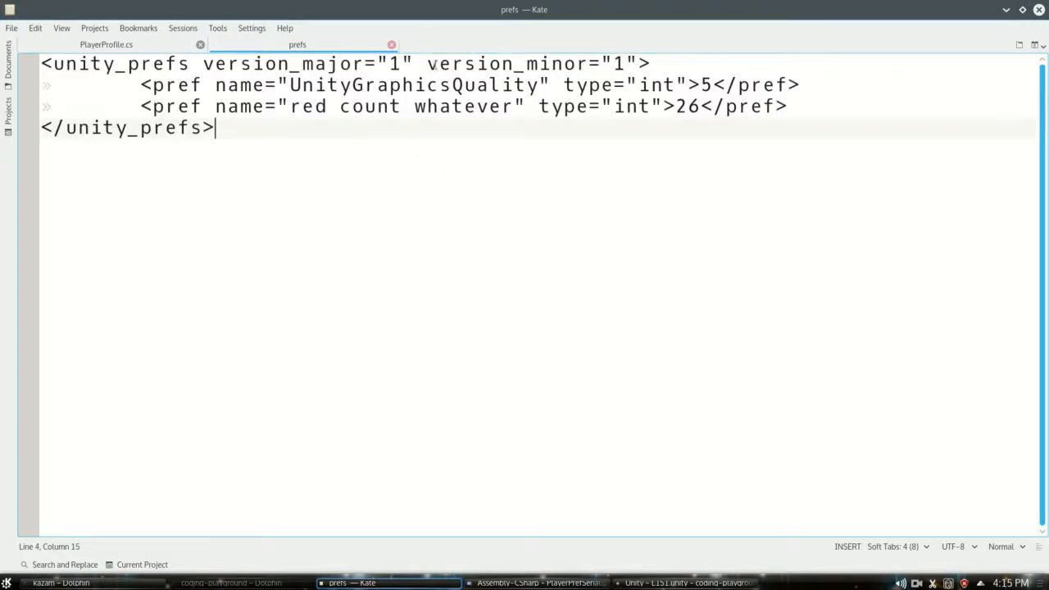
click(539, 582)
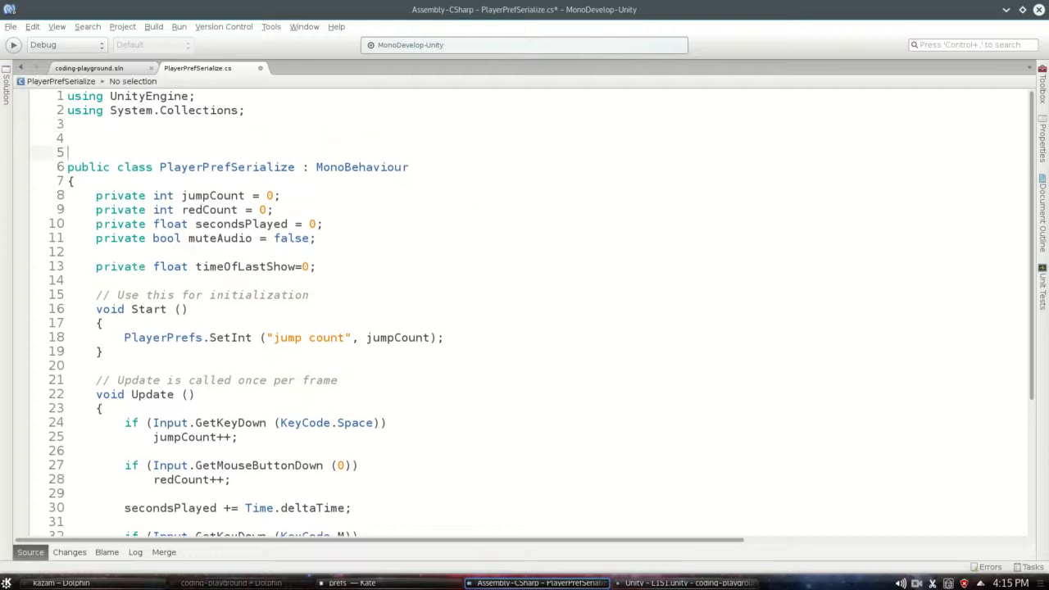
- Declare a [System.Serializable] public class PlayerValues with an empty body
text(public class)
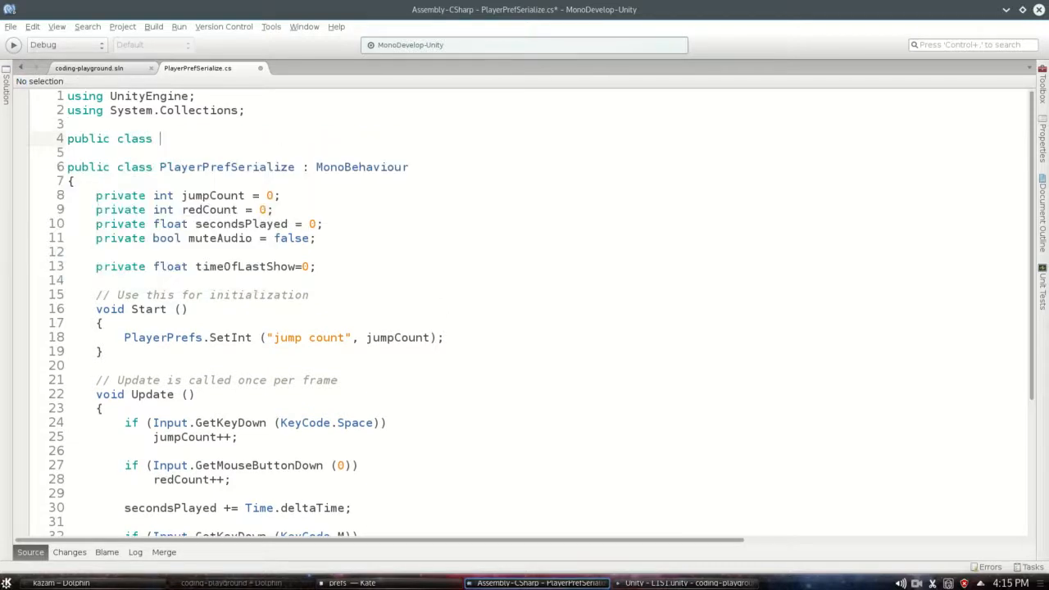
text(PlayerValues)
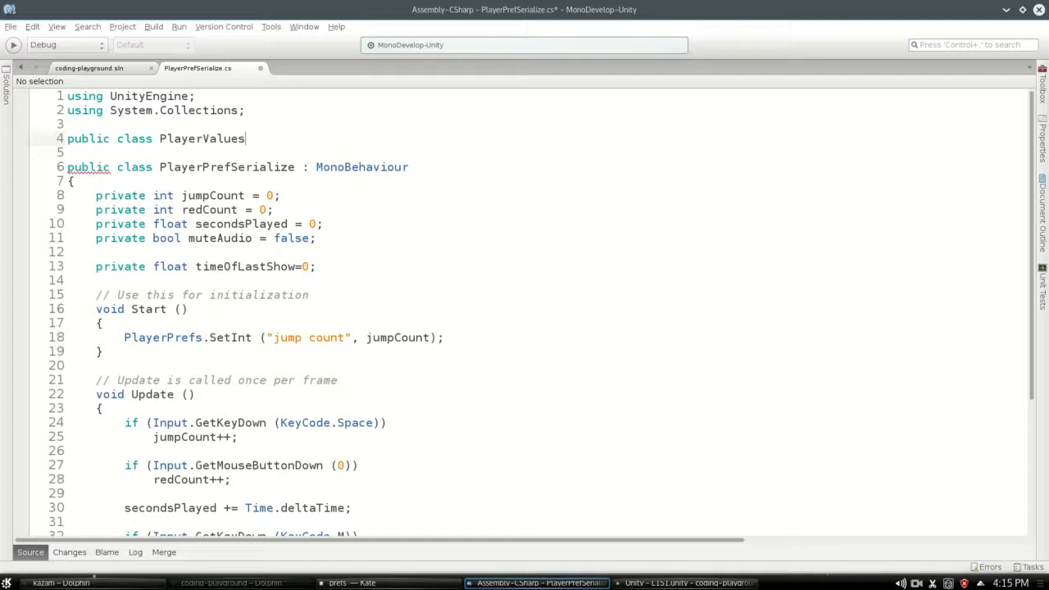
text({)
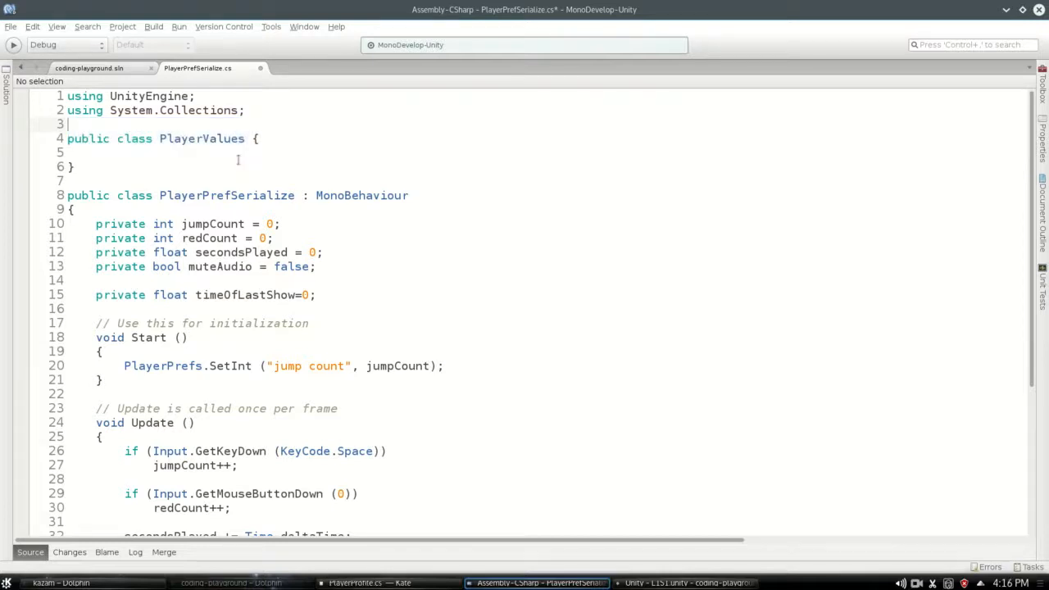
text([System.Serializable)
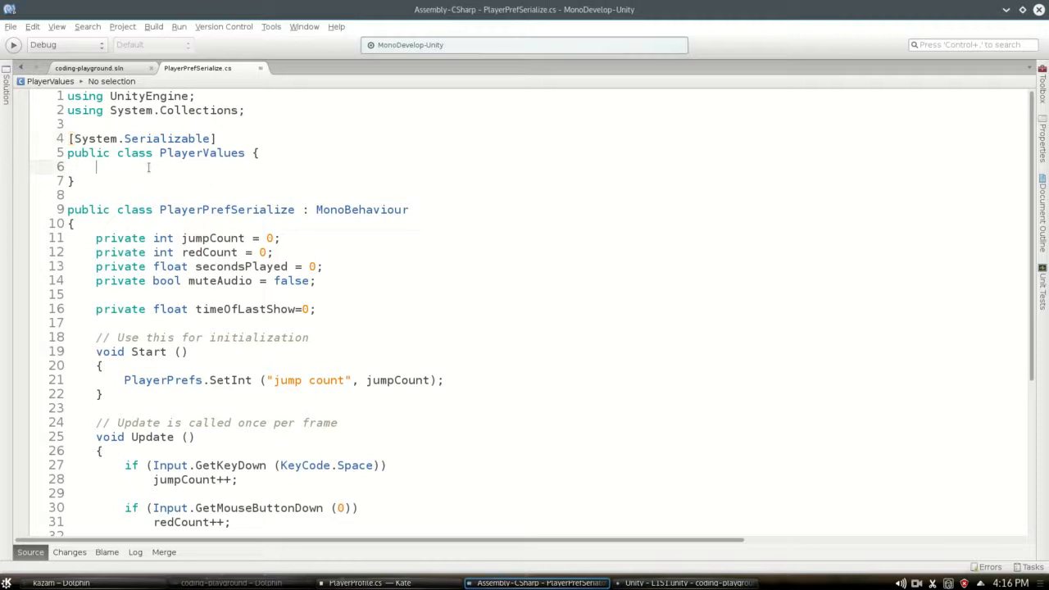
- Move the four counter fields into PlayerValues and make them public
drag(68, 139, 73, 181)
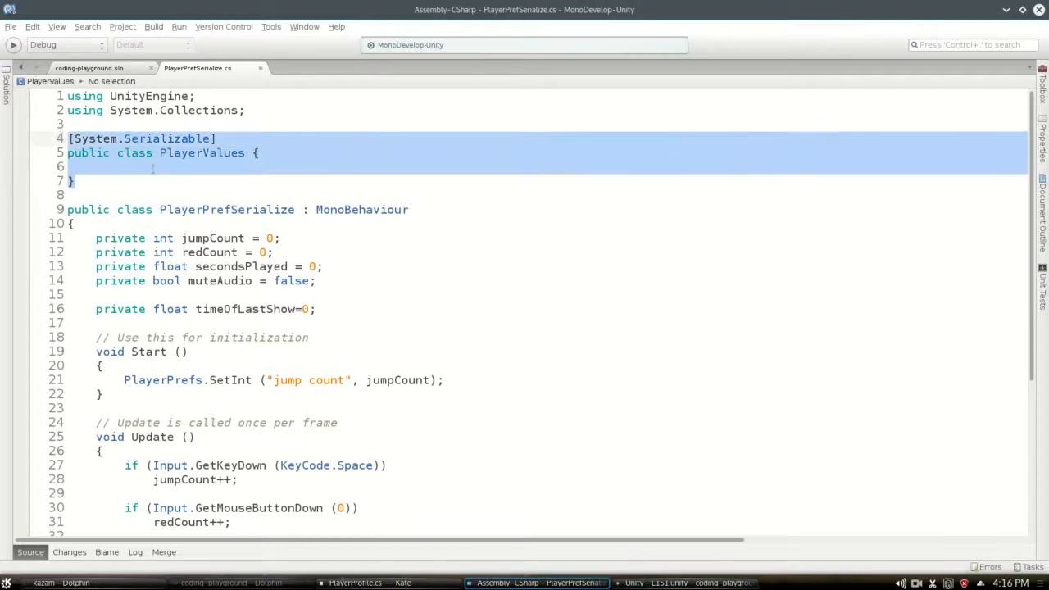
click(153, 167)
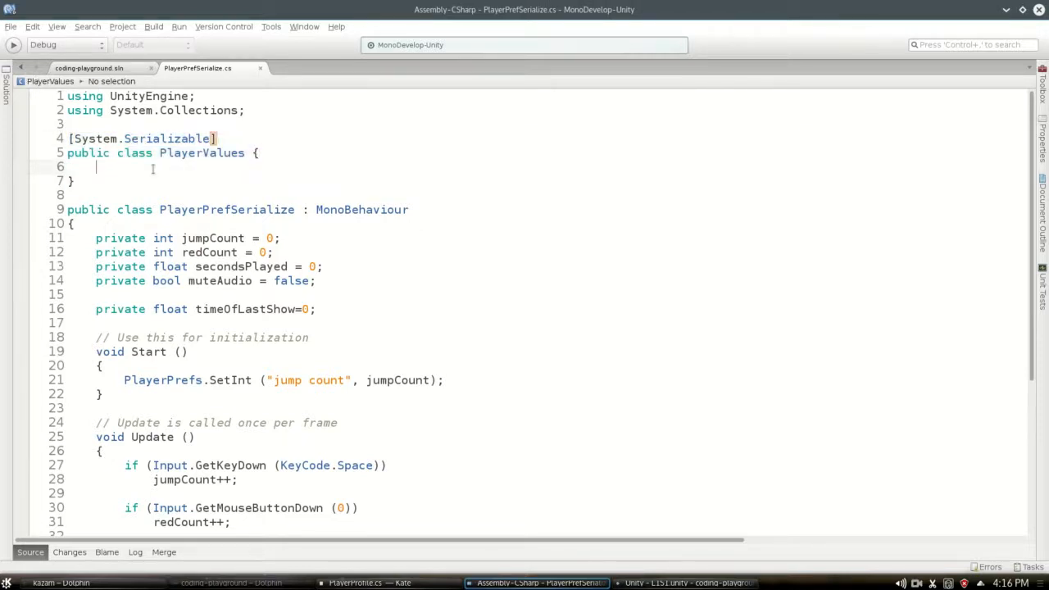
drag(95, 238, 315, 281)
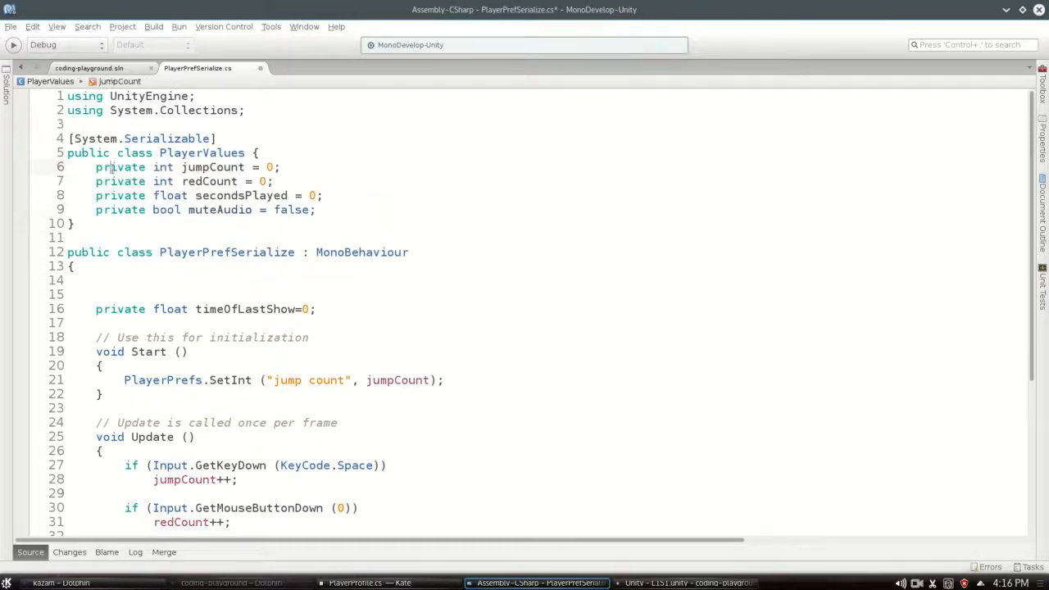
text(public)
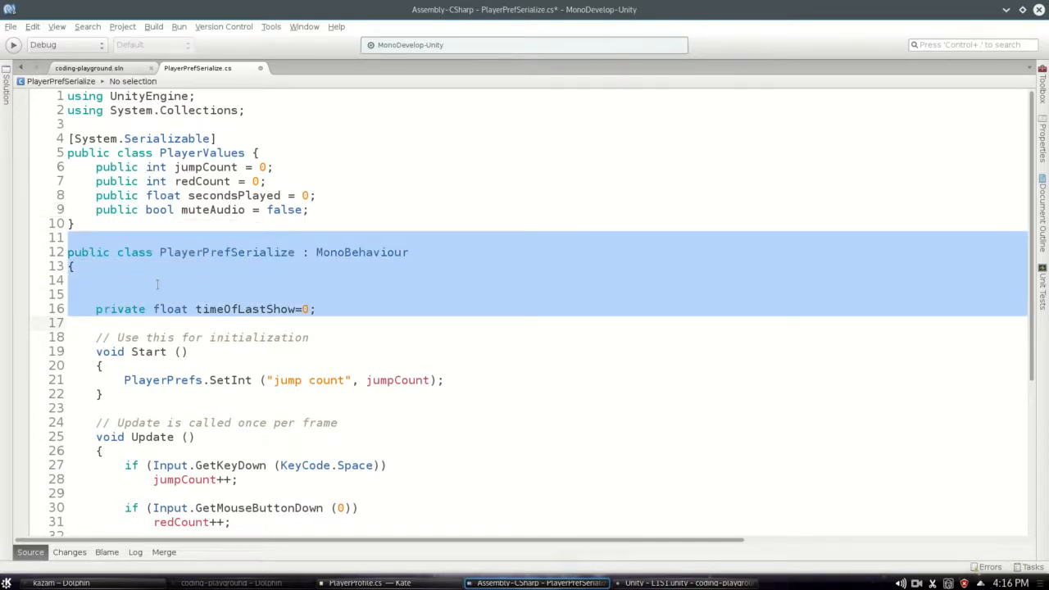
- Add a private PlayerValues playerValues; field to PlayerPrefSerialize
text(p)
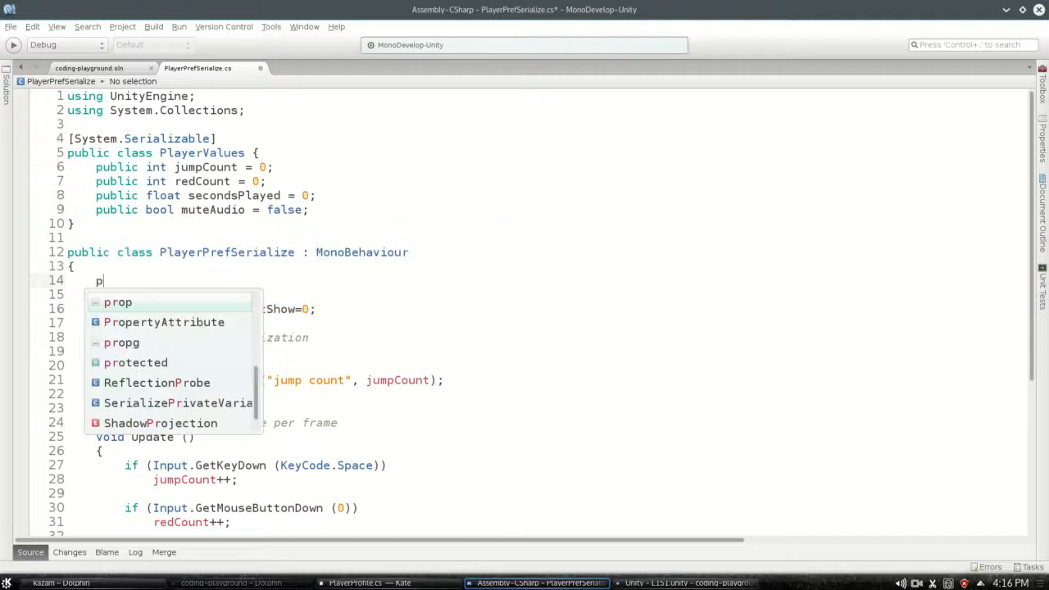
text(rivate playerVa)
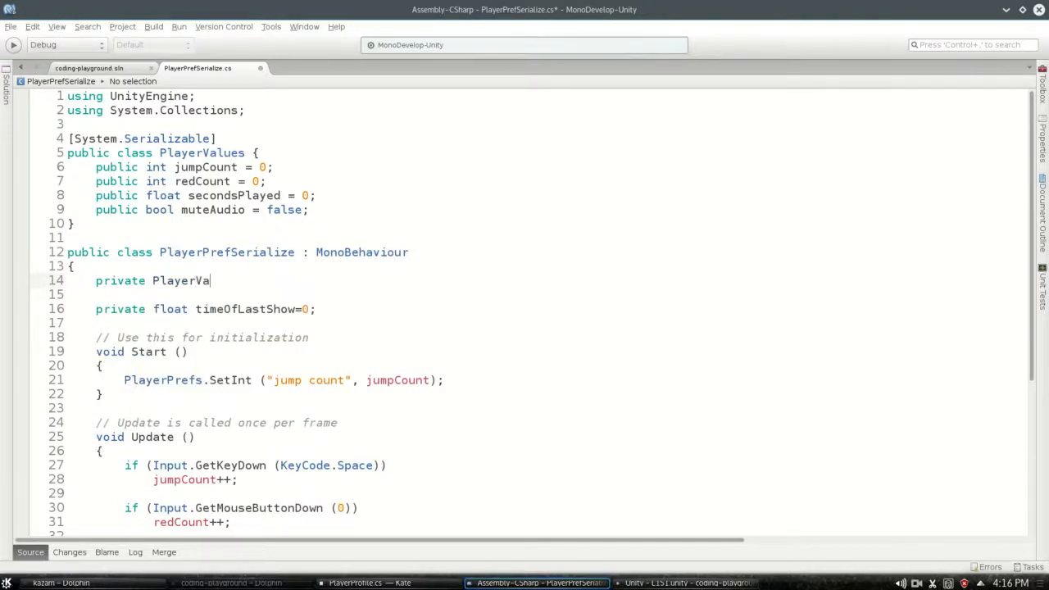
text(lues)
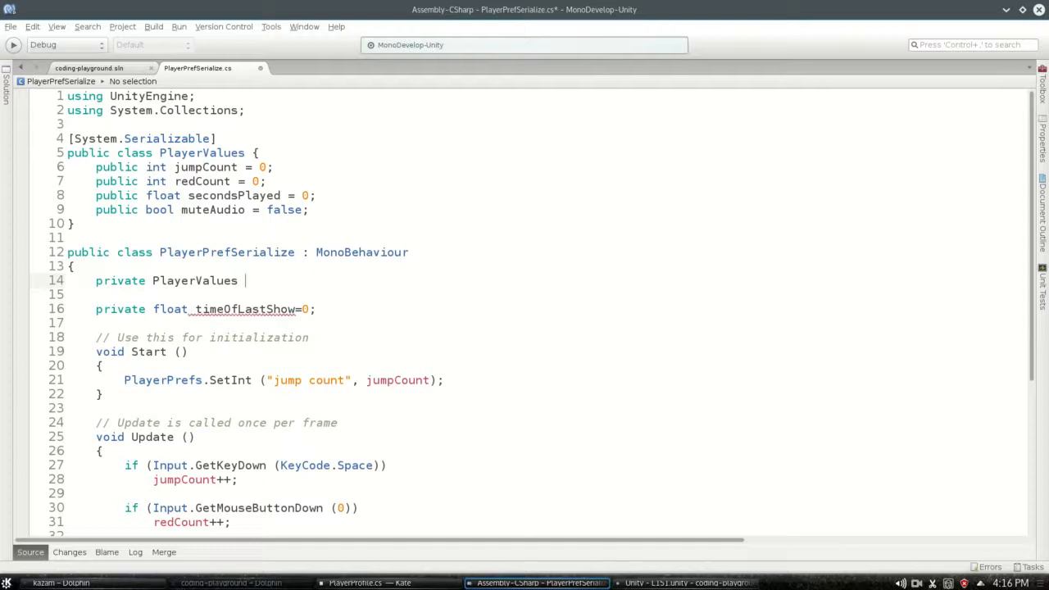
text(playerValues;)
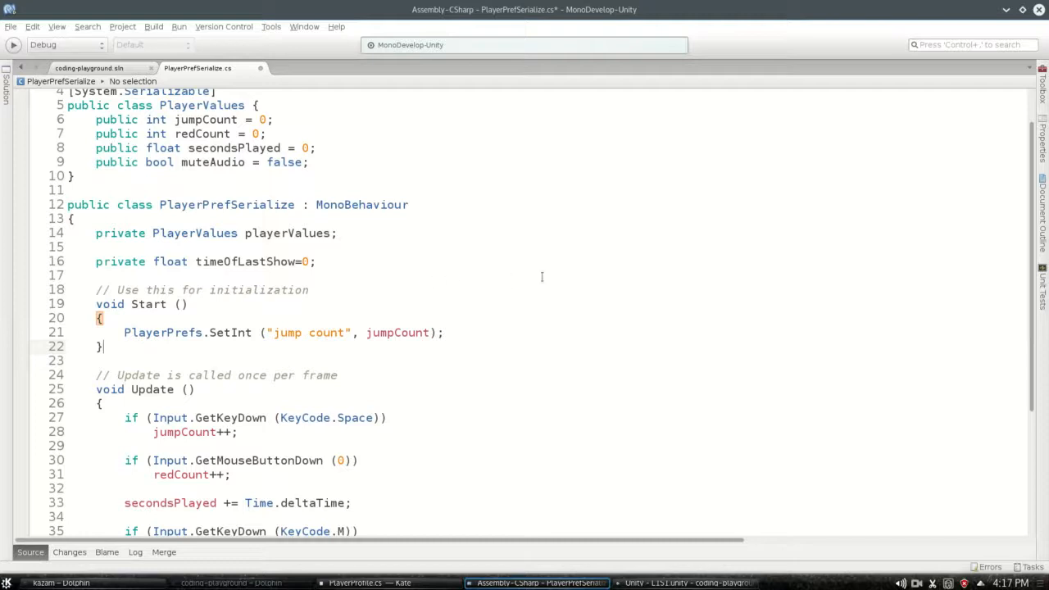
- Add empty private void LoadPlayerValues() and SavePlayerValues() methods below Start
text(pri)
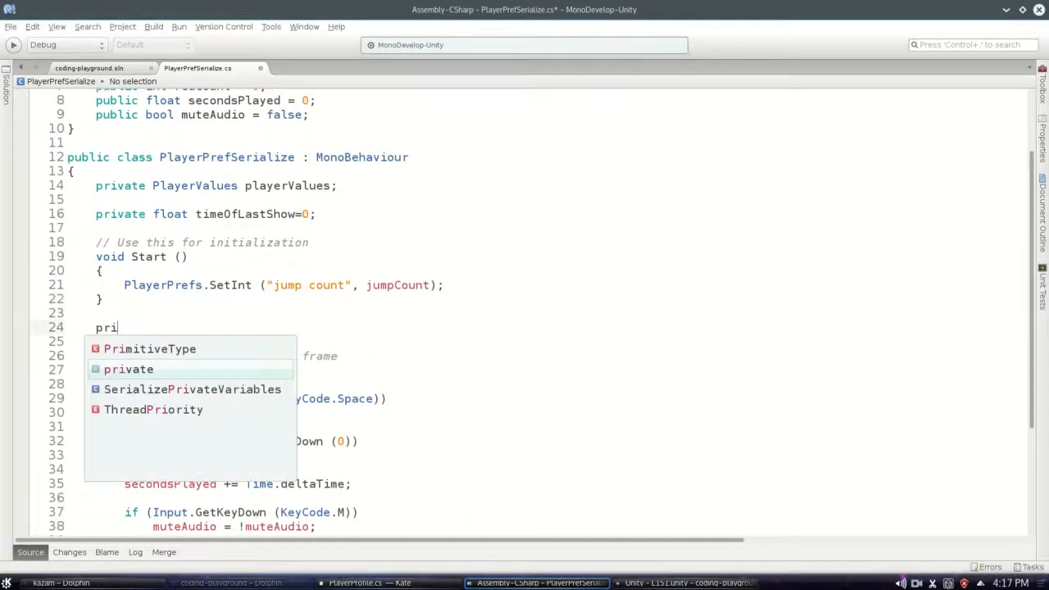
text(vate LoadPlayerValues(){)
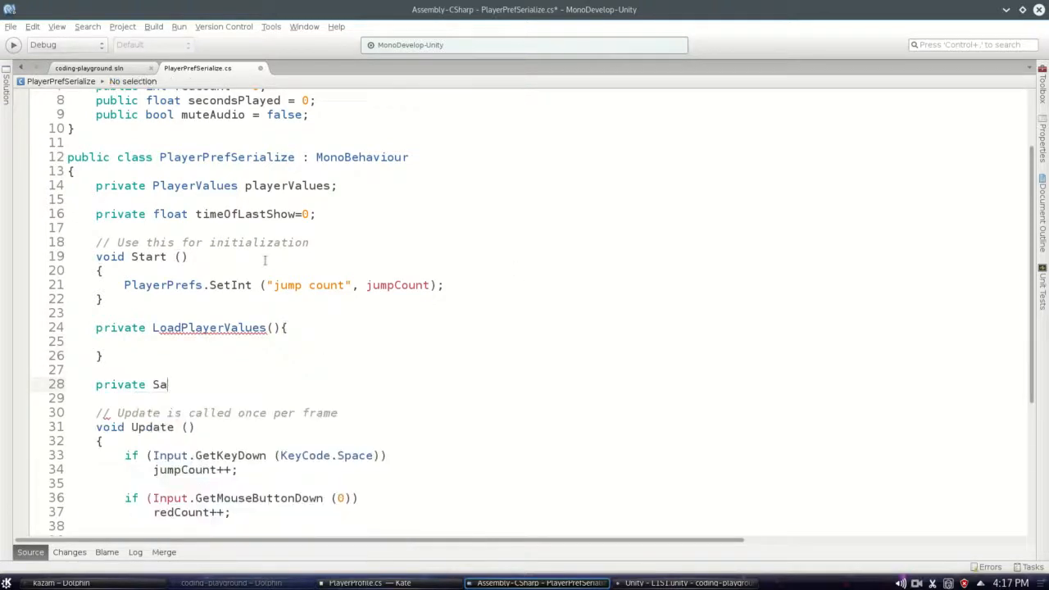
text(void)
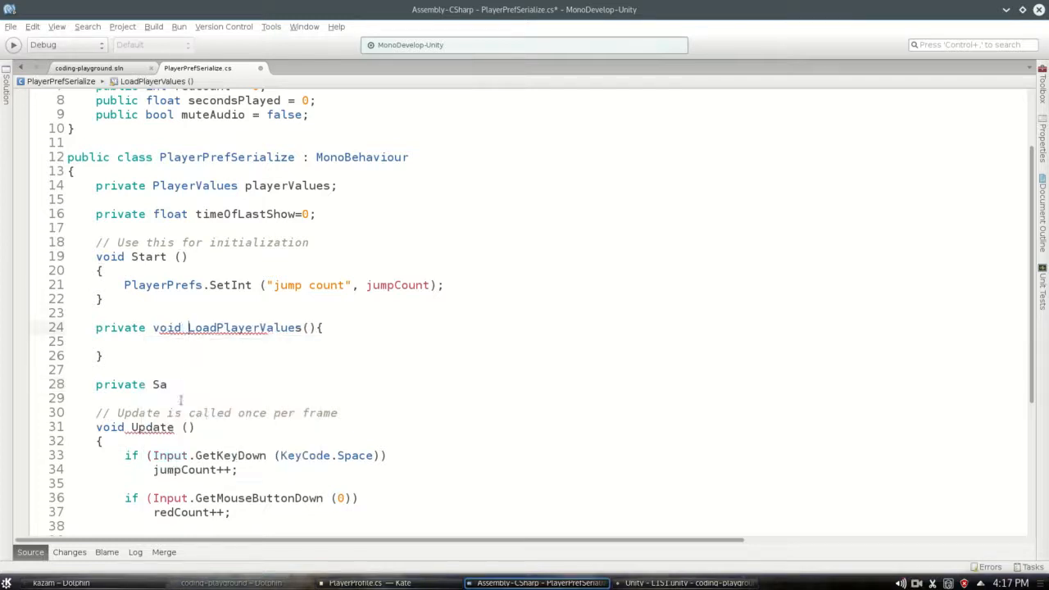
text(void SavePlaye)
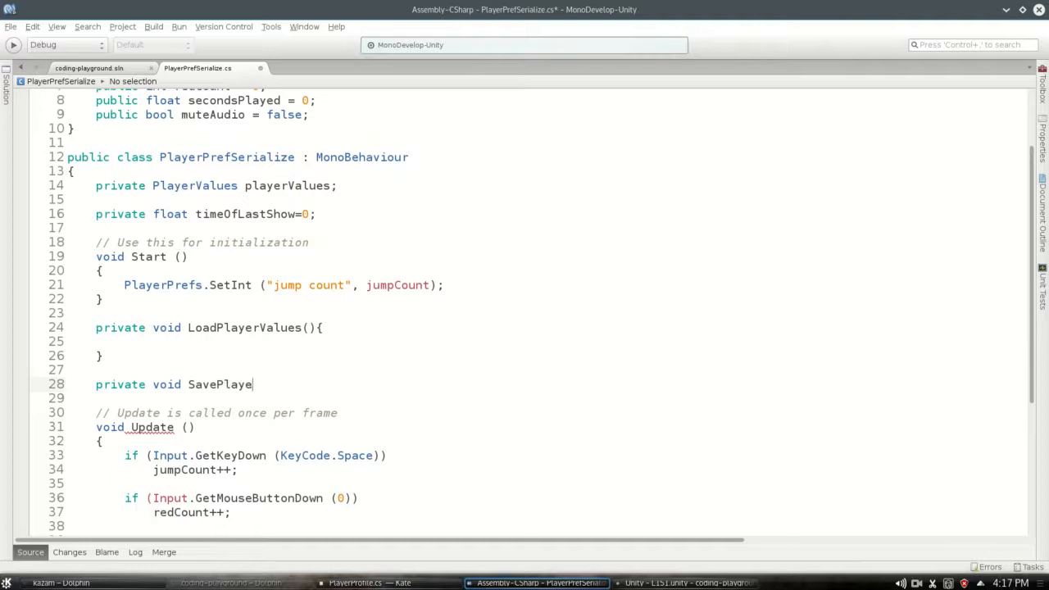
text(rValues(){)
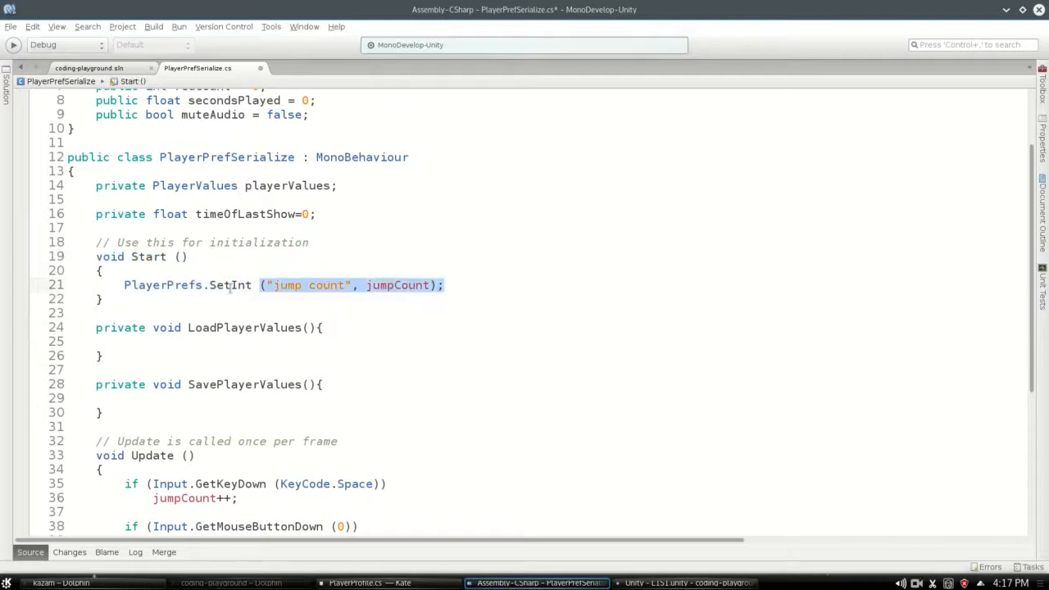
text(loadpl)
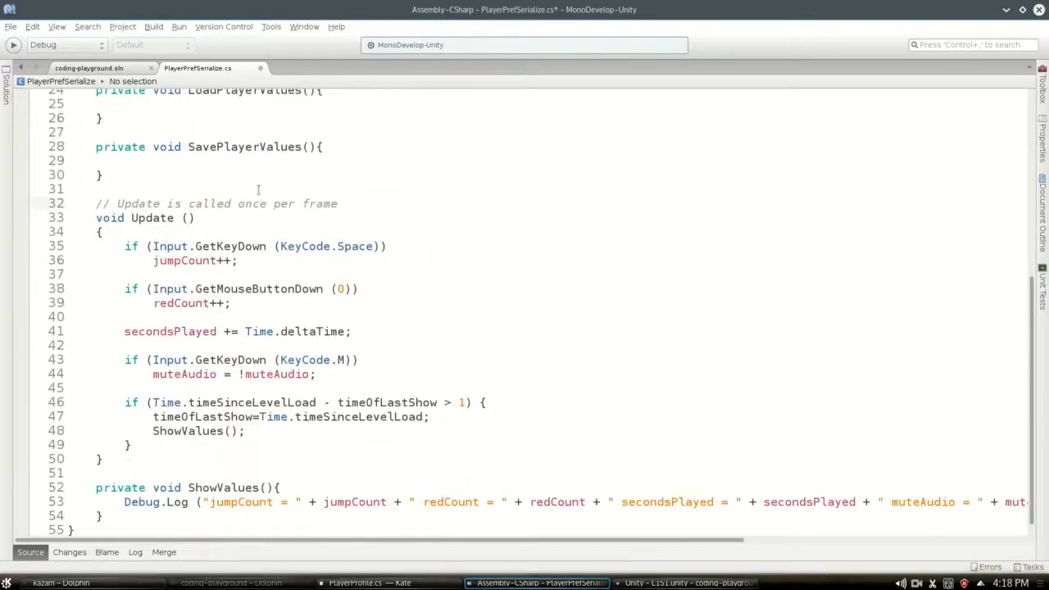
- Call LoadPlayerValues in Start and SavePlayerValues in Update, prefixing fields with playerValues
drag(96, 189, 101, 459)
text(SavePlayerValues();)
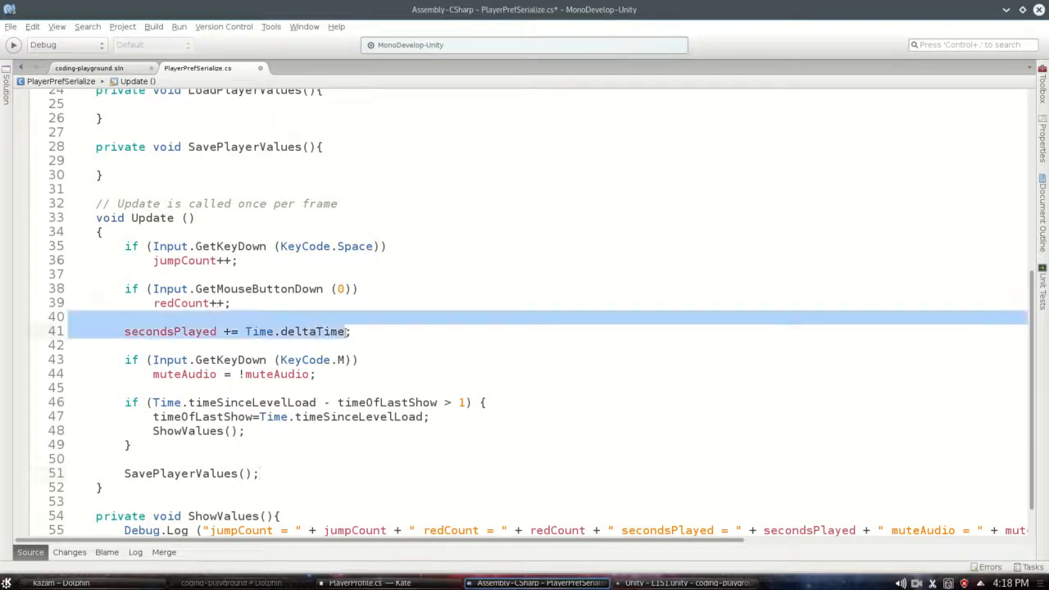
scroll(down, 3)
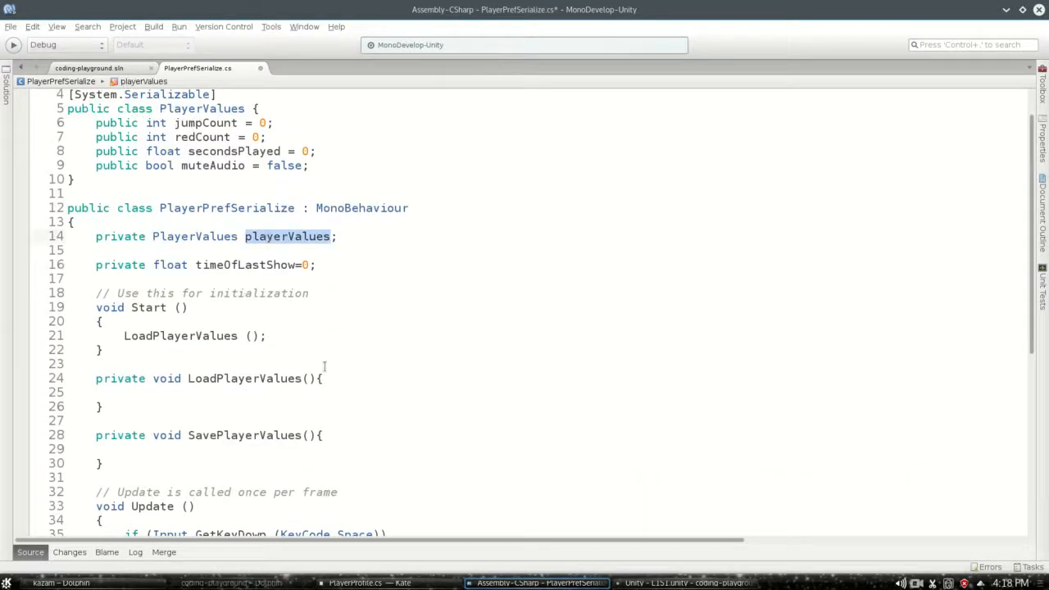
scroll(down, 3)
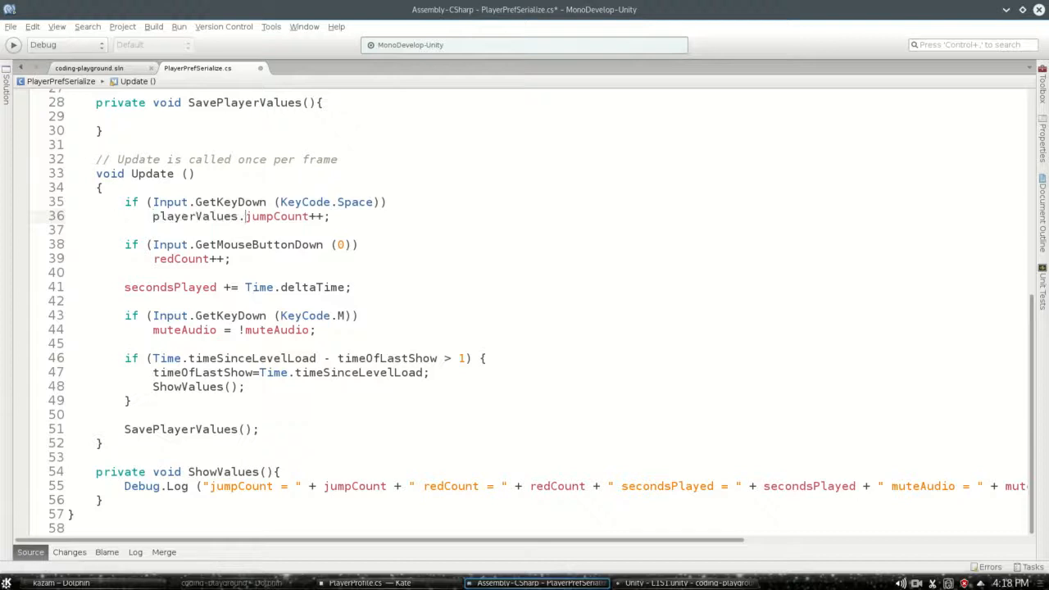
double_click(195, 216)
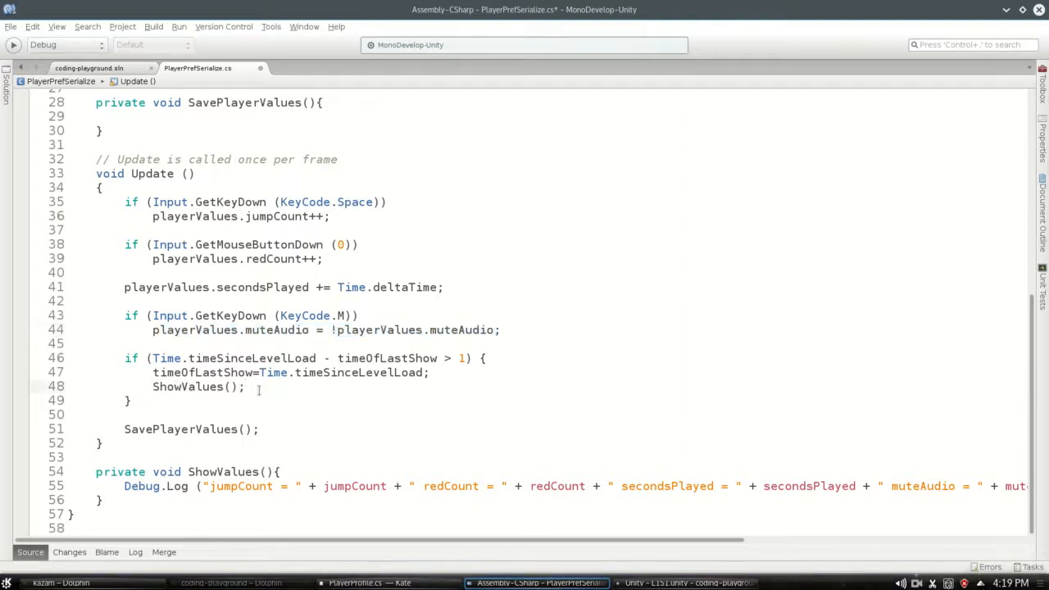
drag(123, 358, 131, 401)
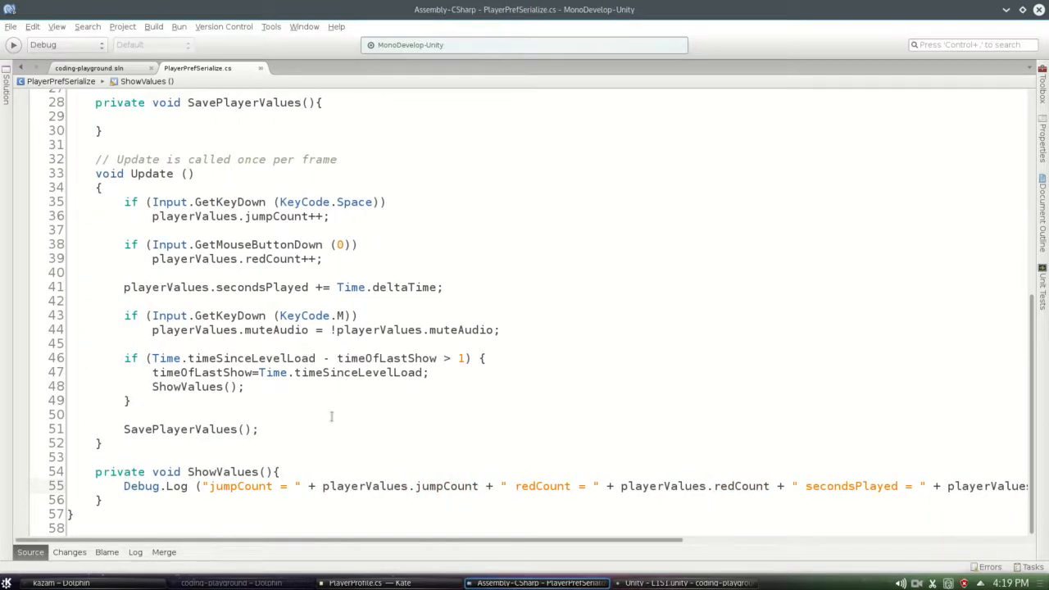
double_click(364, 486)
text(using System.Xml.Serialization;)
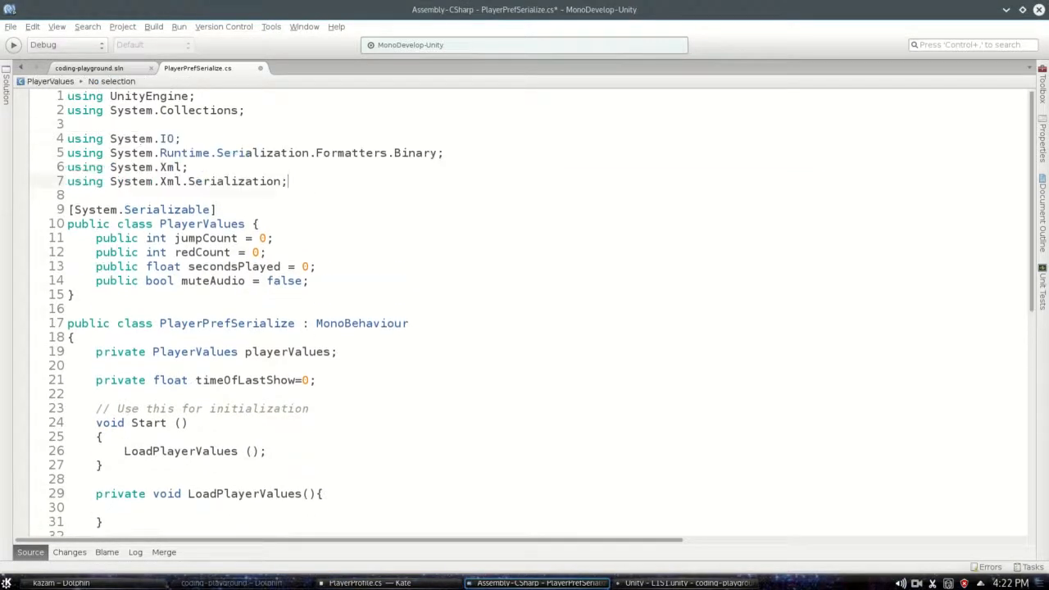
- Create an XmlSerializer for typeof(PlayerValues) in SavePlayerValues
drag(67, 139, 287, 181)
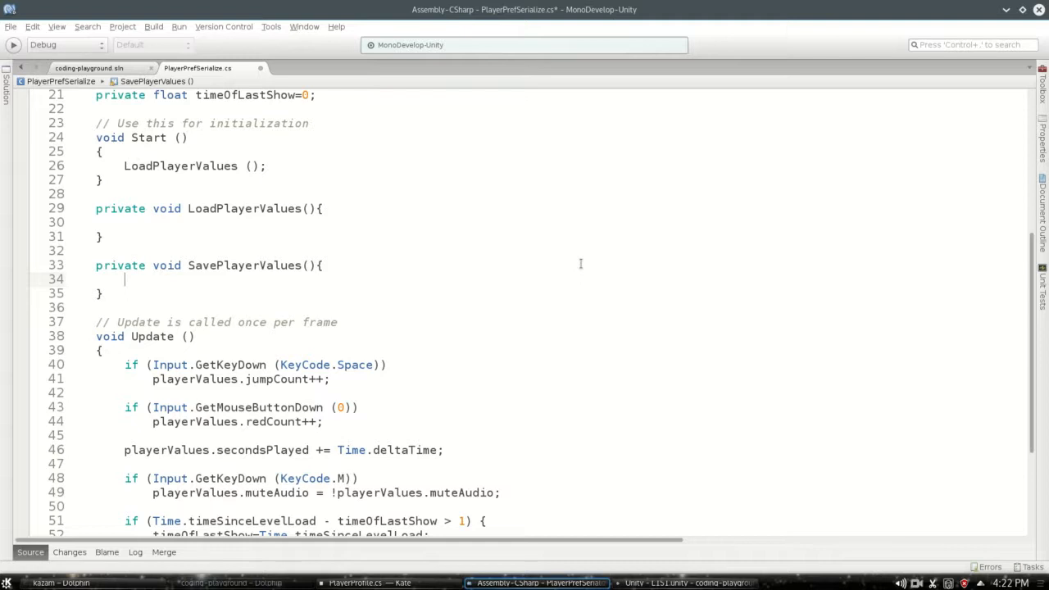
text(XmlSerializer seri)
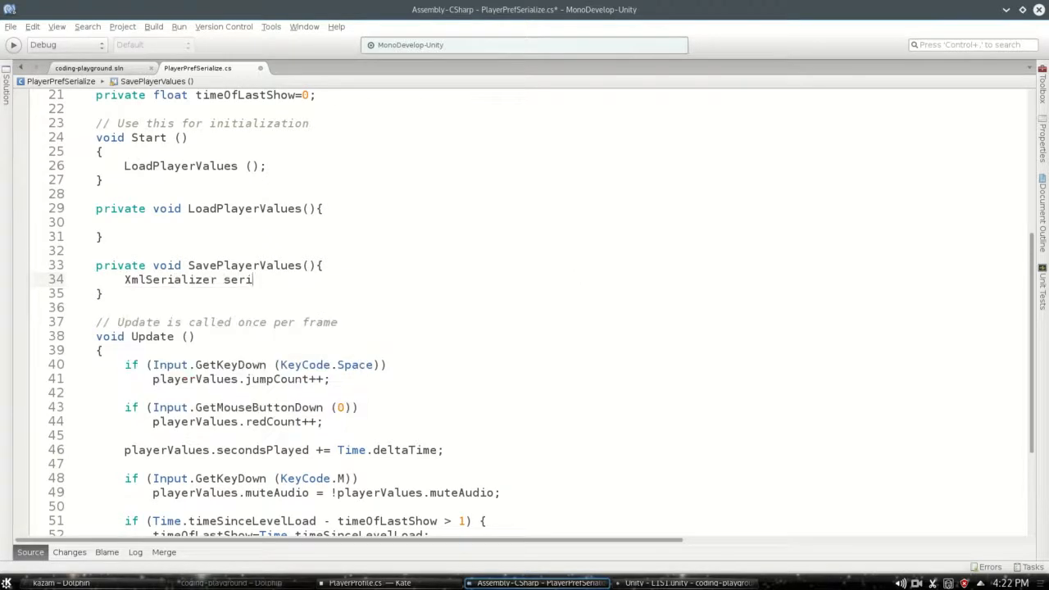
text(alizer = new)
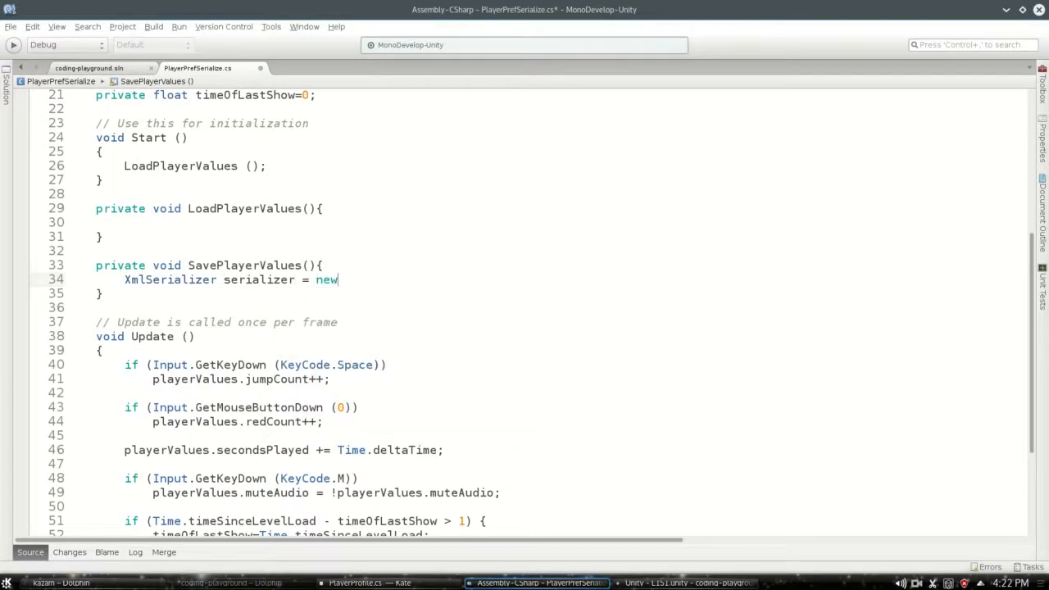
text(XmlSerializer()
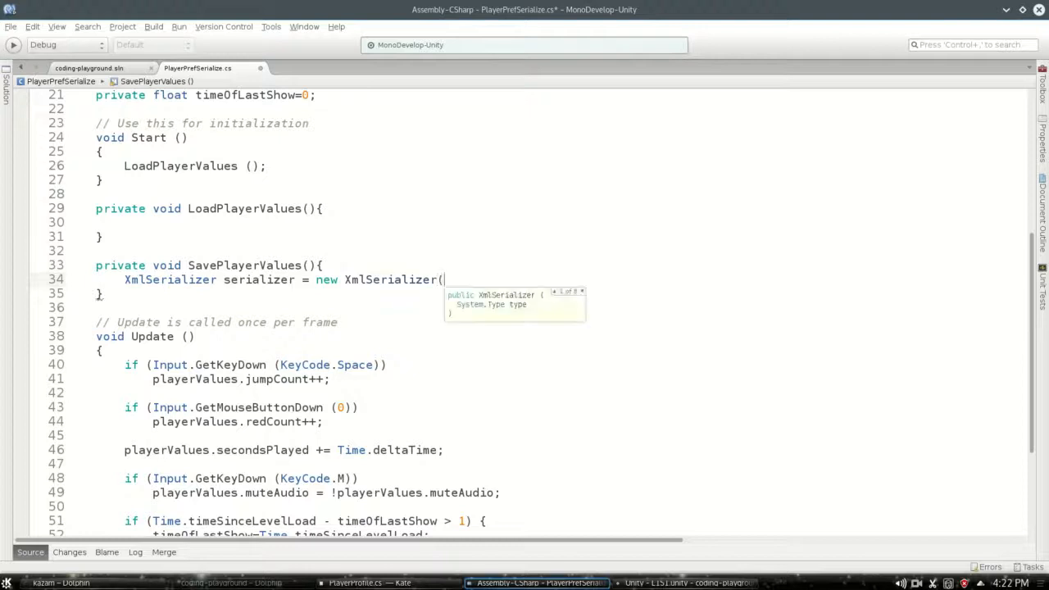
text(typeof(playervalues));)
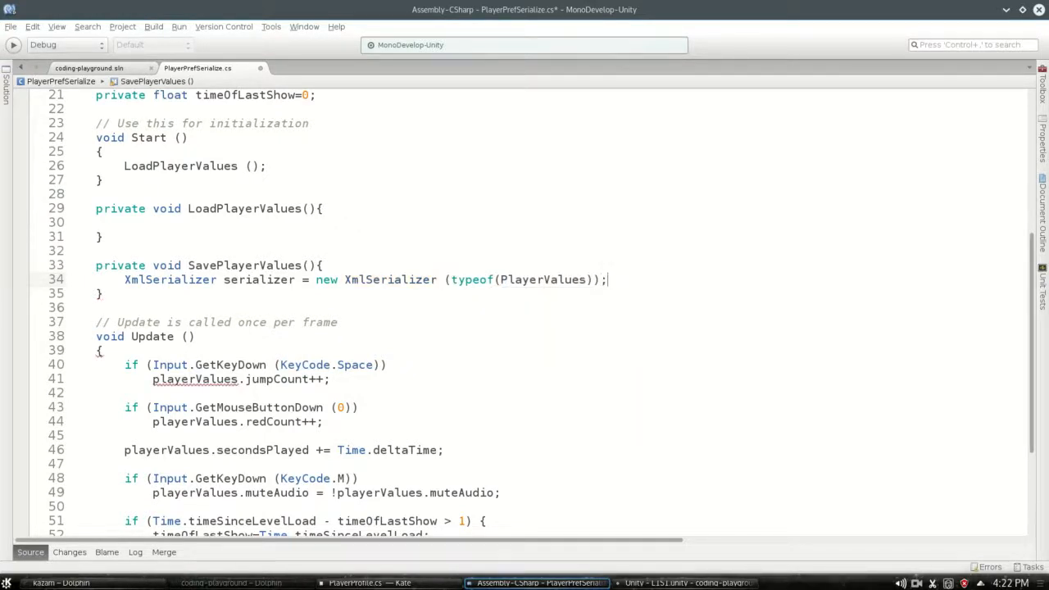
double_click(541, 279)
text(using (StringWriter)
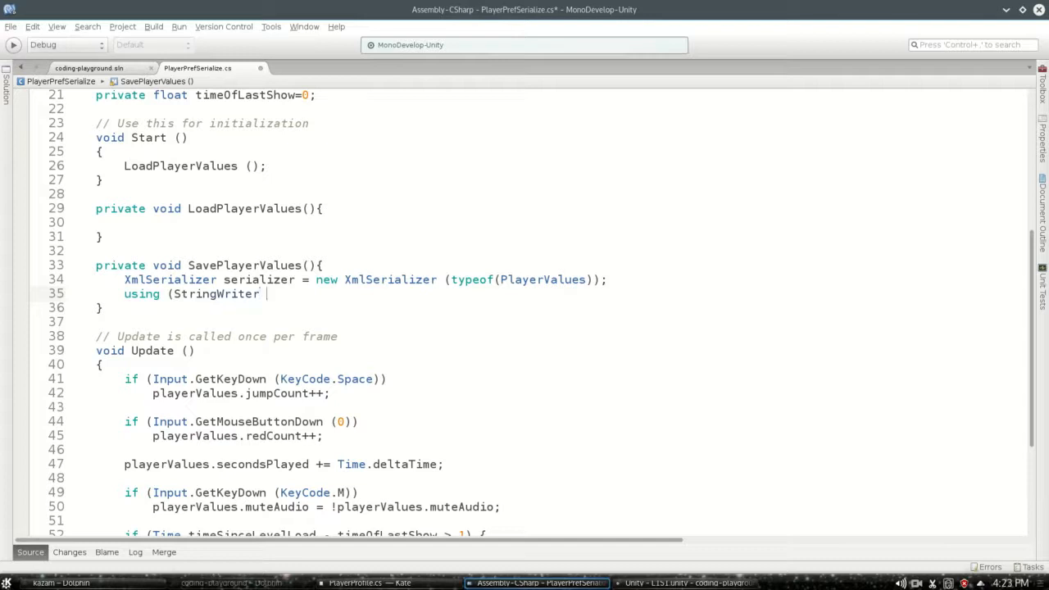
- Serialize playerValues into a using StringWriter sw block and Debug.Log(sw.ToString())
text(sw =)
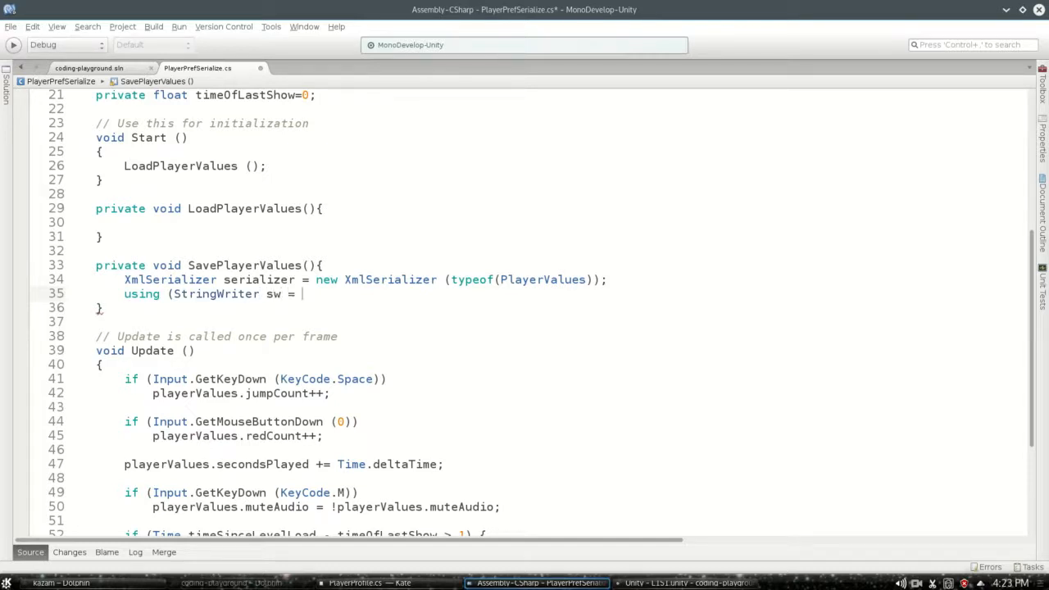
text(new StringWriter)
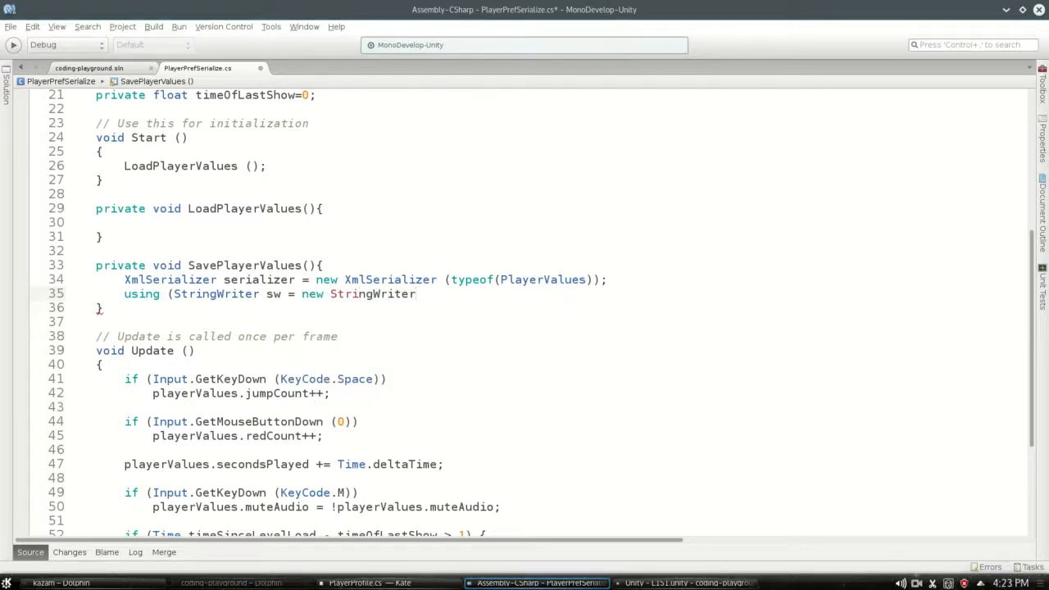
text((){)
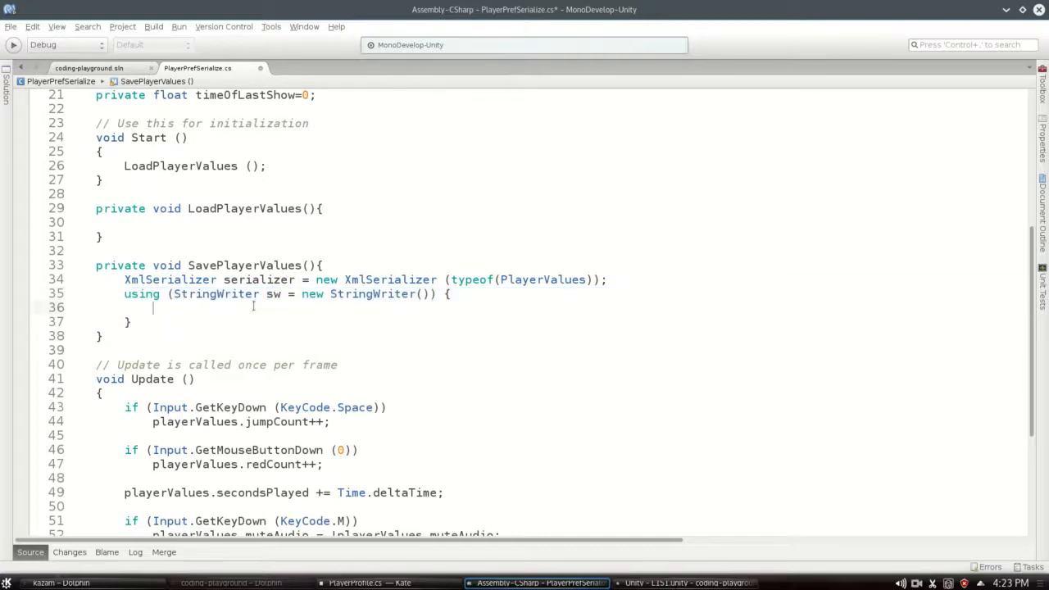
text(serializer.Serialize)
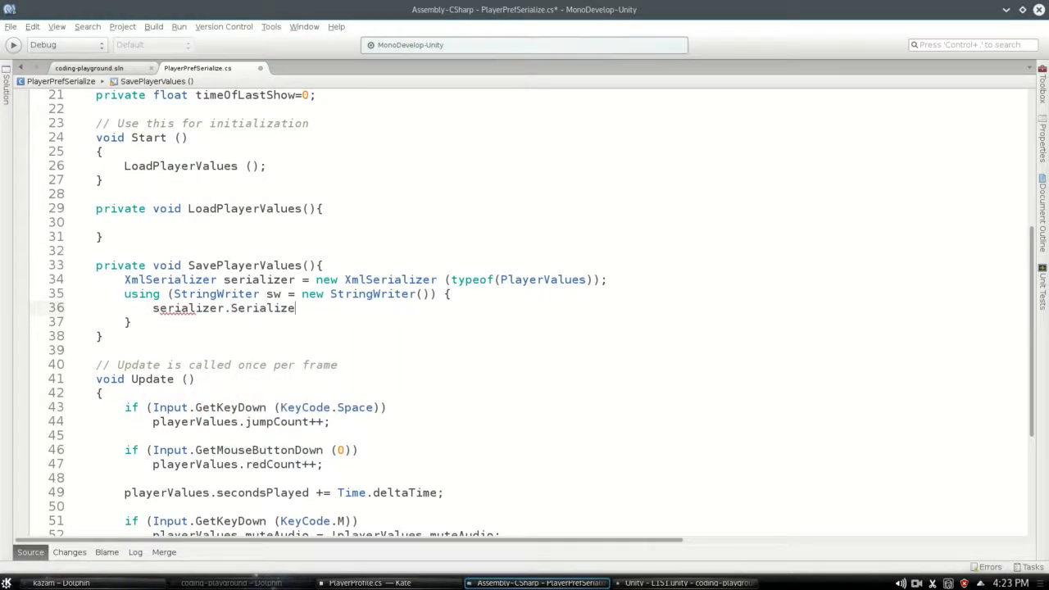
text((sw,)
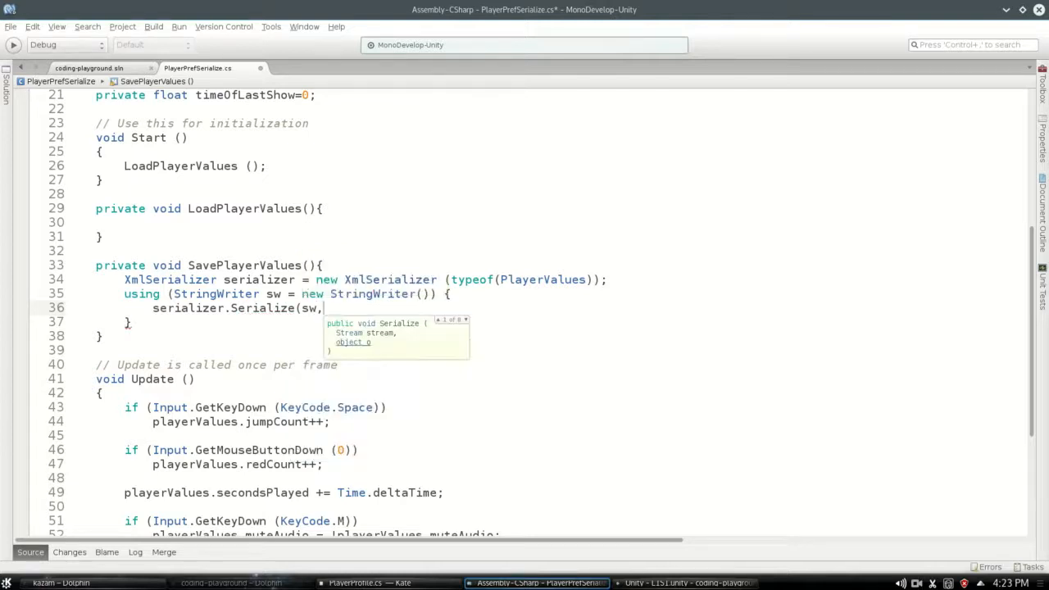
text(playerValues);)
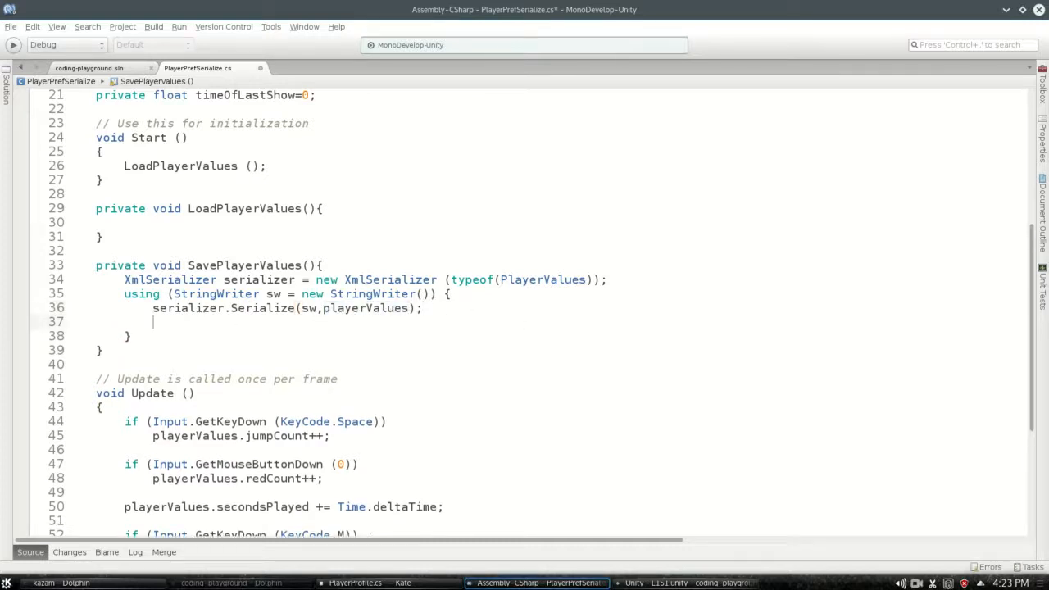
text(Debug.lo)
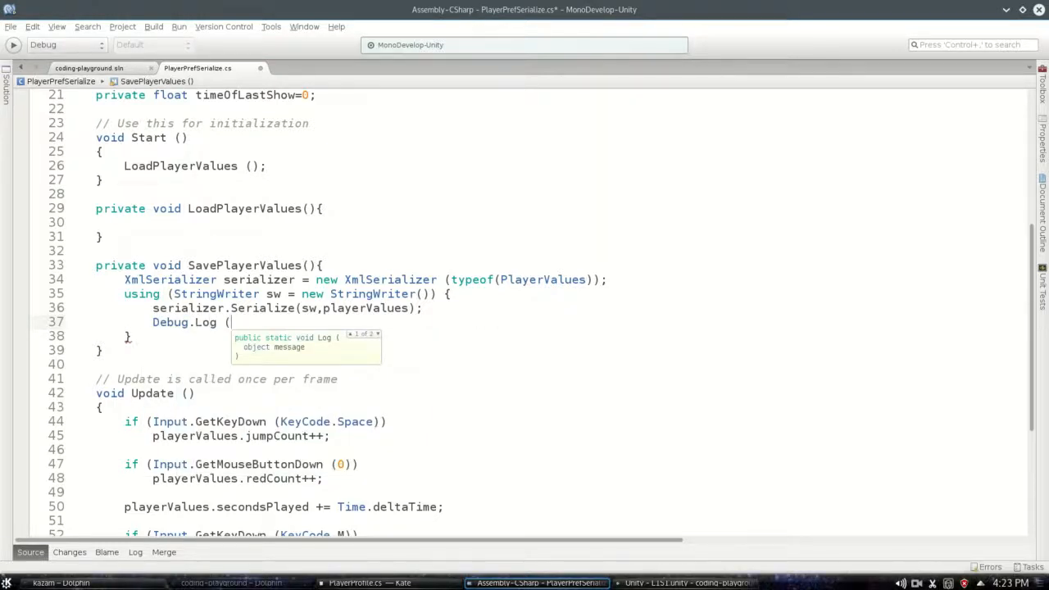
text(sw.ToString());)
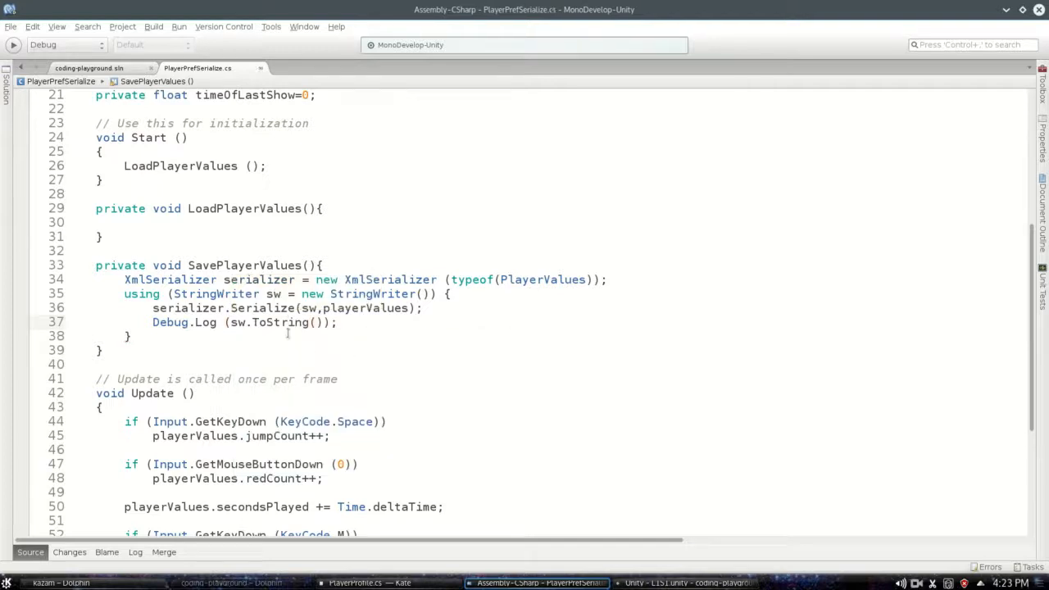
scroll(down, 3)
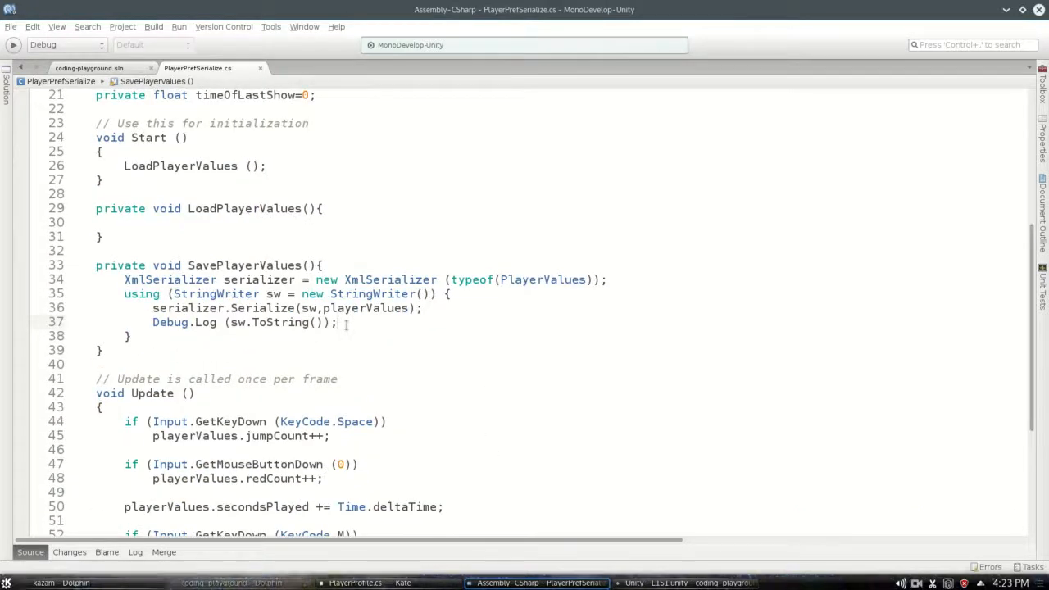
click(684, 582)
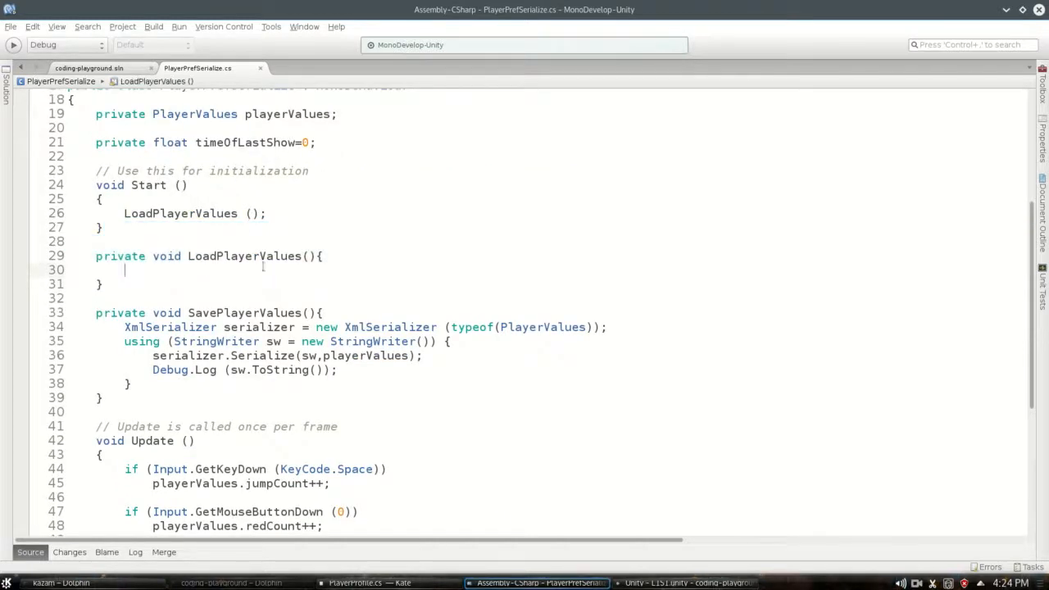
- Assign playerValues = new PlayerValues(); in LoadPlayerValues
text(playerva)
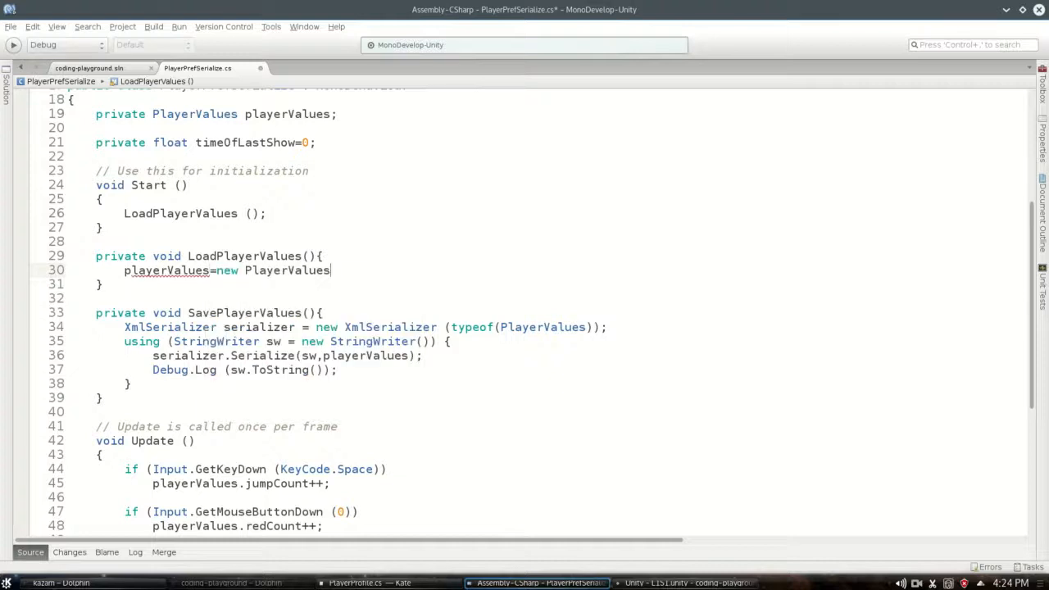
text(();)
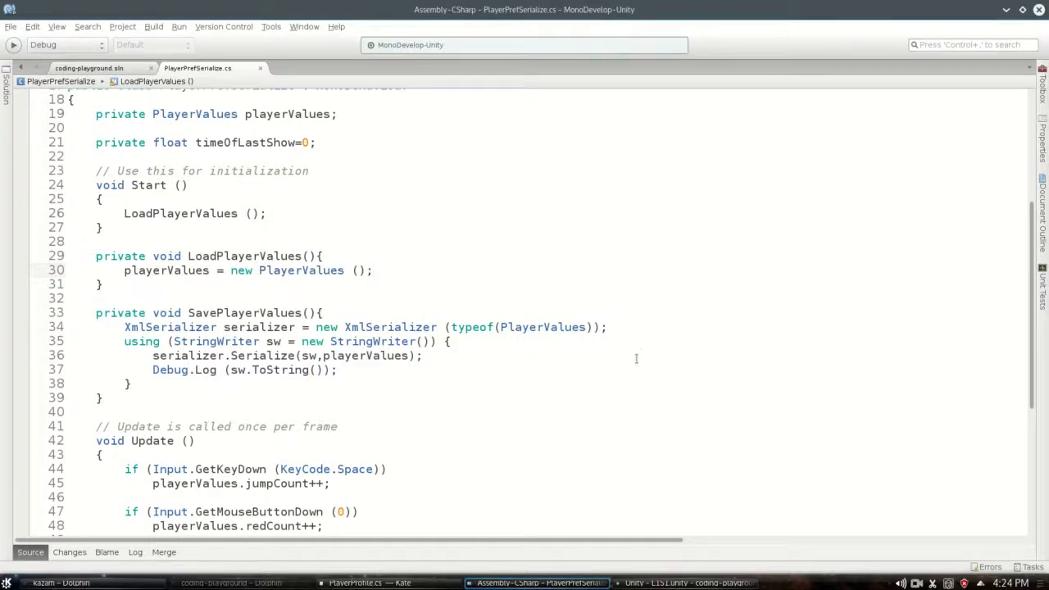
click(688, 582)
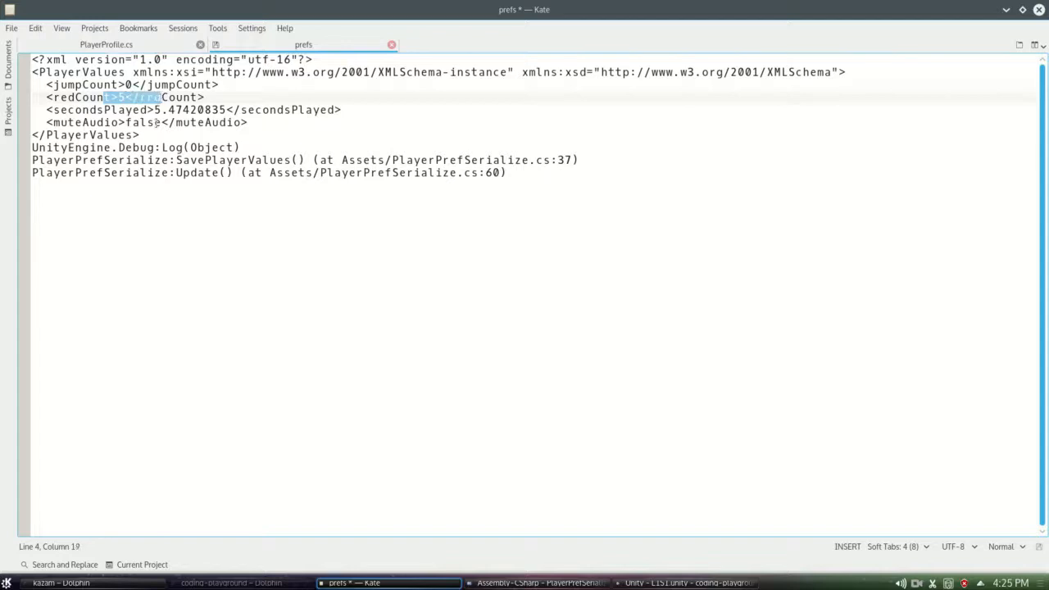
- Undo stray edits in Kate's prefs XML and review the logged PlayerValues output
key(ctrl+a)
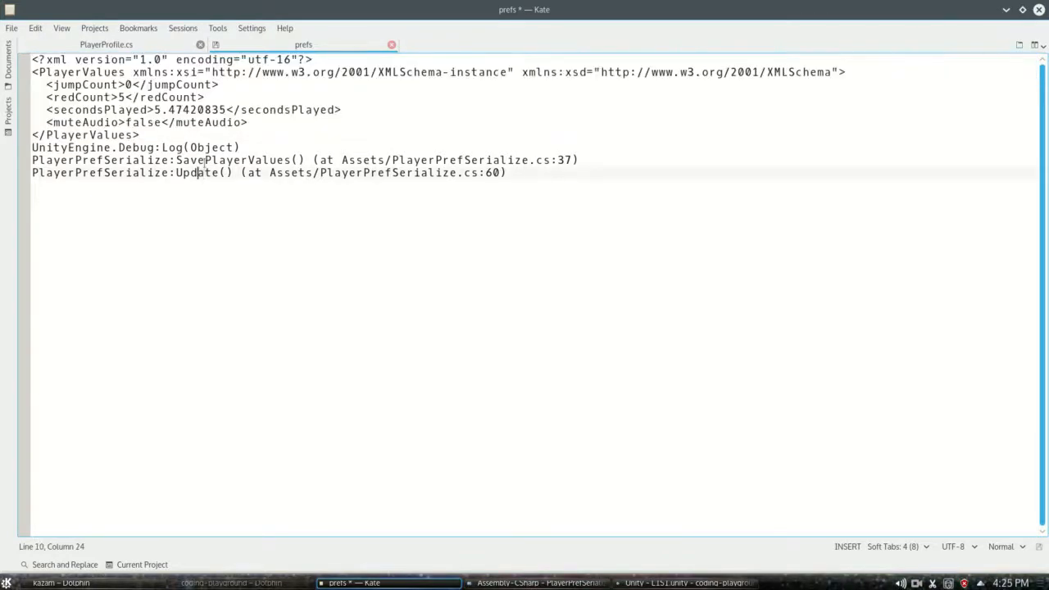
key(ctrl+a)
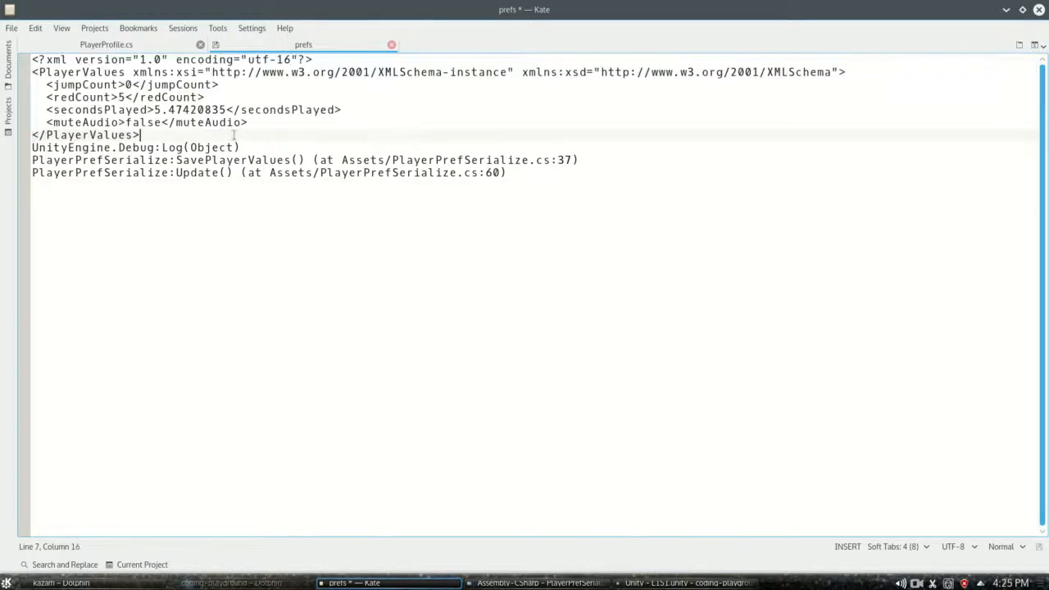
click(536, 582)
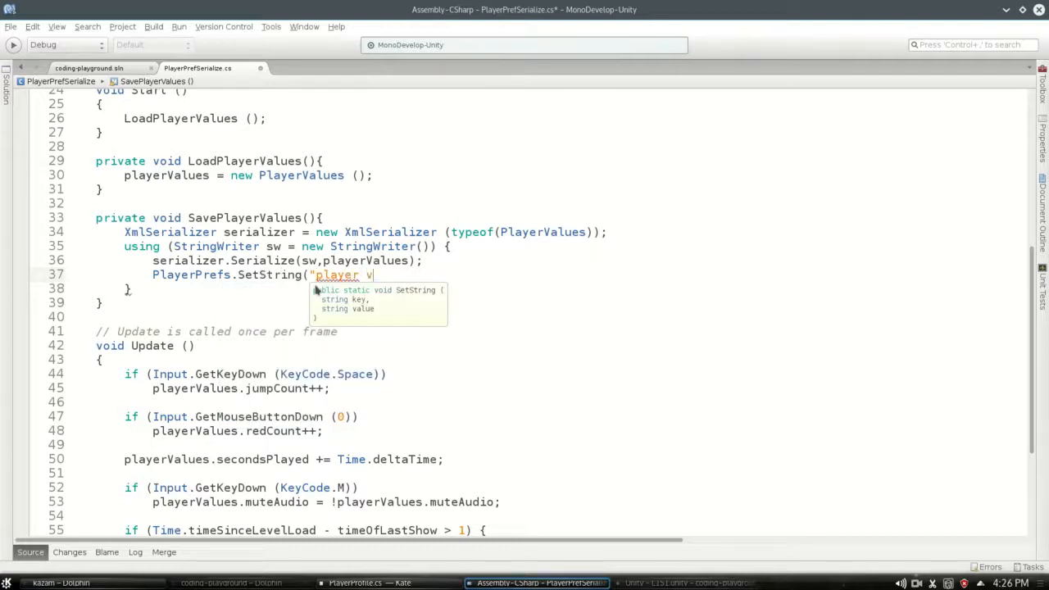
- Replace the log with PlayerPrefs.SetString("player values", sw.ToString()); and select the key
text(alues",)
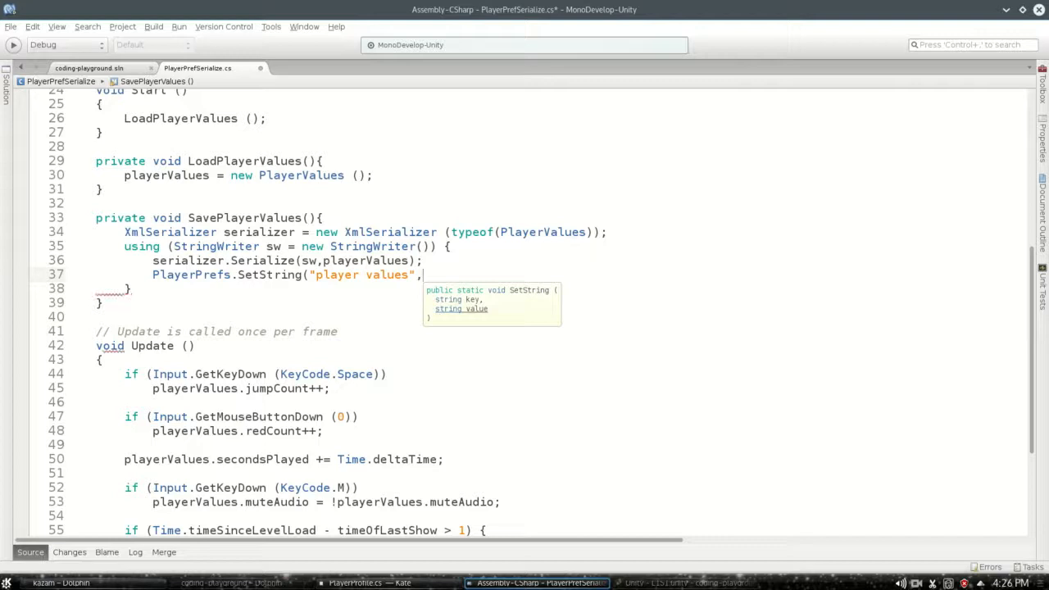
text(sw.ToString)
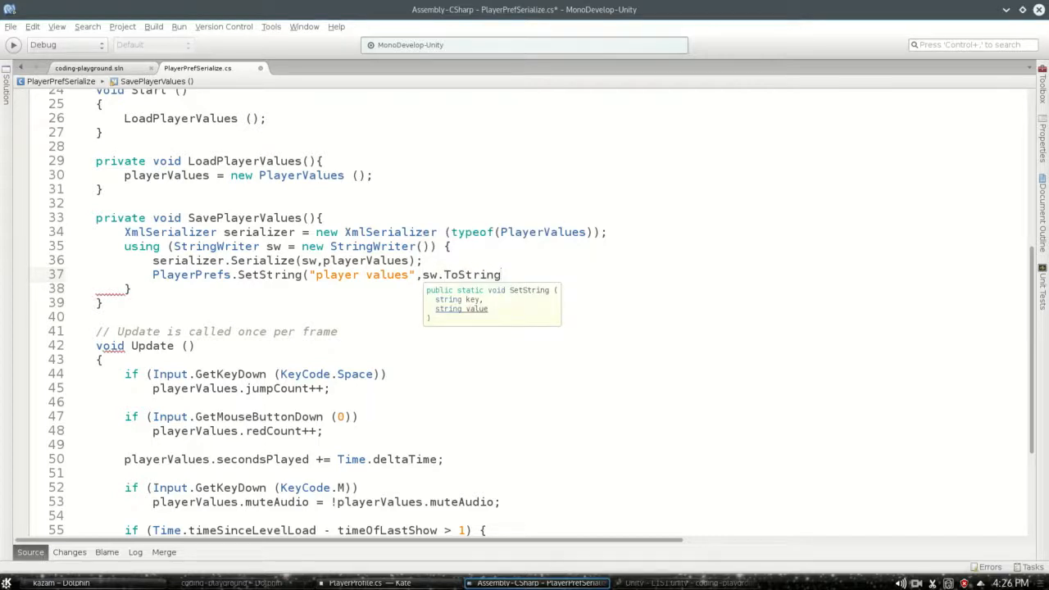
text(());)
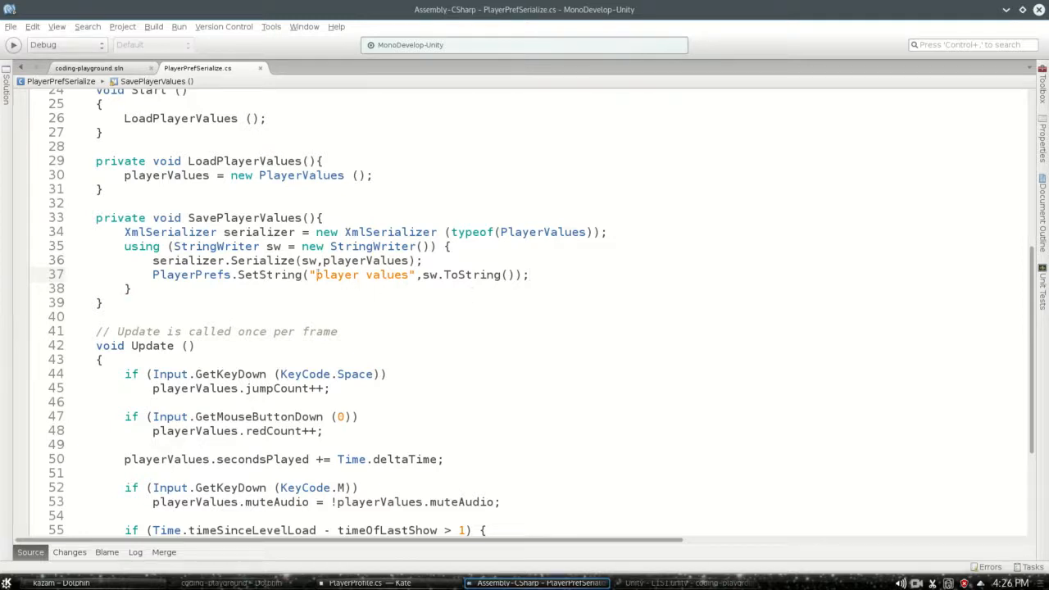
double_click(361, 274)
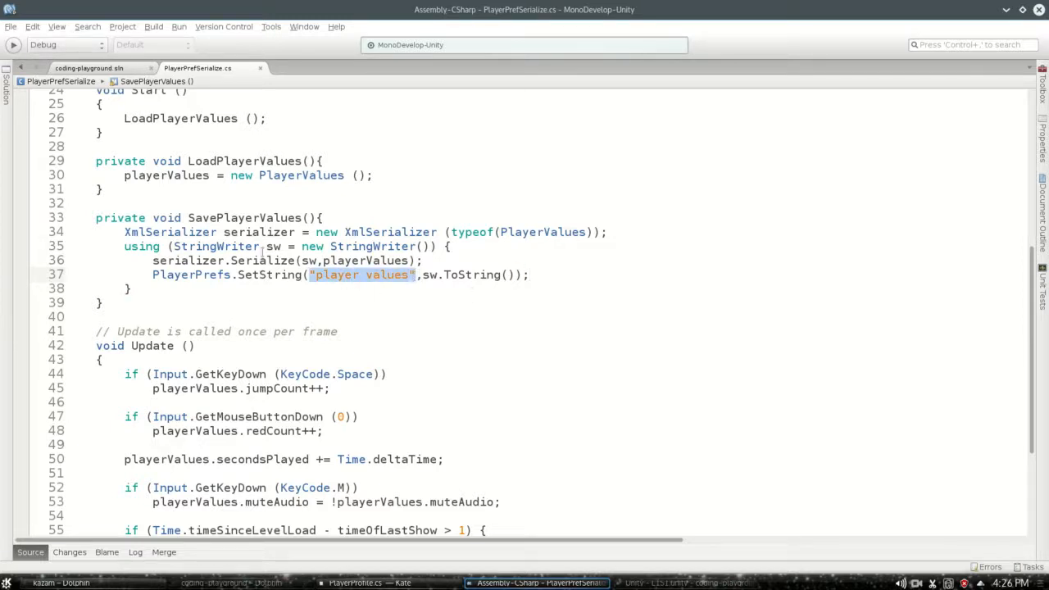
mouse_move(234, 298)
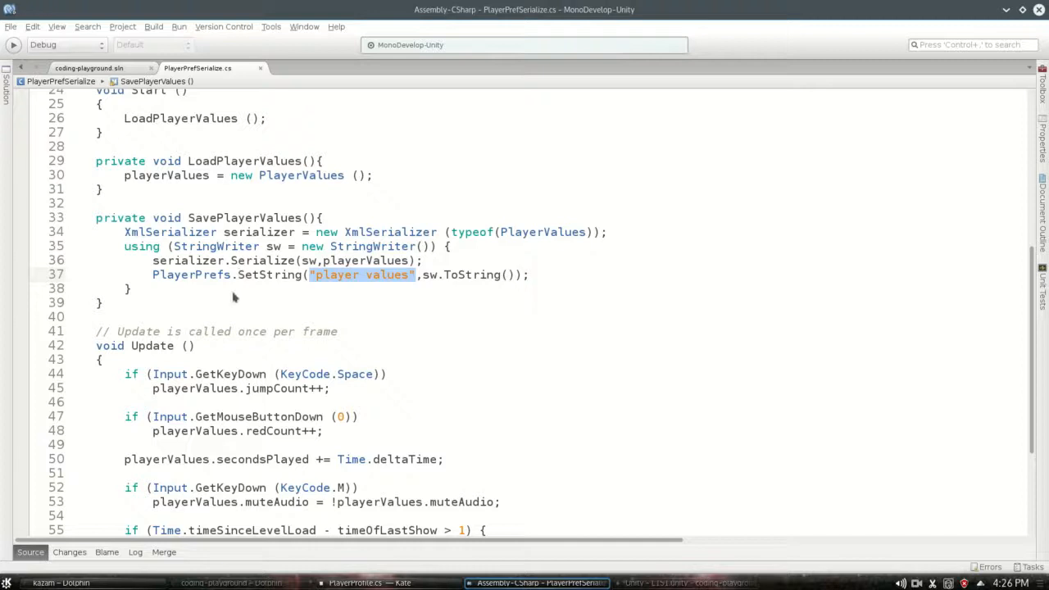
drag(170, 246, 131, 287)
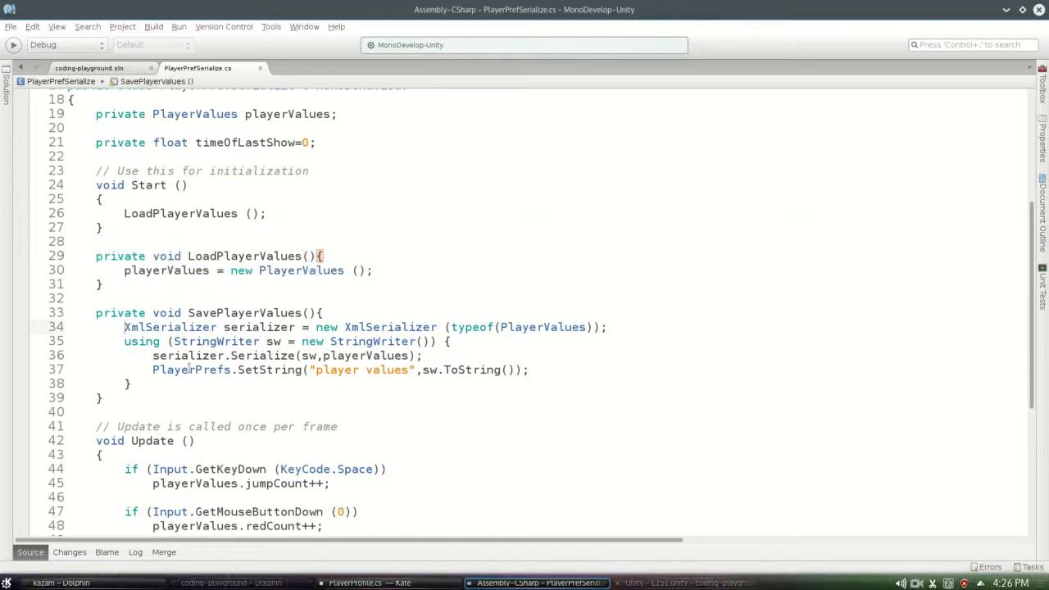
- Read the saved string with PlayerPrefs.GetString("player values") in LoadPlayerValues
triple_click(364, 327)
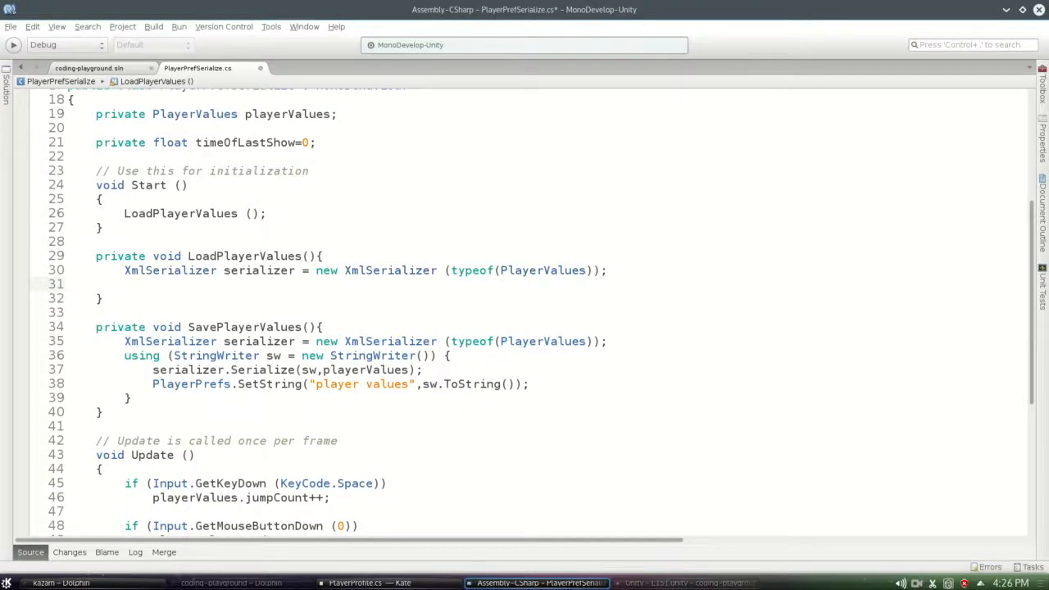
text(string text)
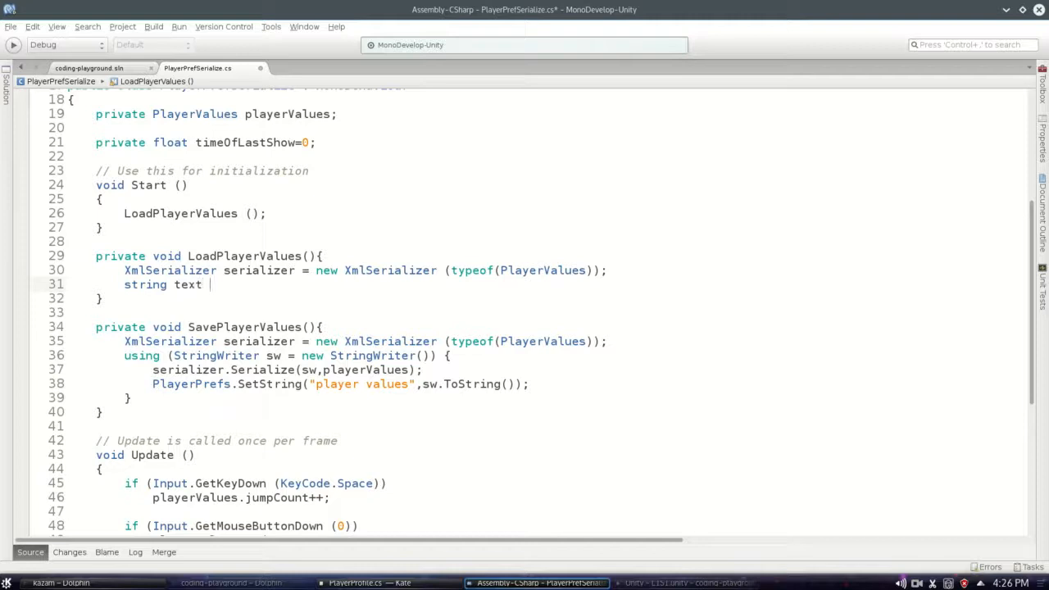
text(= Player)
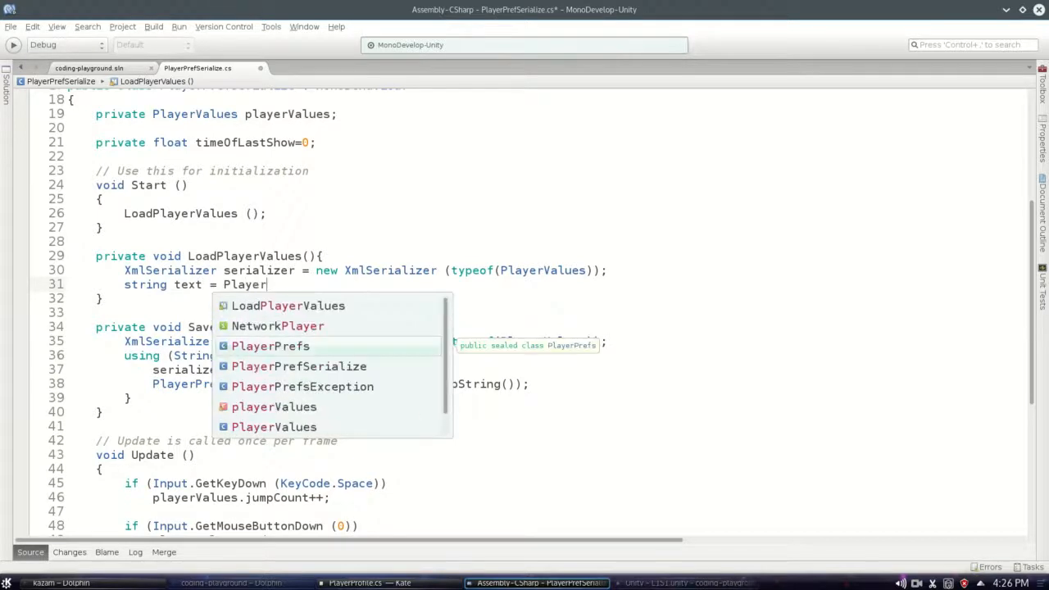
text(Prefs.get)
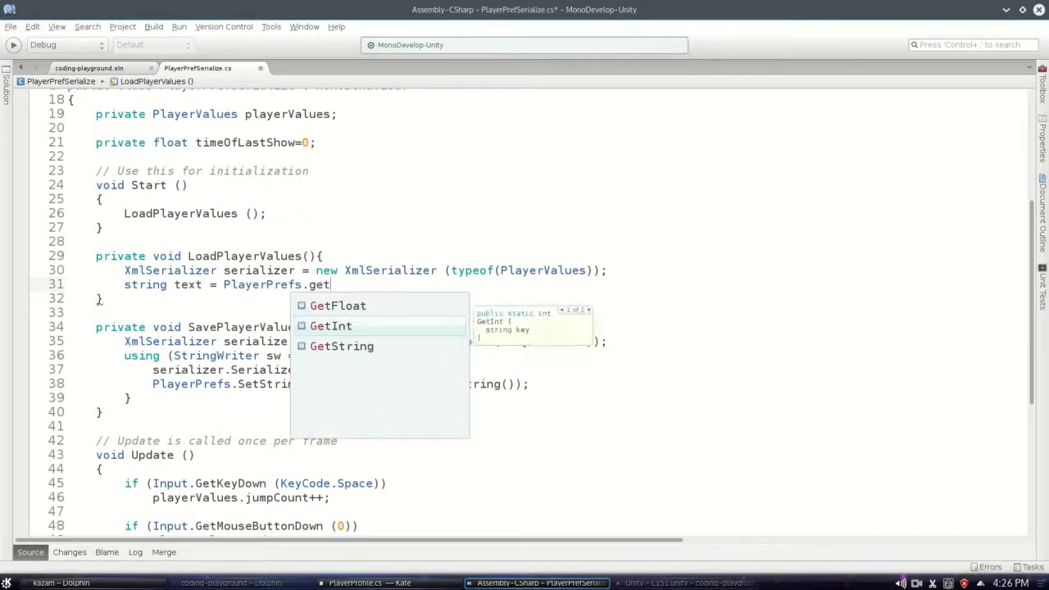
click(341, 345)
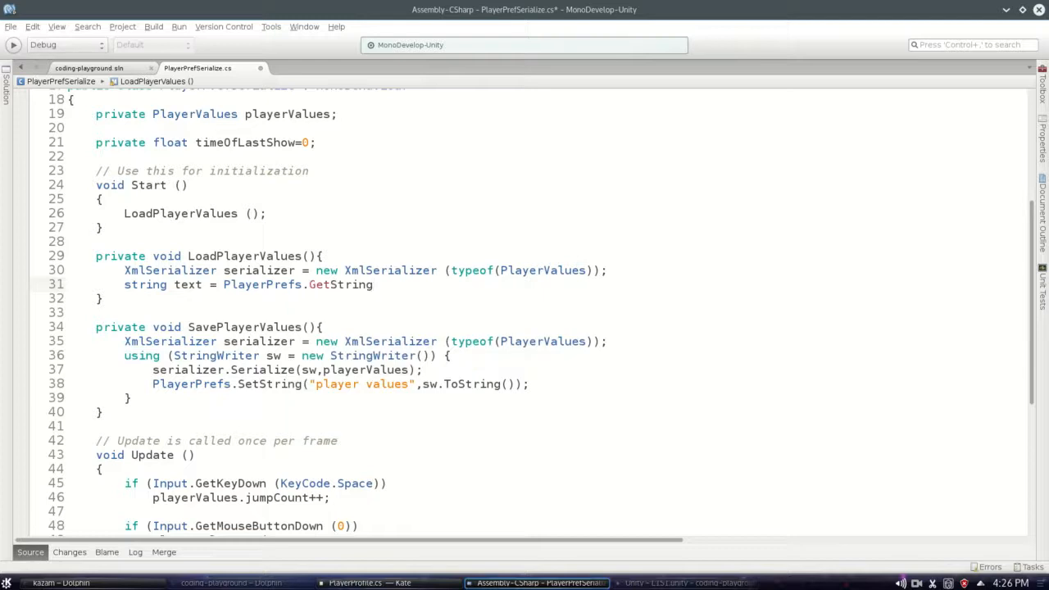
text(("playre)
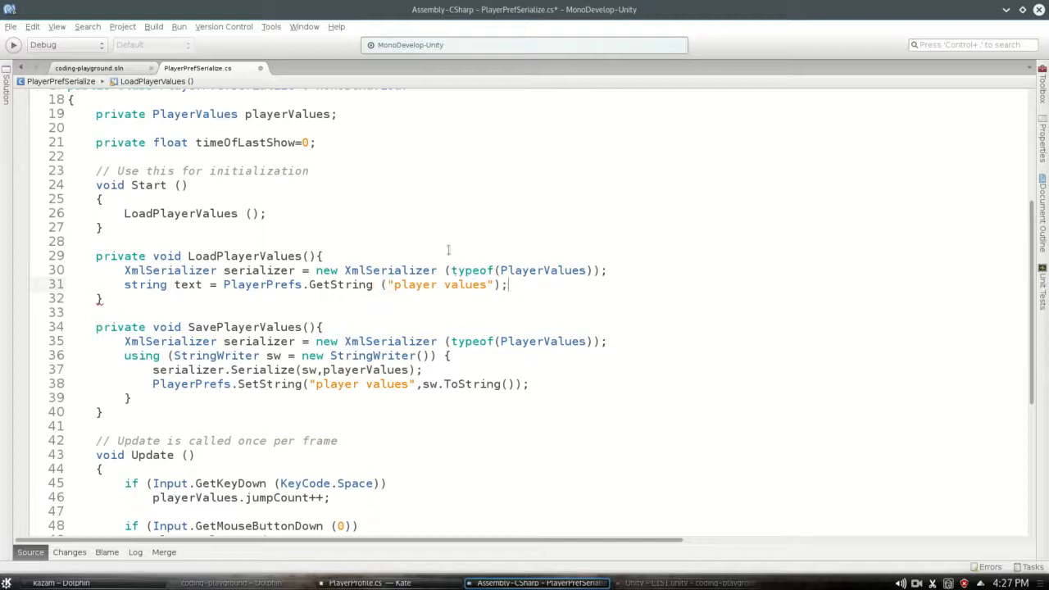
double_click(187, 284)
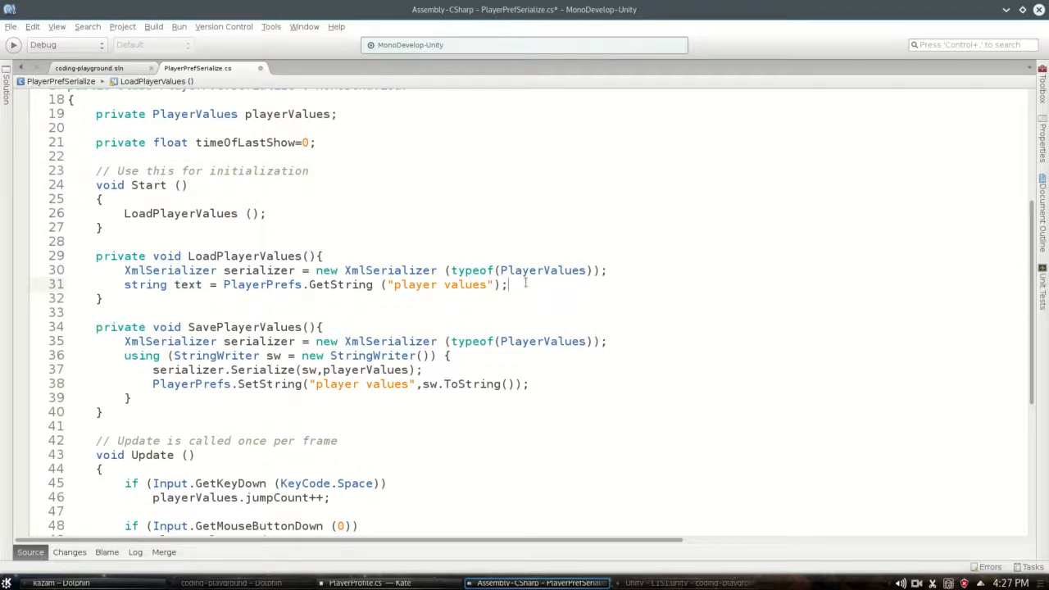
- Add an if/else on text.Length that creates a new PlayerValues when empty
text(if (text.le)
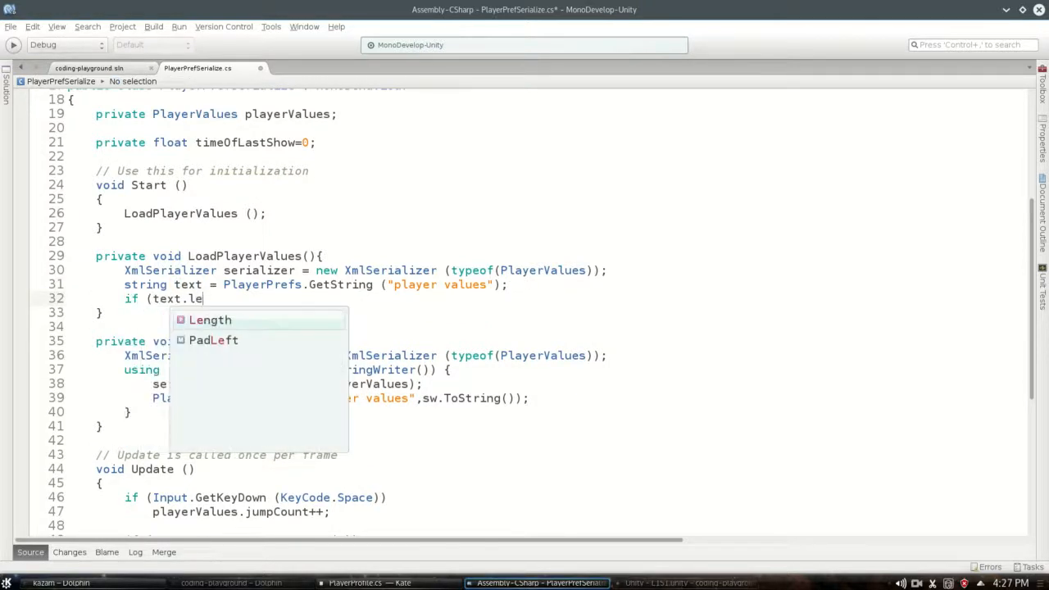
text(ngth == 0) {)
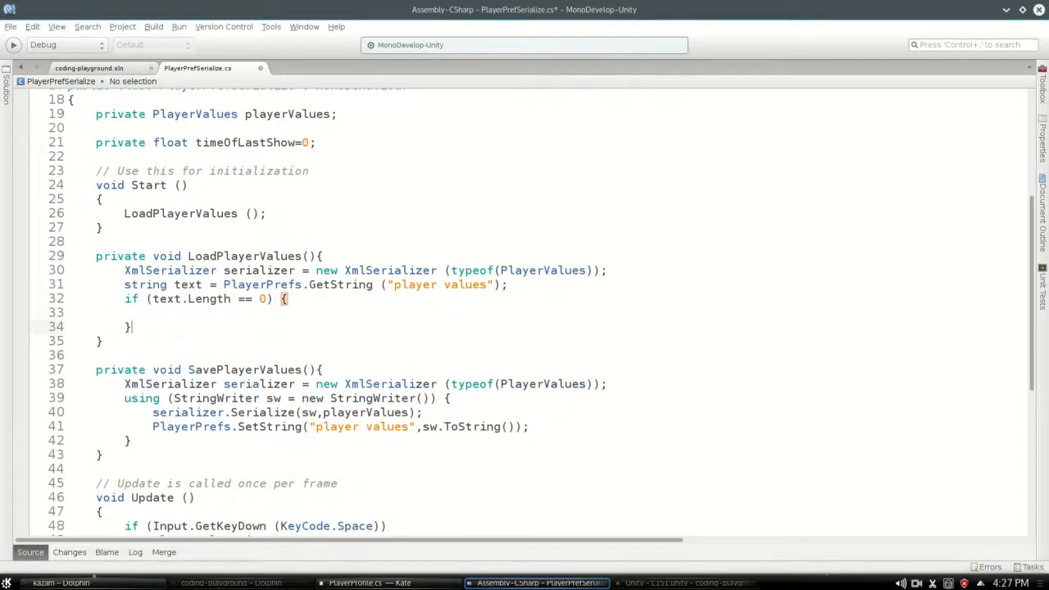
text(else{)
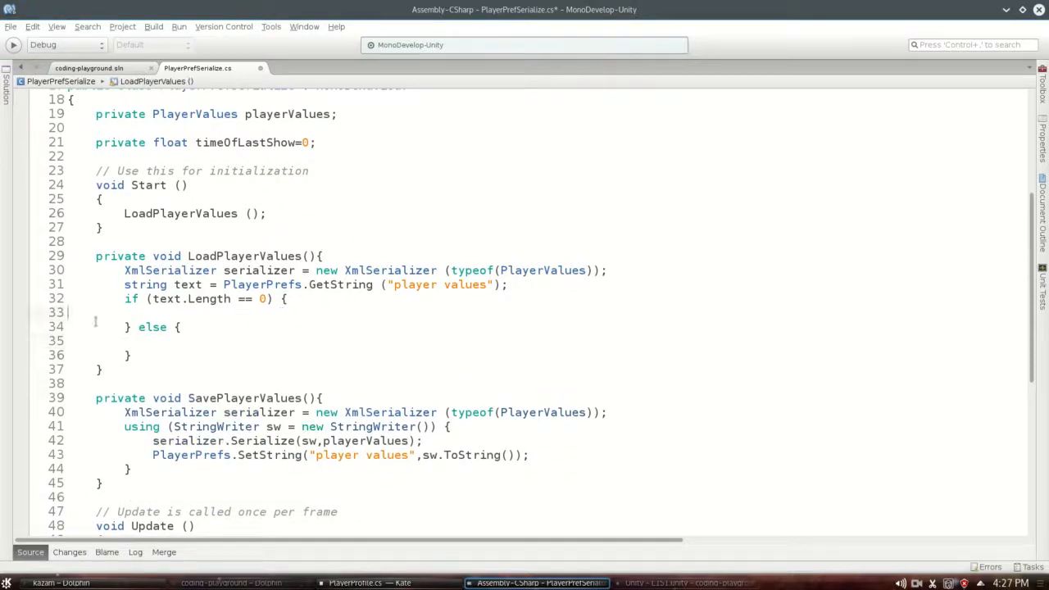
click(232, 312)
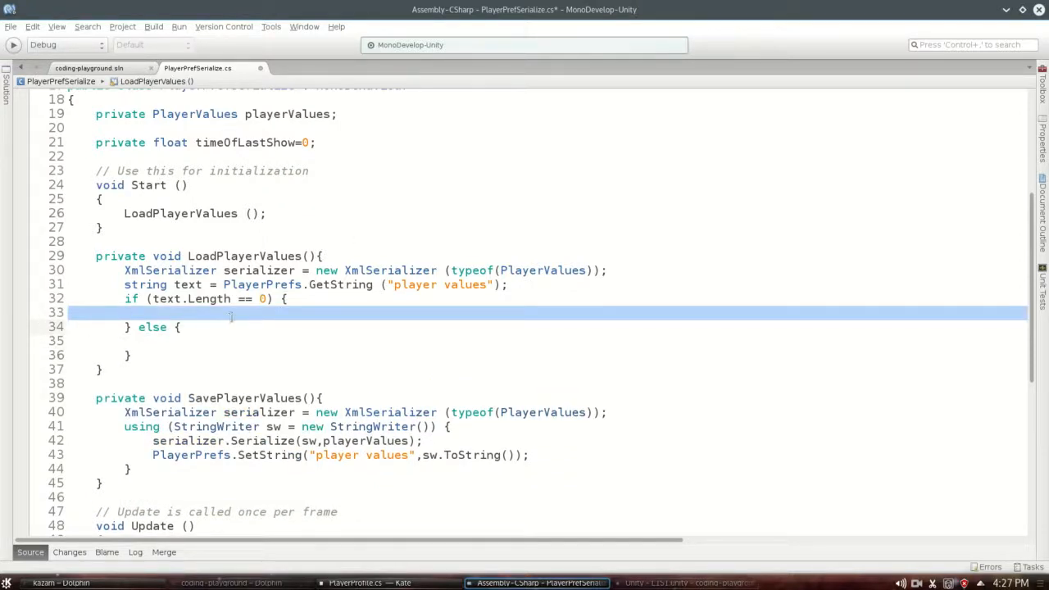
text(pla)
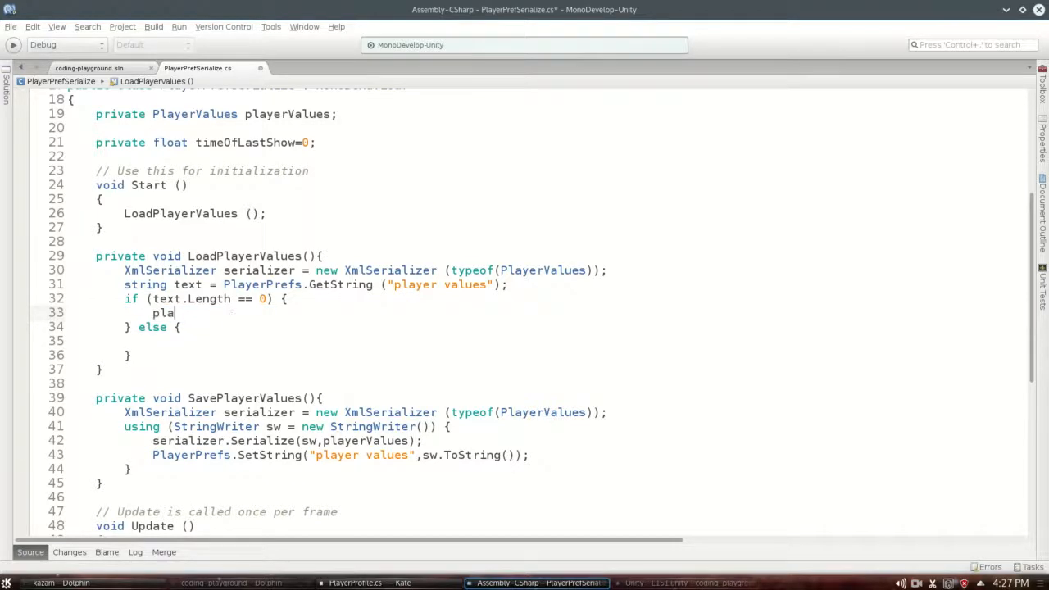
text(yerValues=)
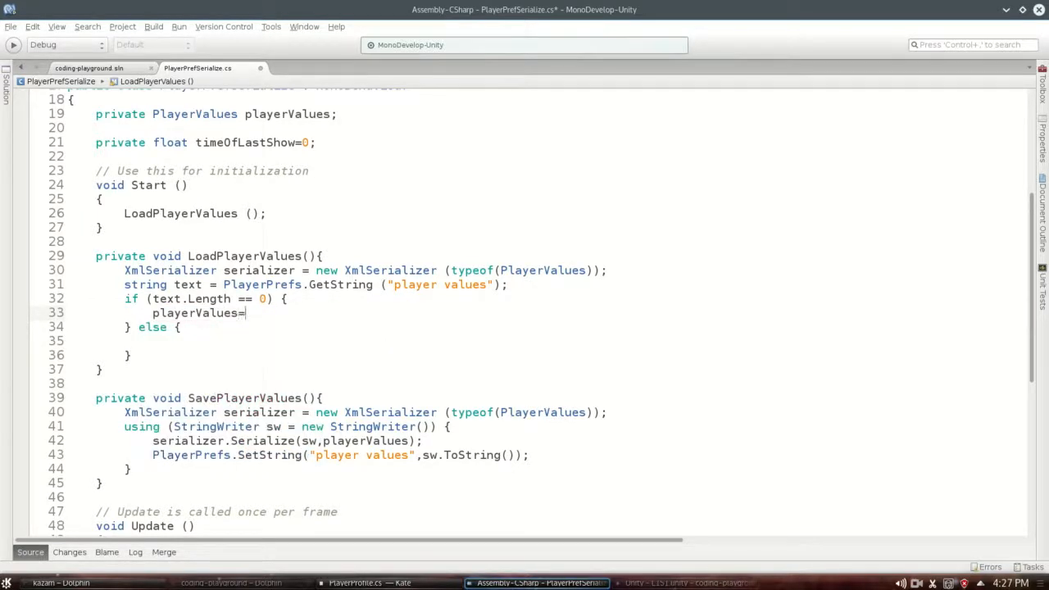
text(new PlayerValues();)
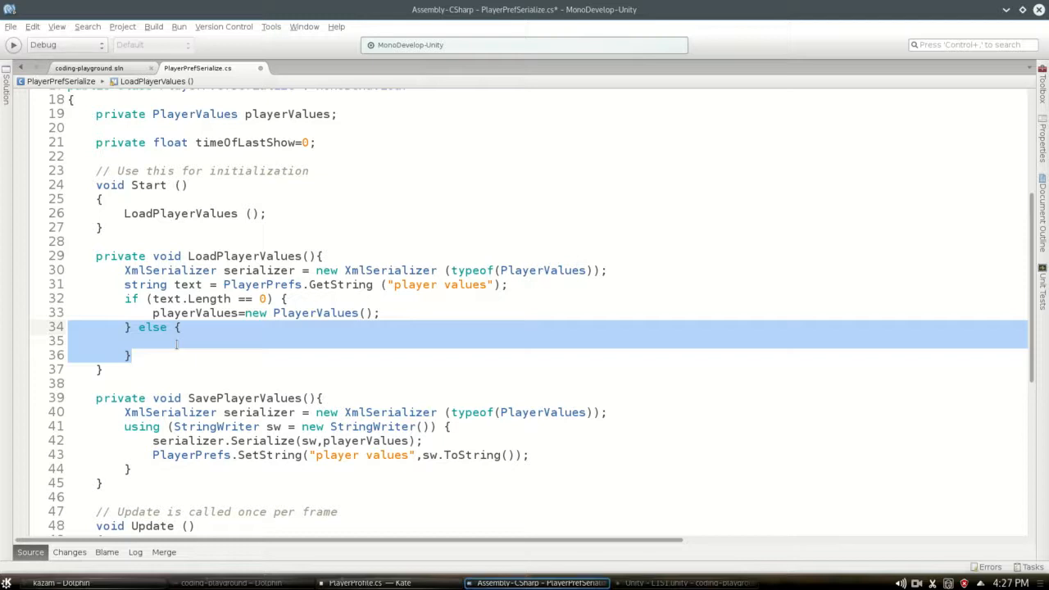
- Open a using block with a new System.IO.StringReader over text
text(u)
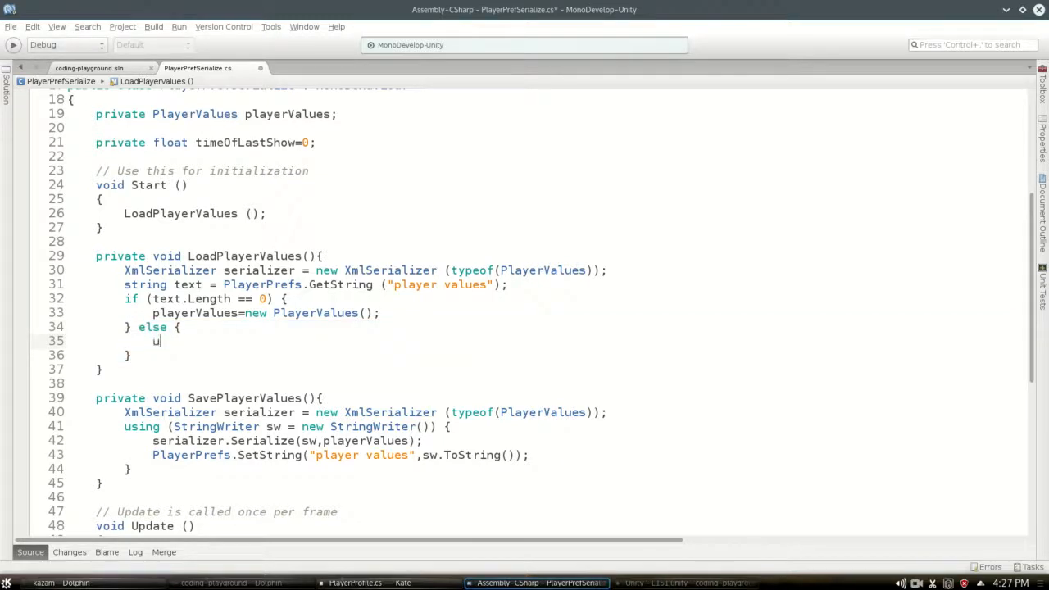
text(sing ()
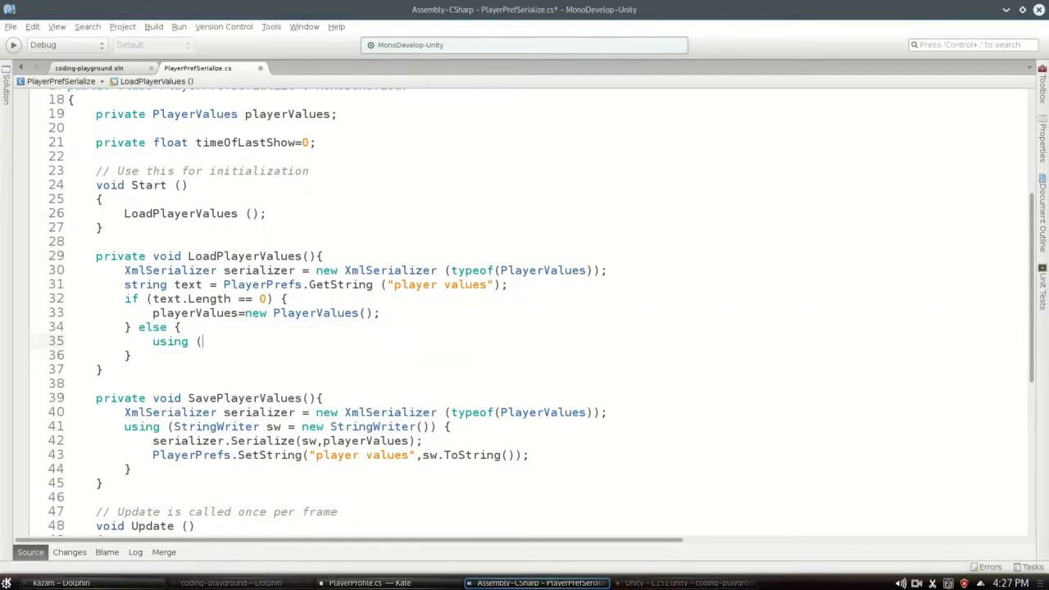
text(var reader)
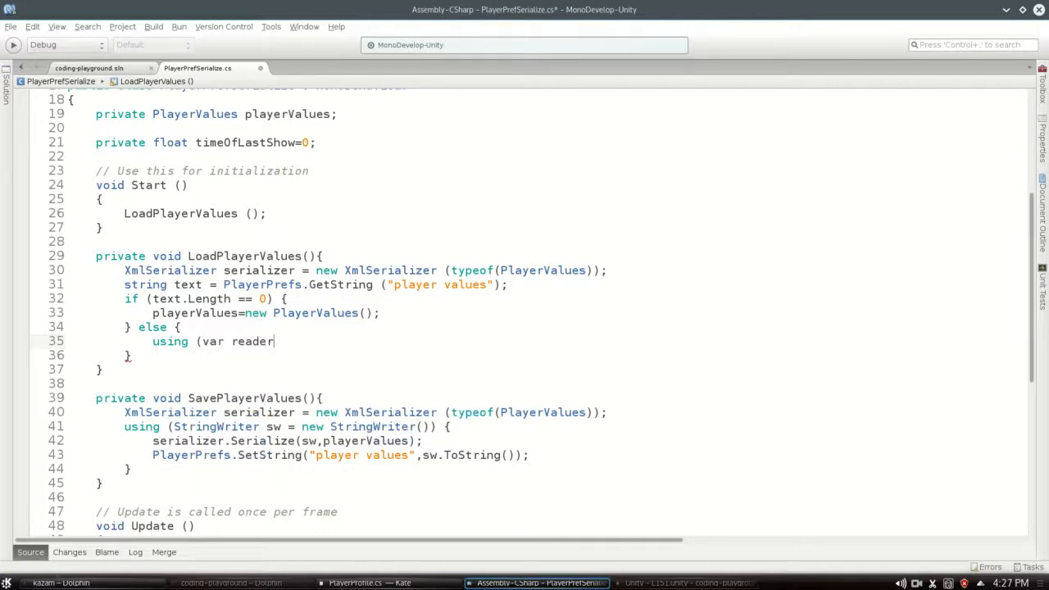
text(=)
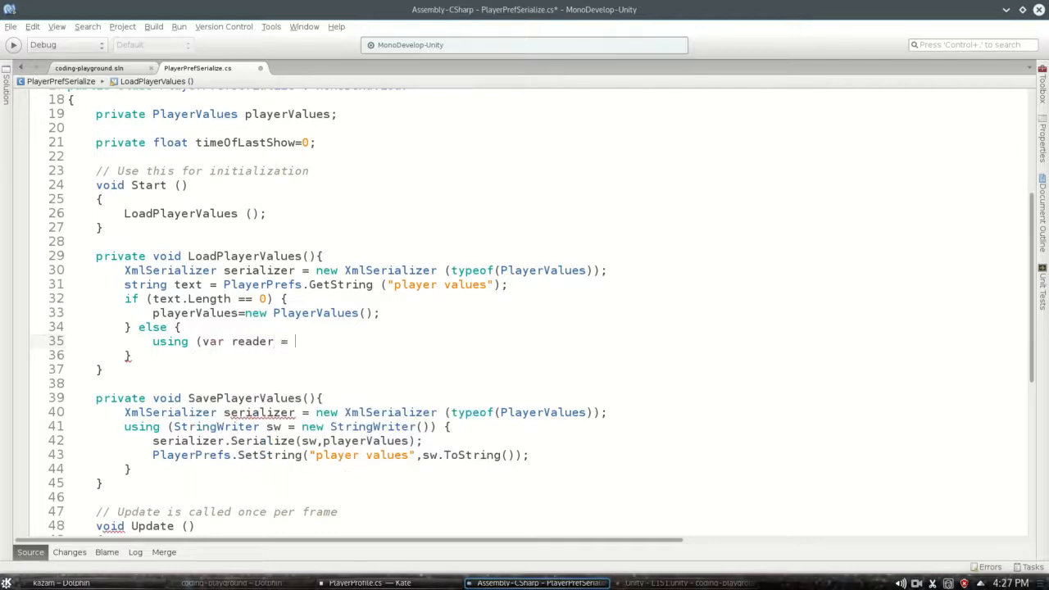
text(new System)
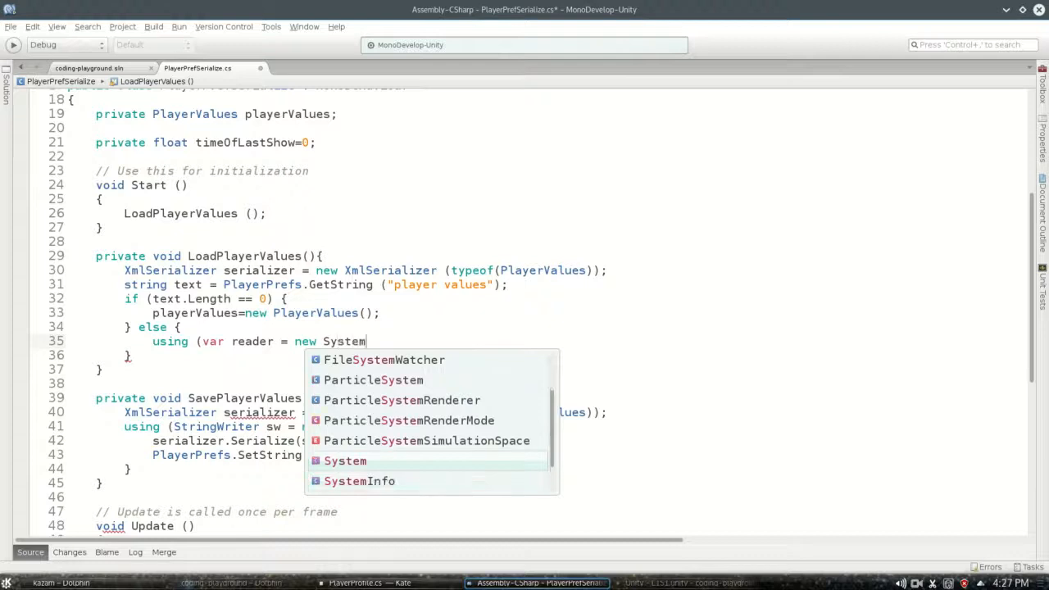
text(.IO.stringReader(te)
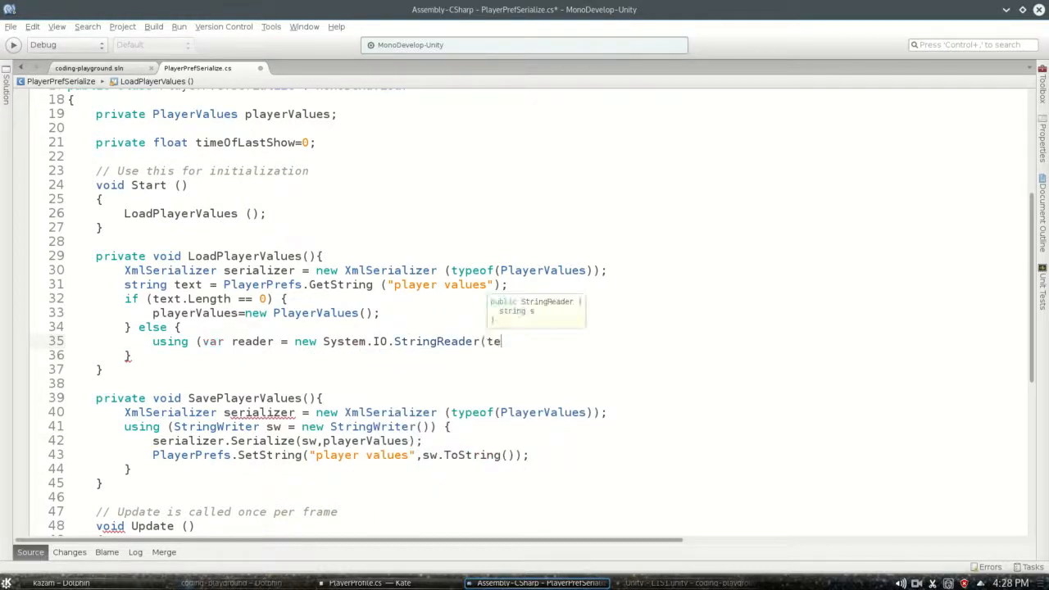
text(xt)){)
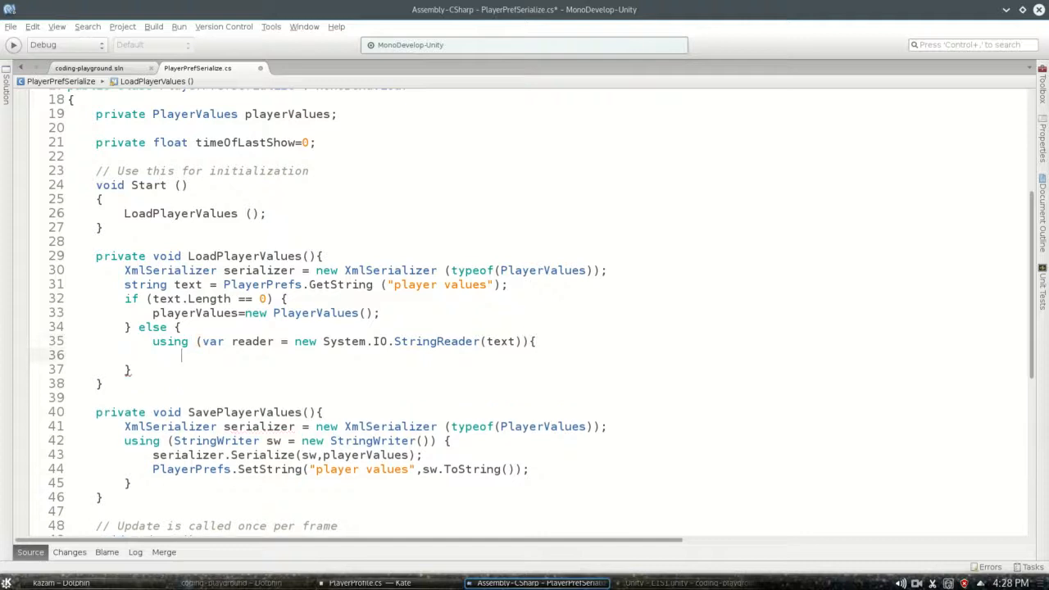
key(Return)
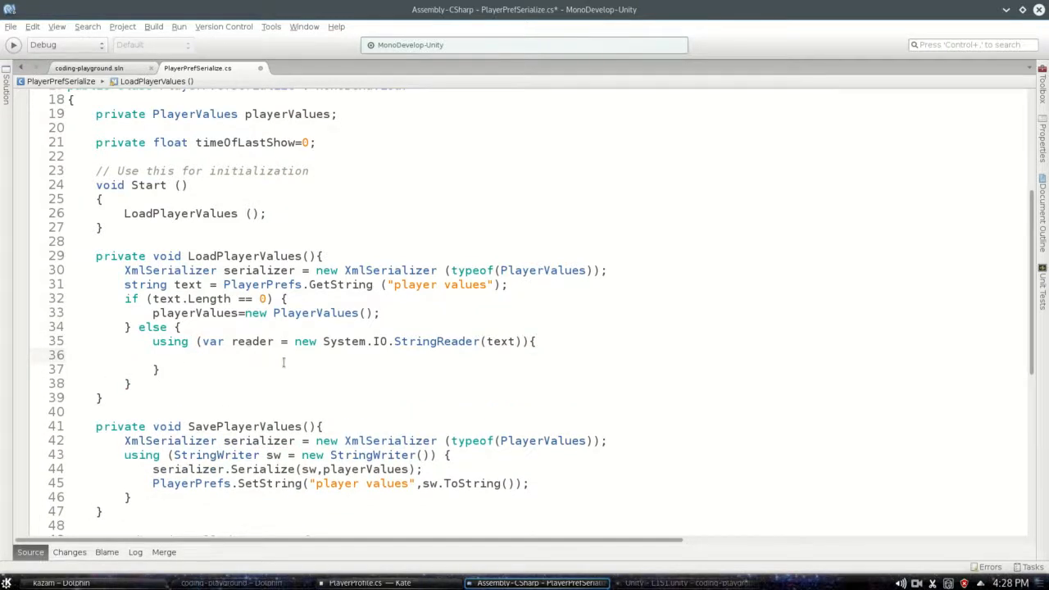
- Deserialize the reader into playerValues with serializer.Deserialize(reader)
double_click(251, 341)
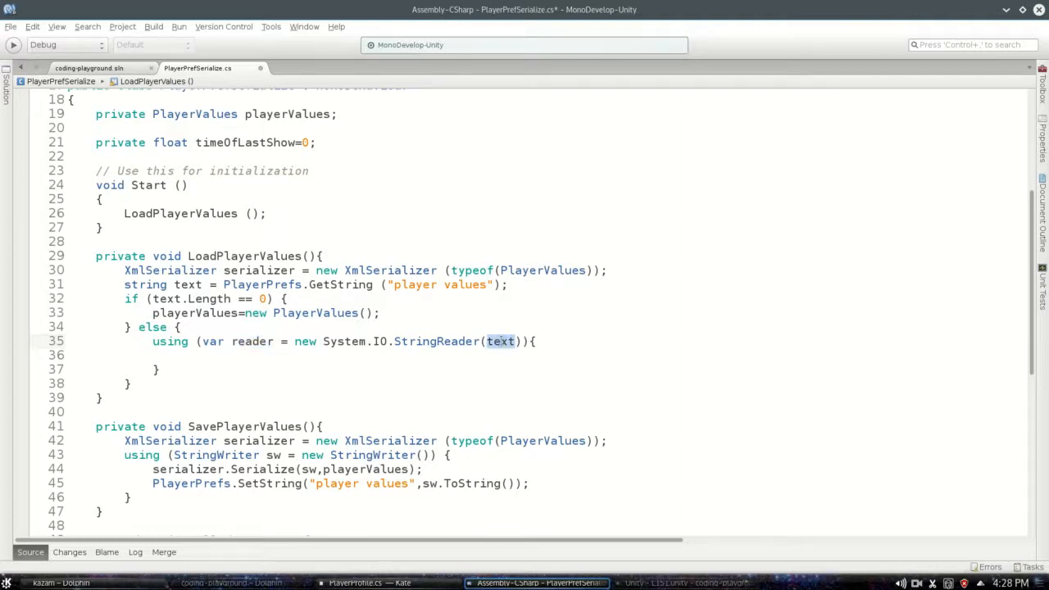
mouse_move(501, 341)
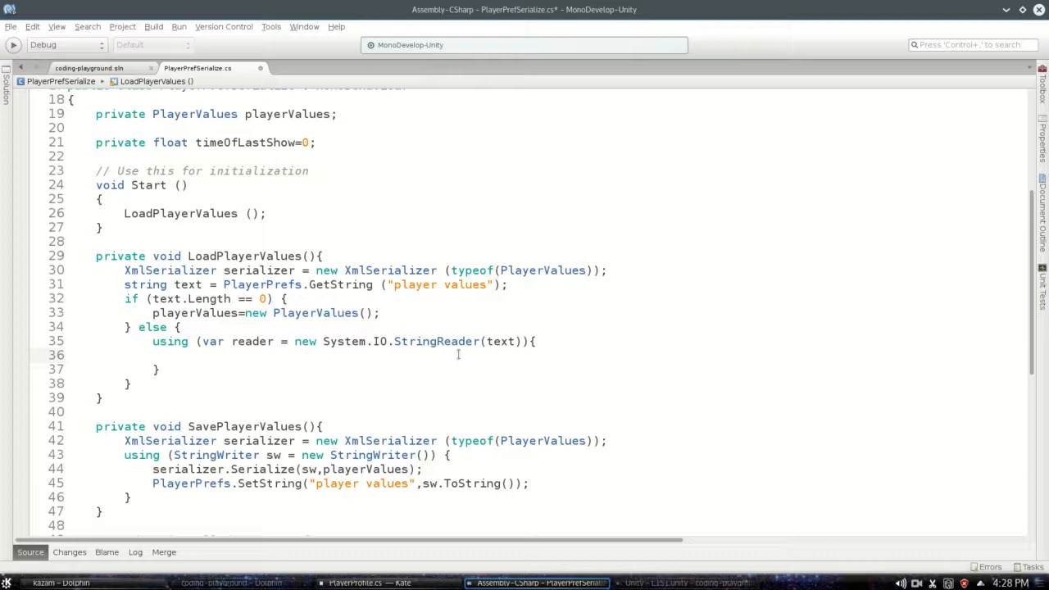
text(playerv)
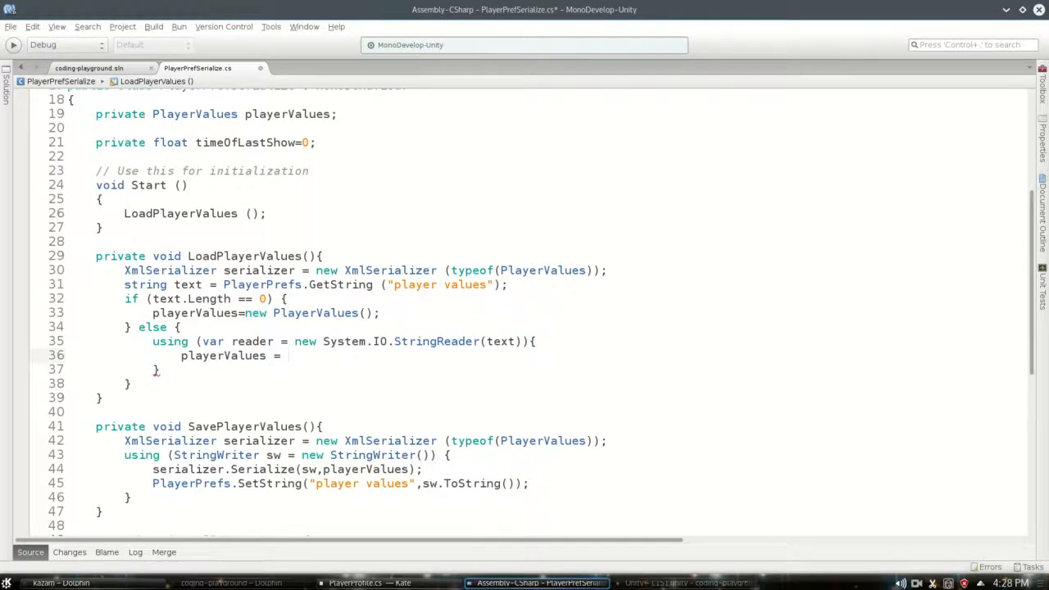
text(serializer)
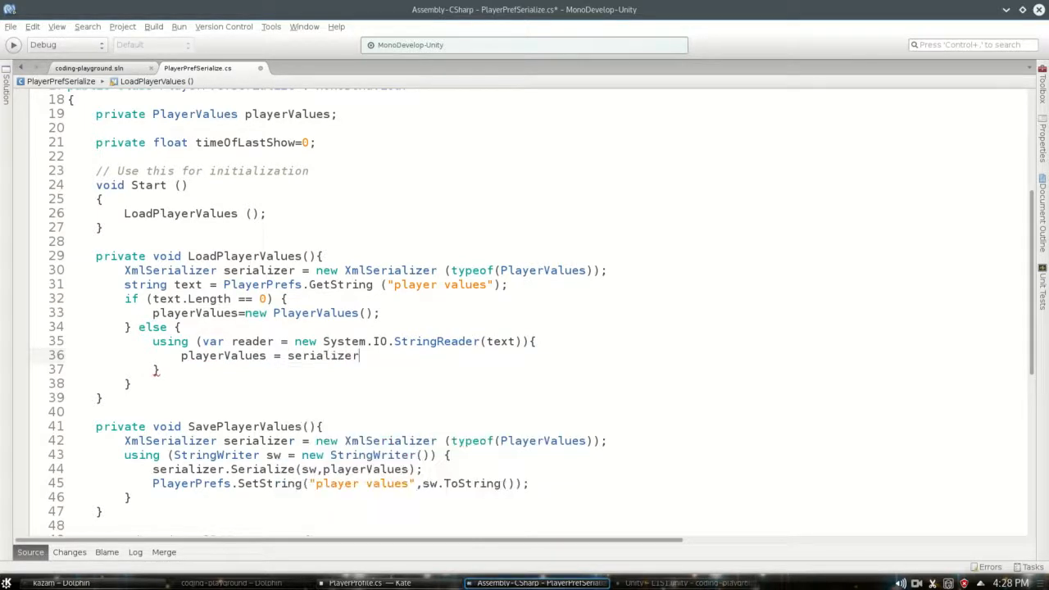
text(.Deserialize)
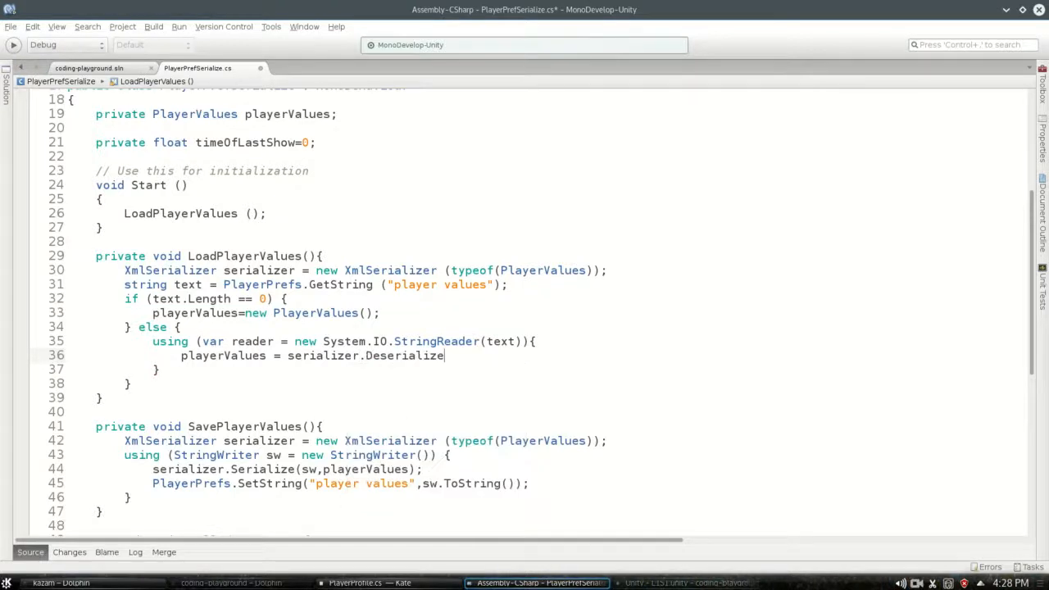
text((reader) as)
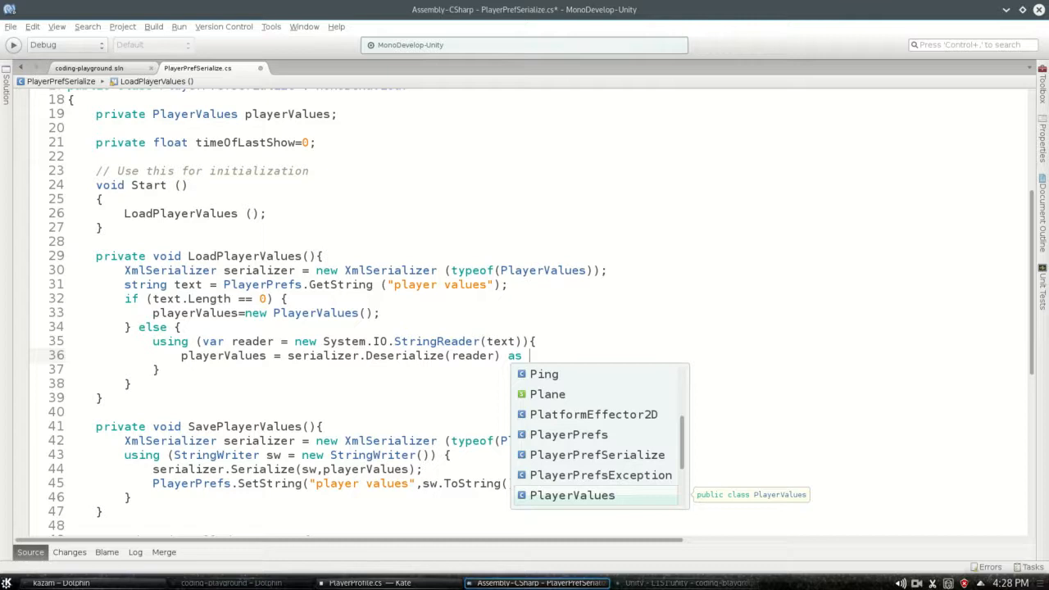
text(playerva)
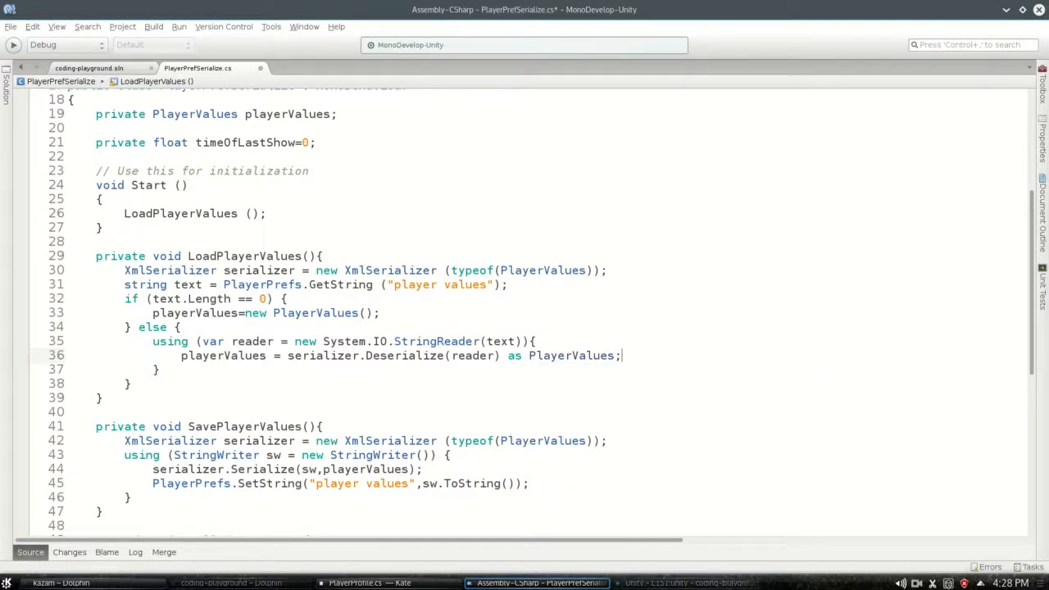
double_click(571, 355)
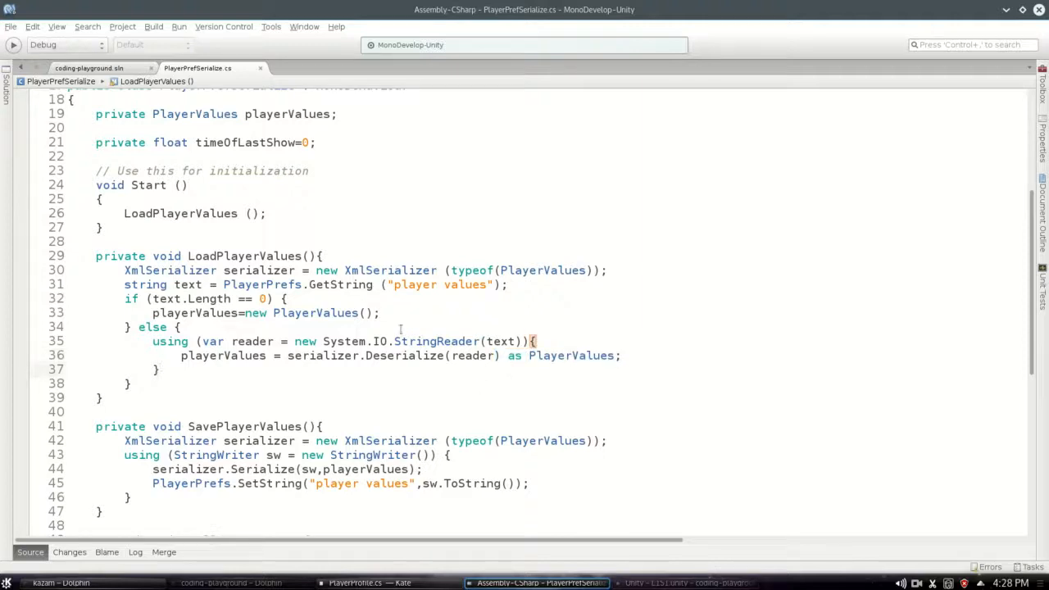
click(686, 582)
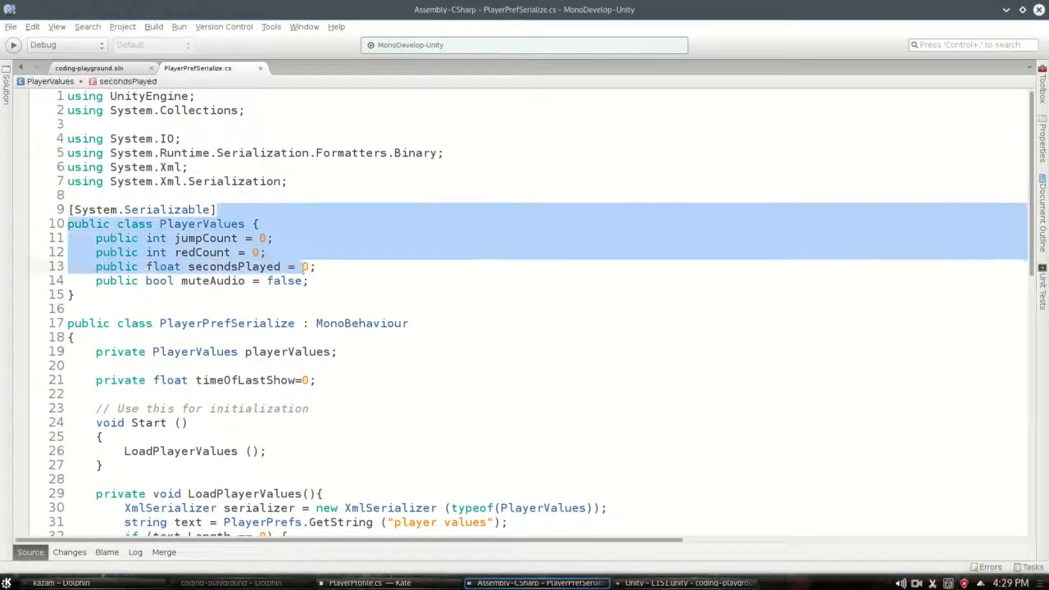
- Add public bool otherThing = true; after muteAudio in PlayerValues
click(374, 290)
text(public)
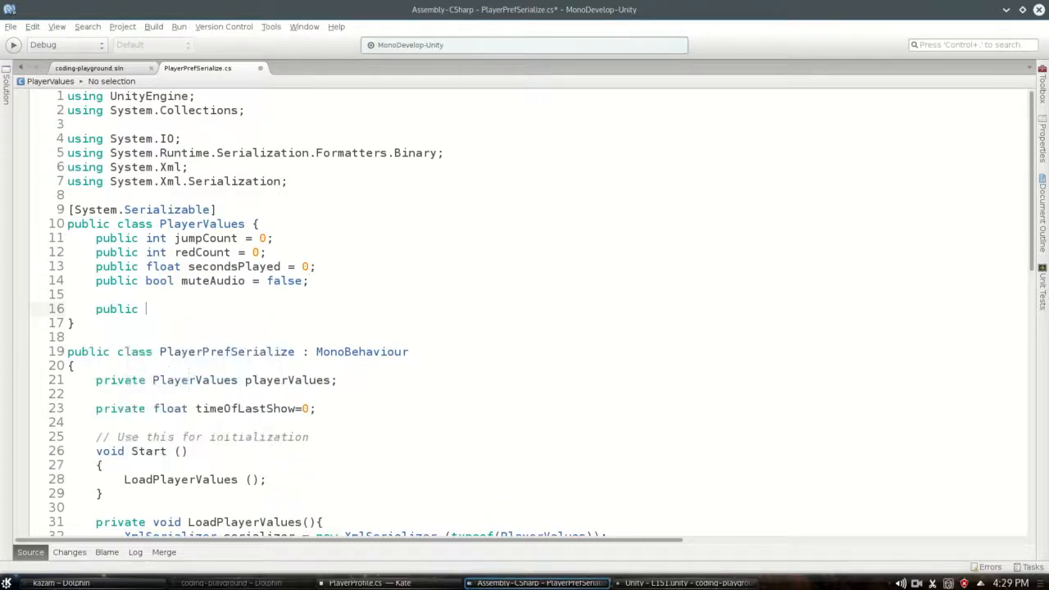
text(bool othert)
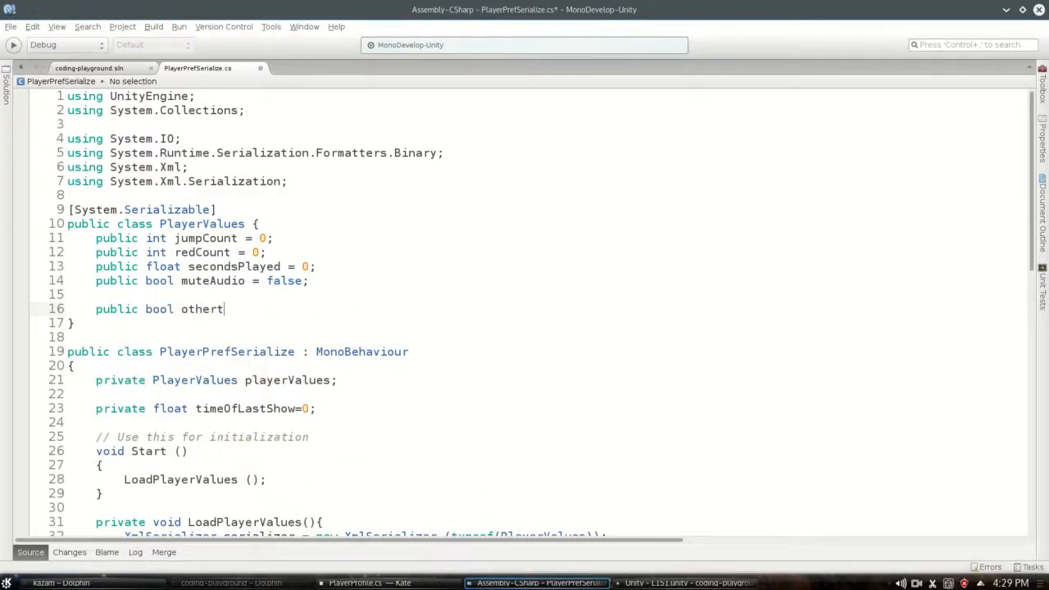
text(hing = true;)
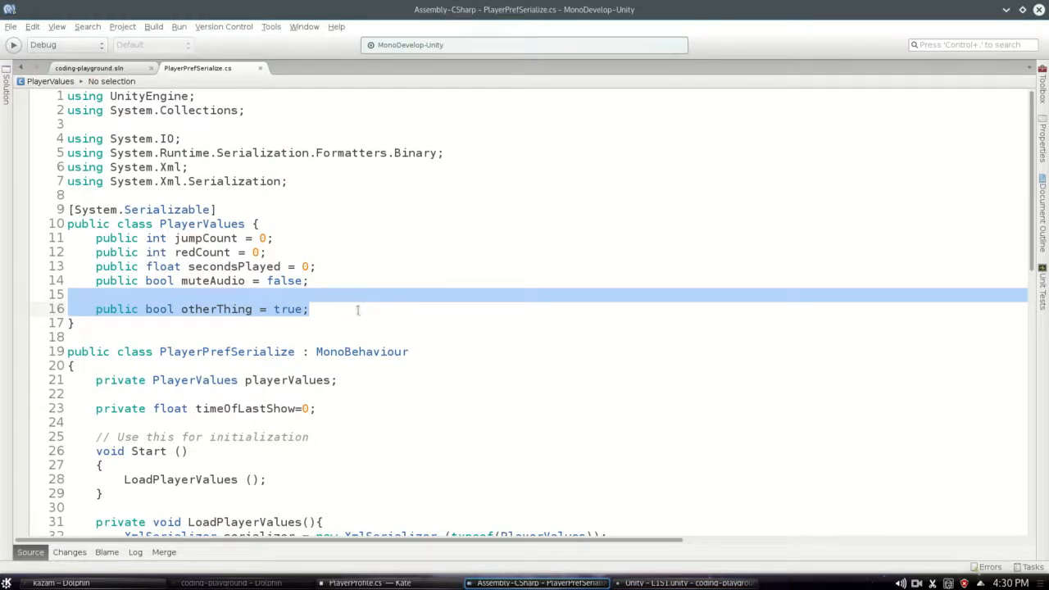
- Highlight the System.Serializable attribute and the PlayerValues fields for explanation
scroll(down, 3)
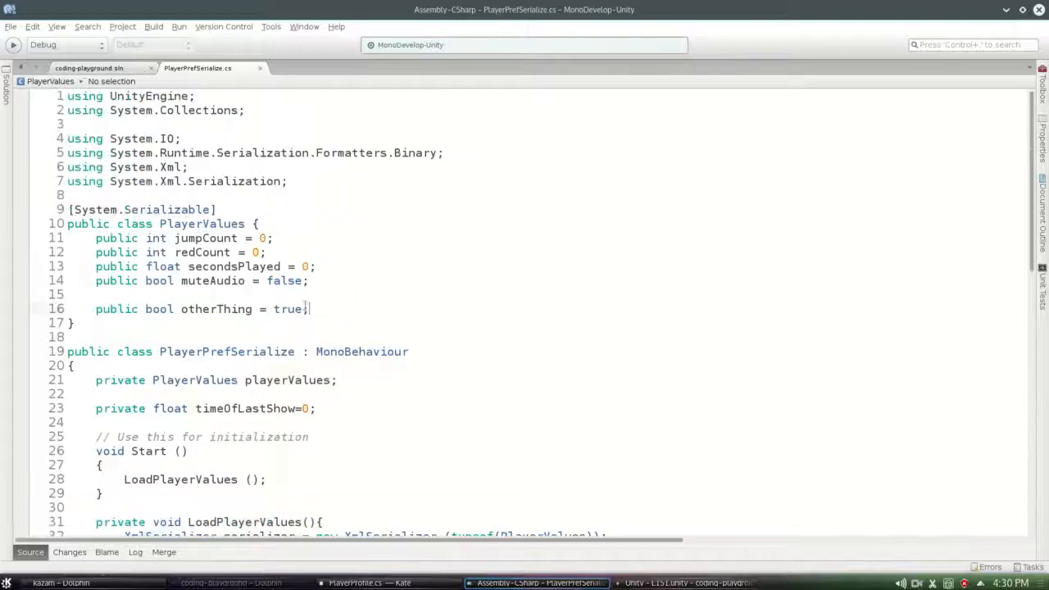
drag(96, 237, 308, 309)
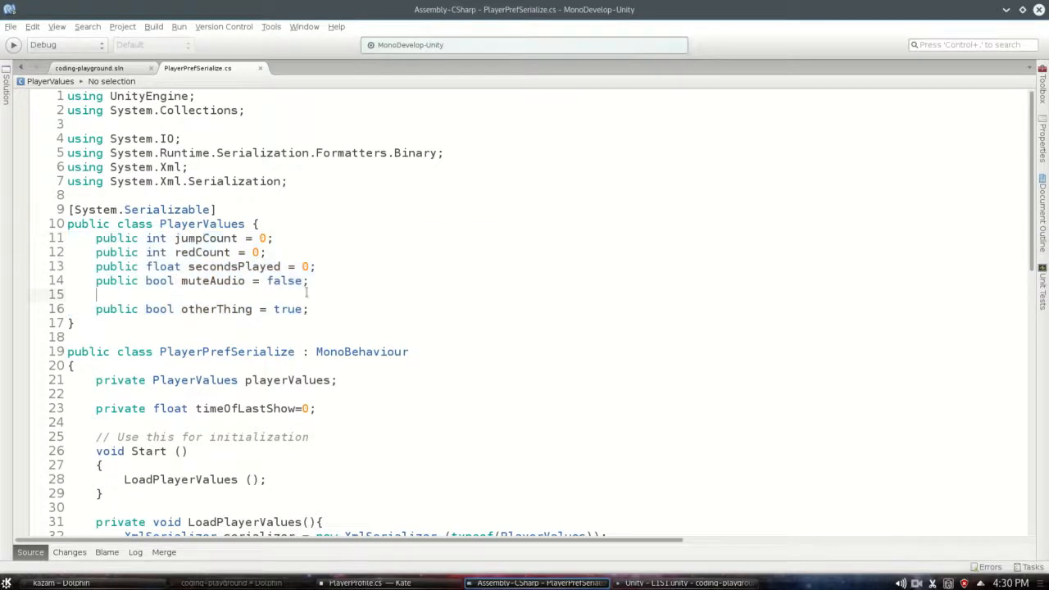
drag(96, 237, 309, 308)
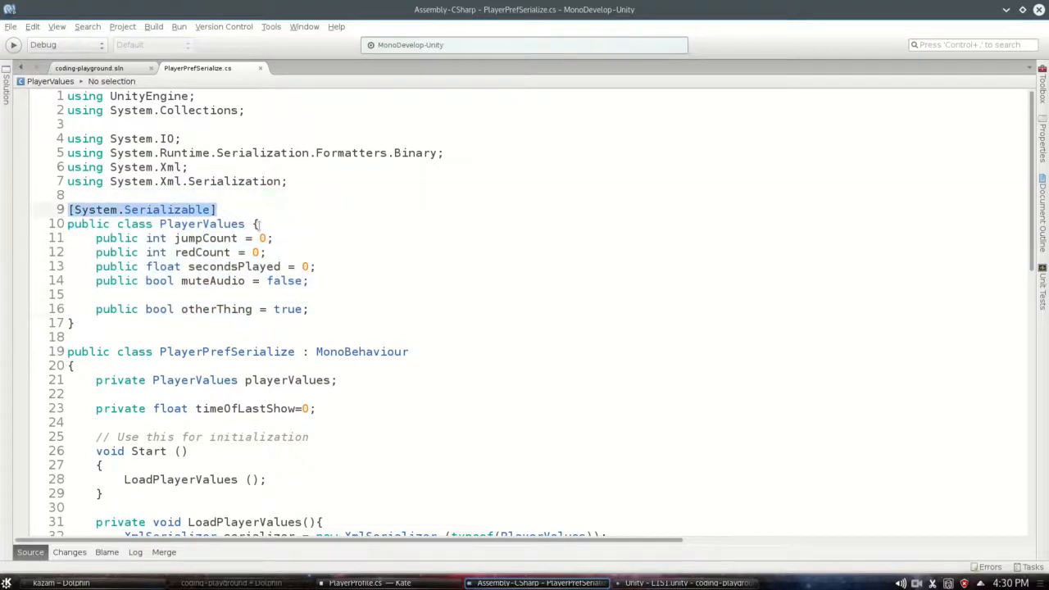
click(684, 582)
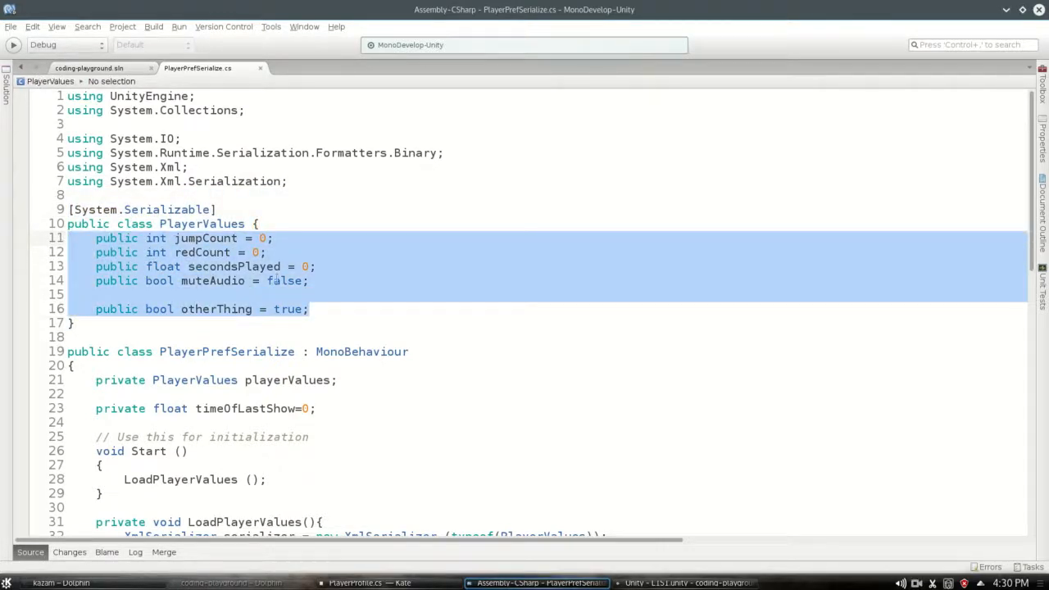
scroll(down, 3)
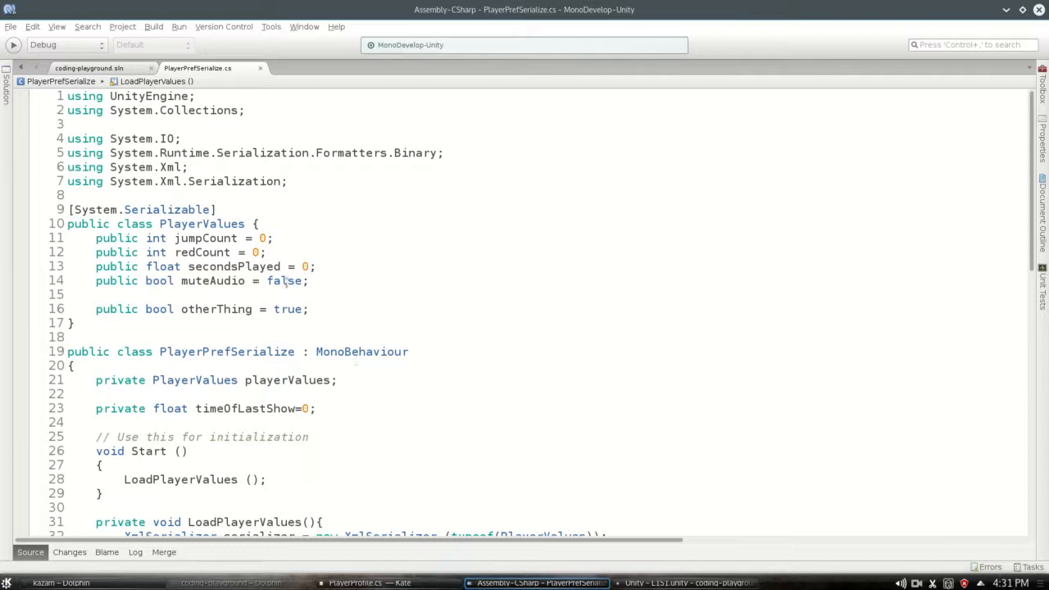
scroll(down, 3)
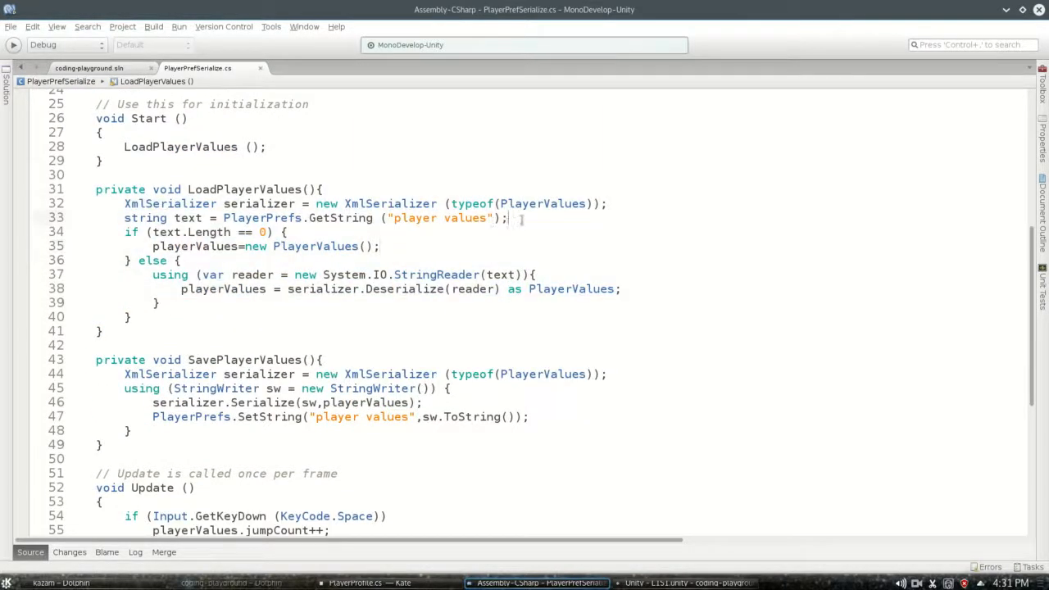
- Write a private ResetPlayerValues() method that sets the "player values" pref to an empty string
drag(508, 218, 223, 218)
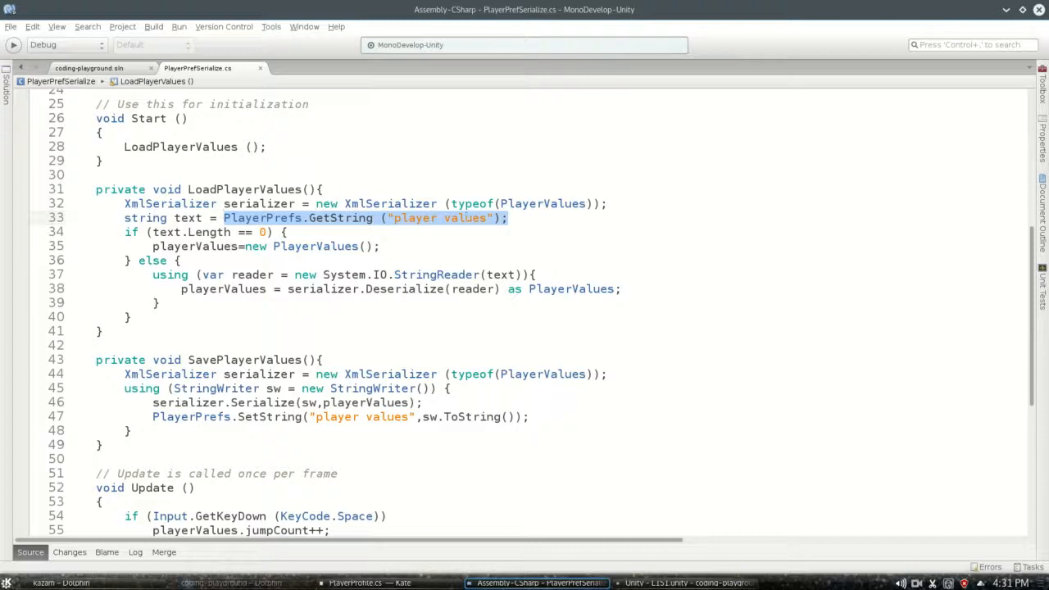
scroll(down, 3)
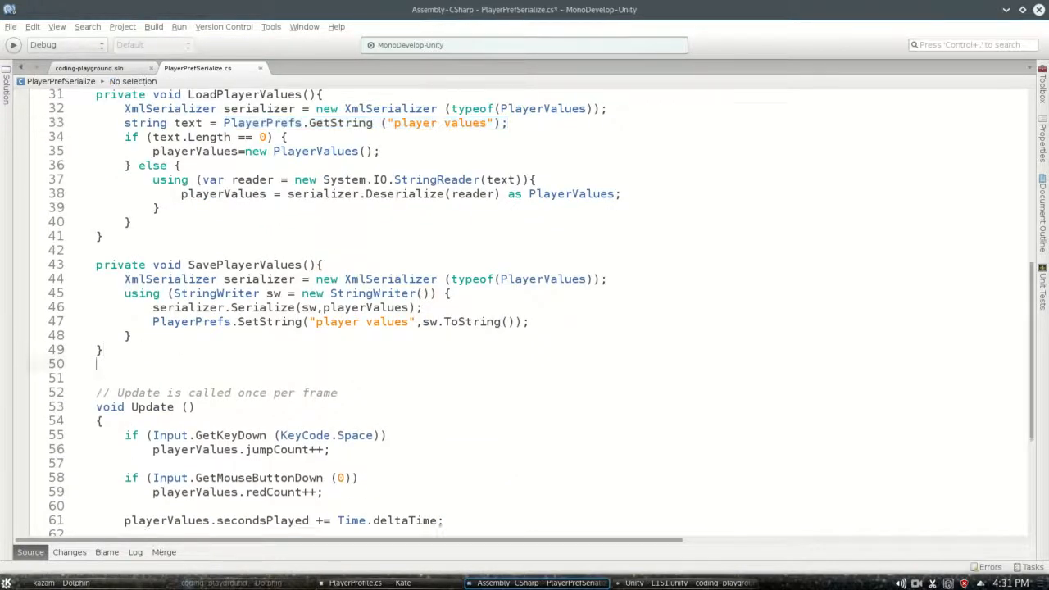
text(private void Reset)
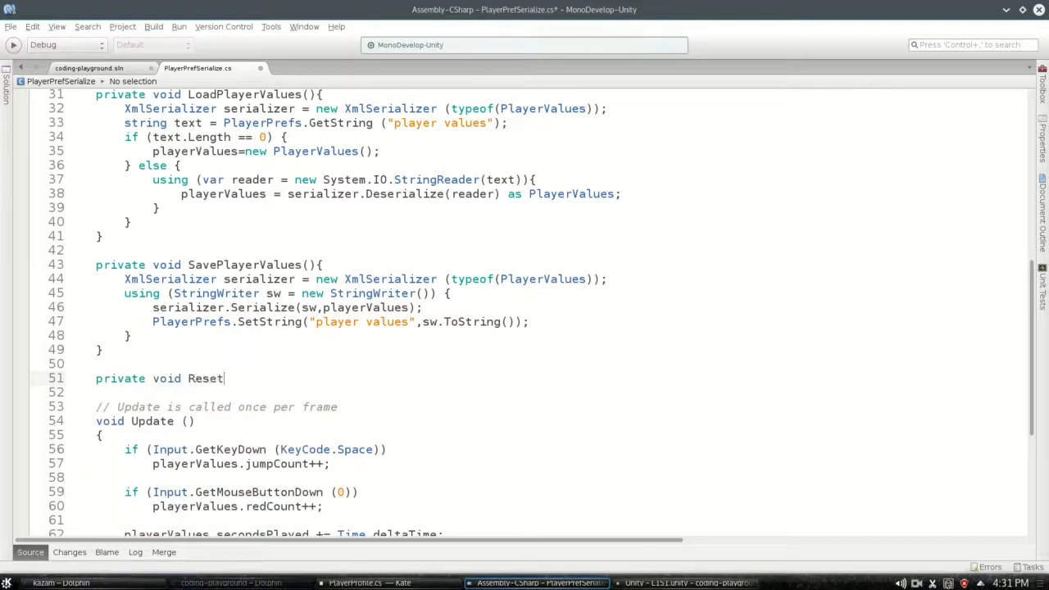
text(PlayerValues())
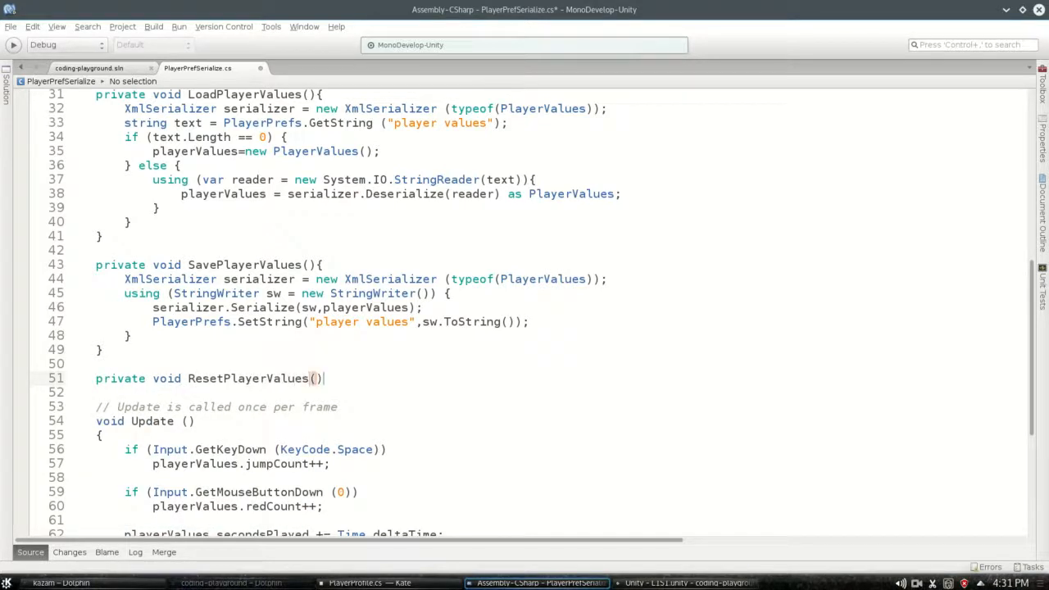
text({)
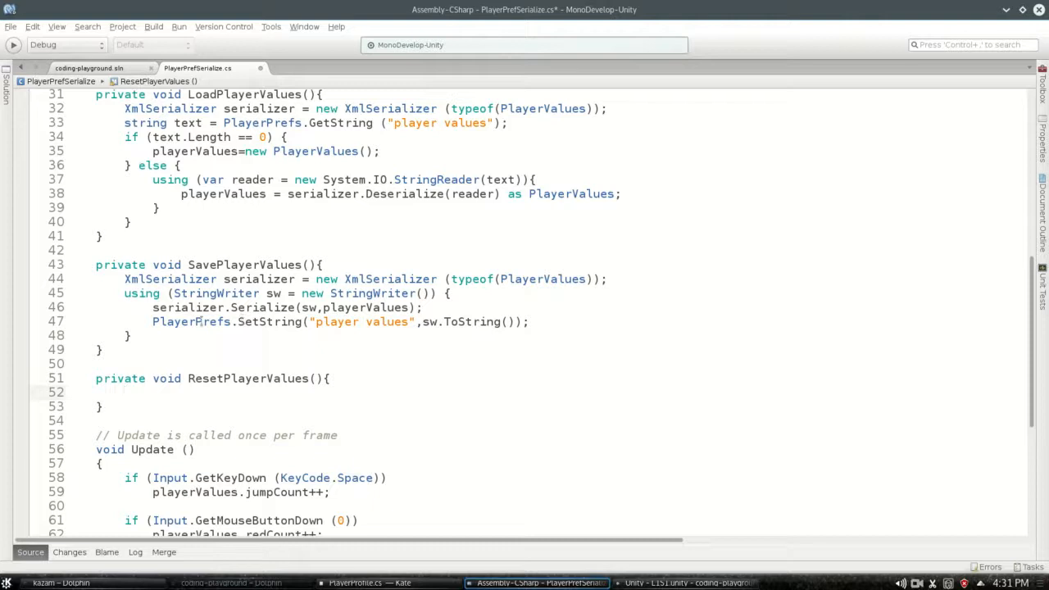
triple_click(328, 321)
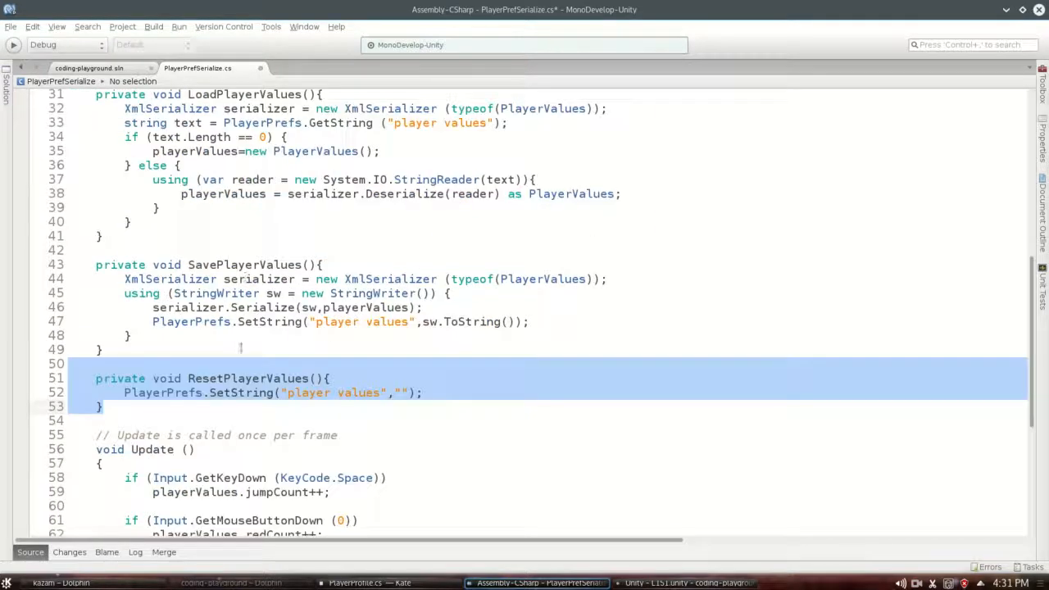
scroll(down, 3)
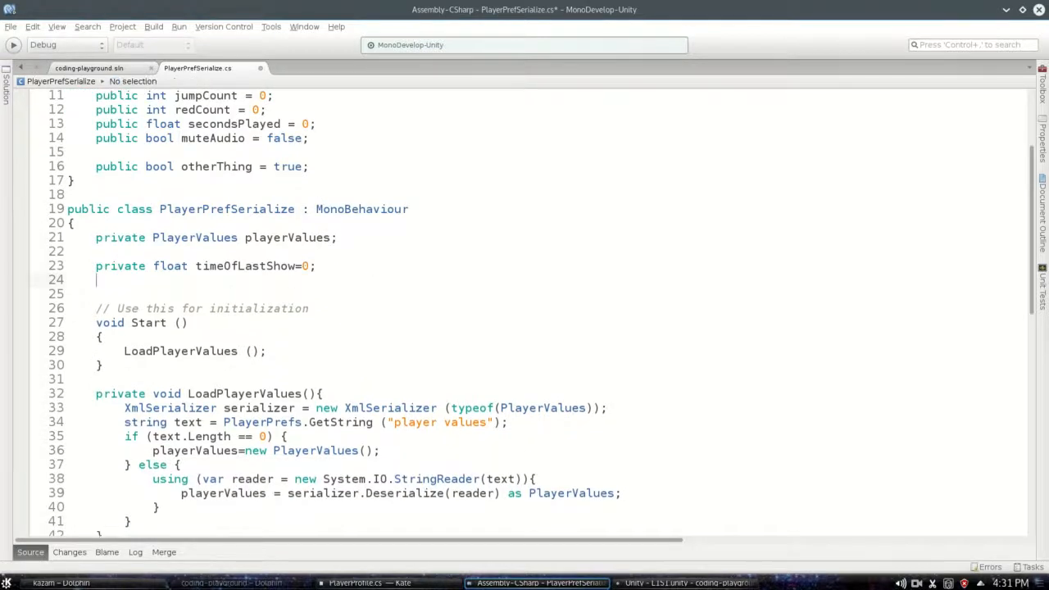
- Declare private string keyString = "player values" and use it in GetString/SetString calls
text(private string)
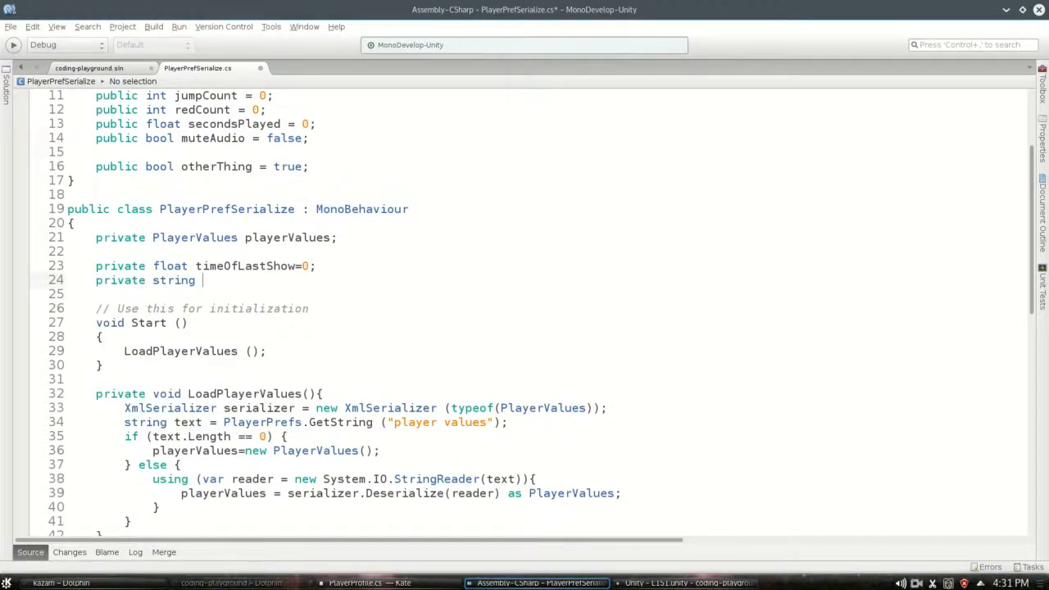
text(keyString)
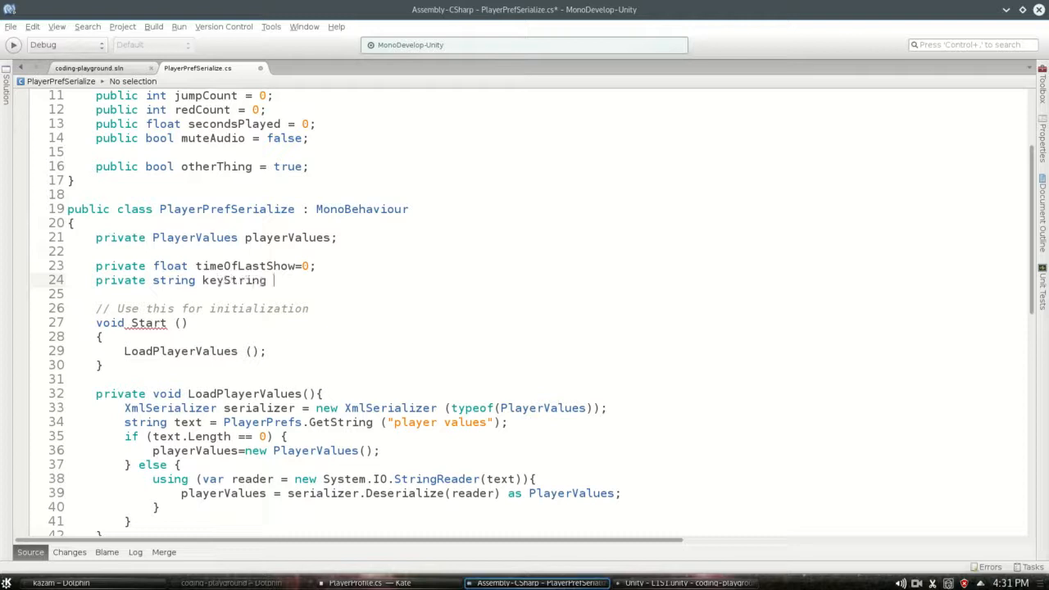
text(= "oplaye5 value)
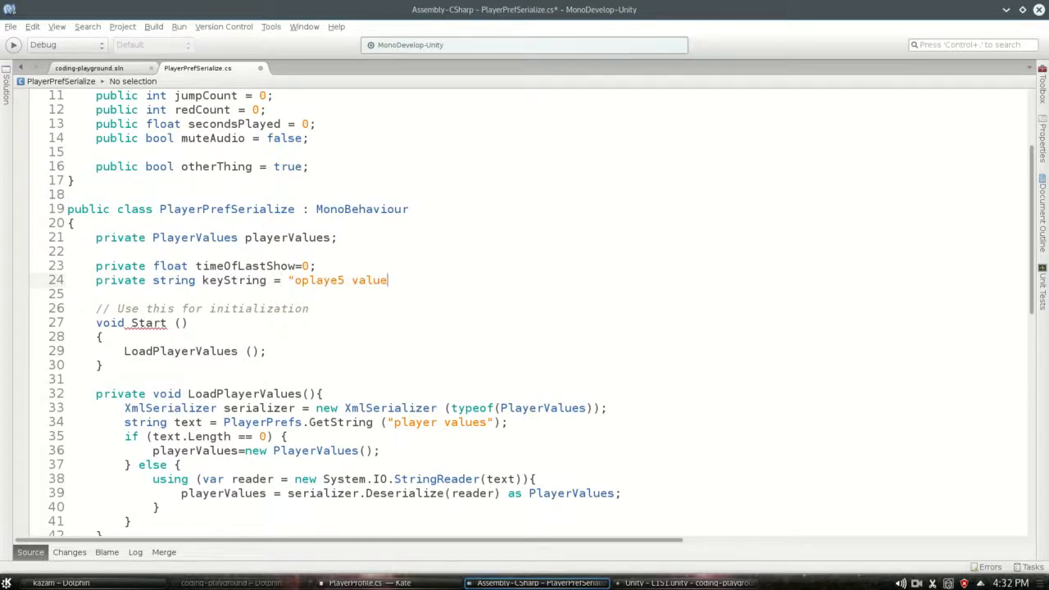
text(s";)
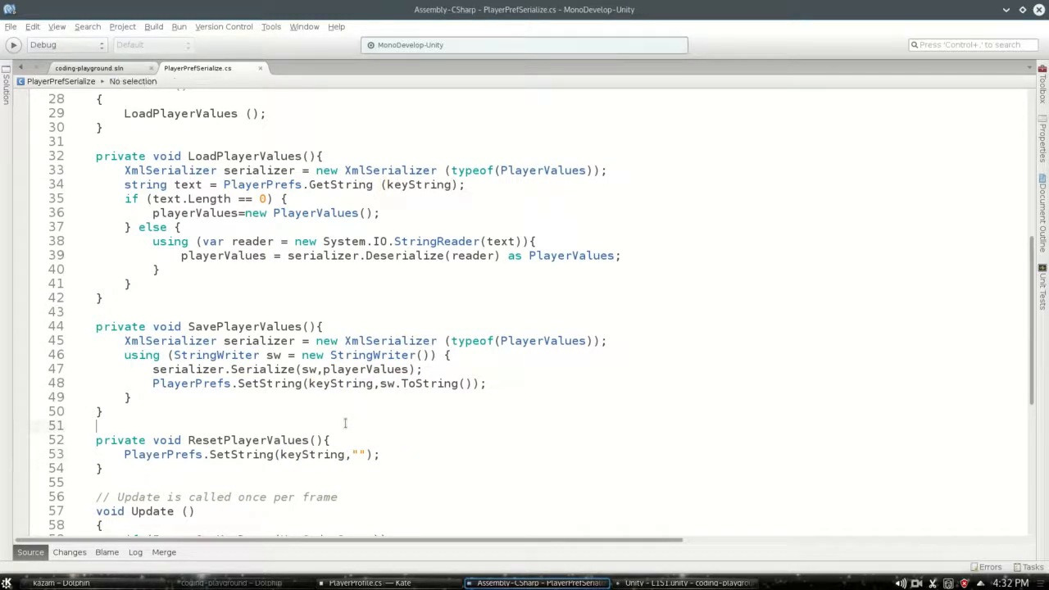
scroll(down, 3)
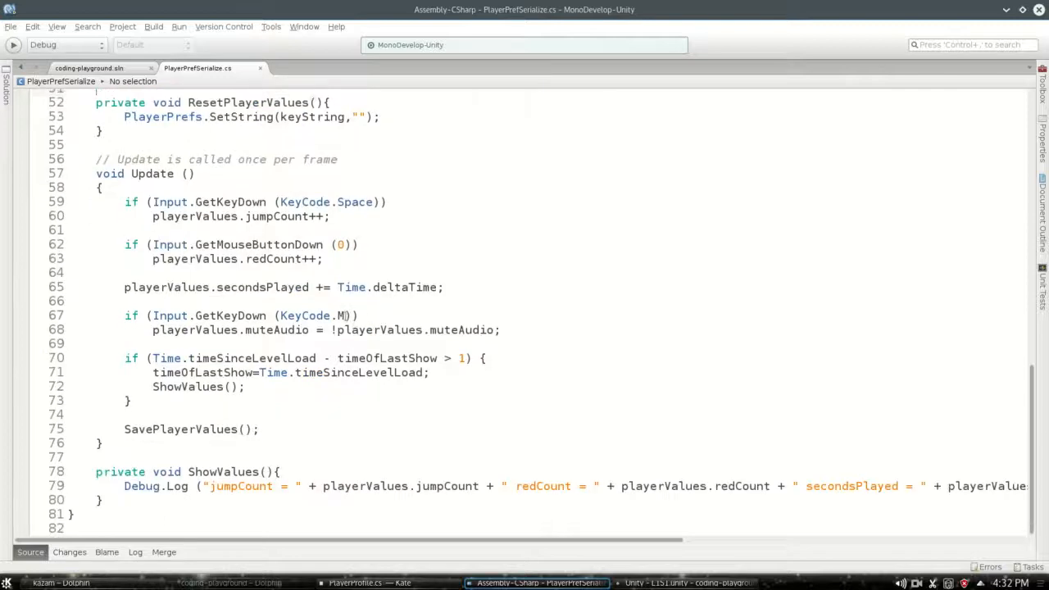
click(536, 582)
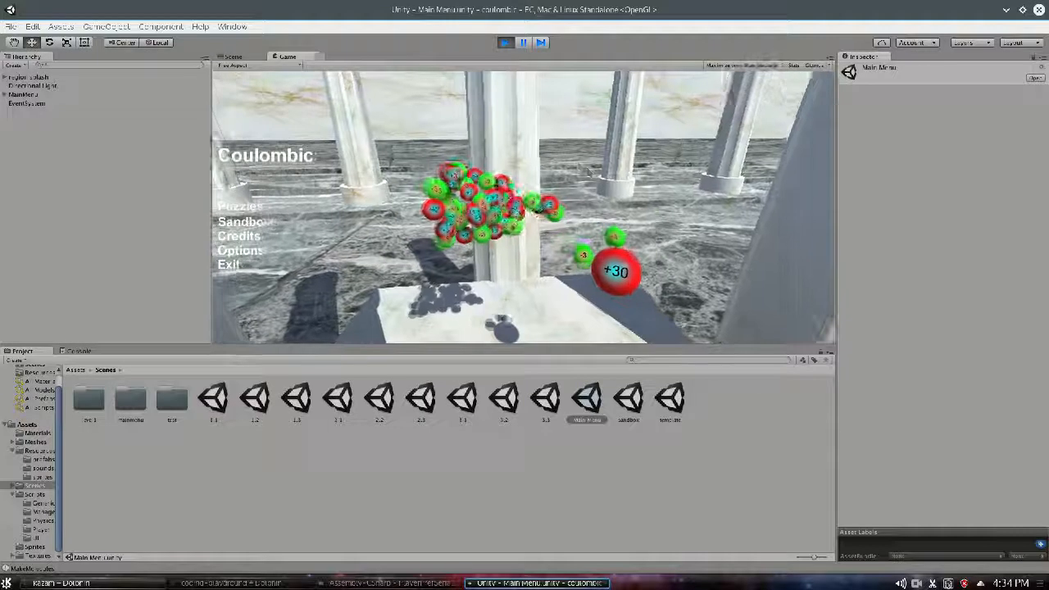